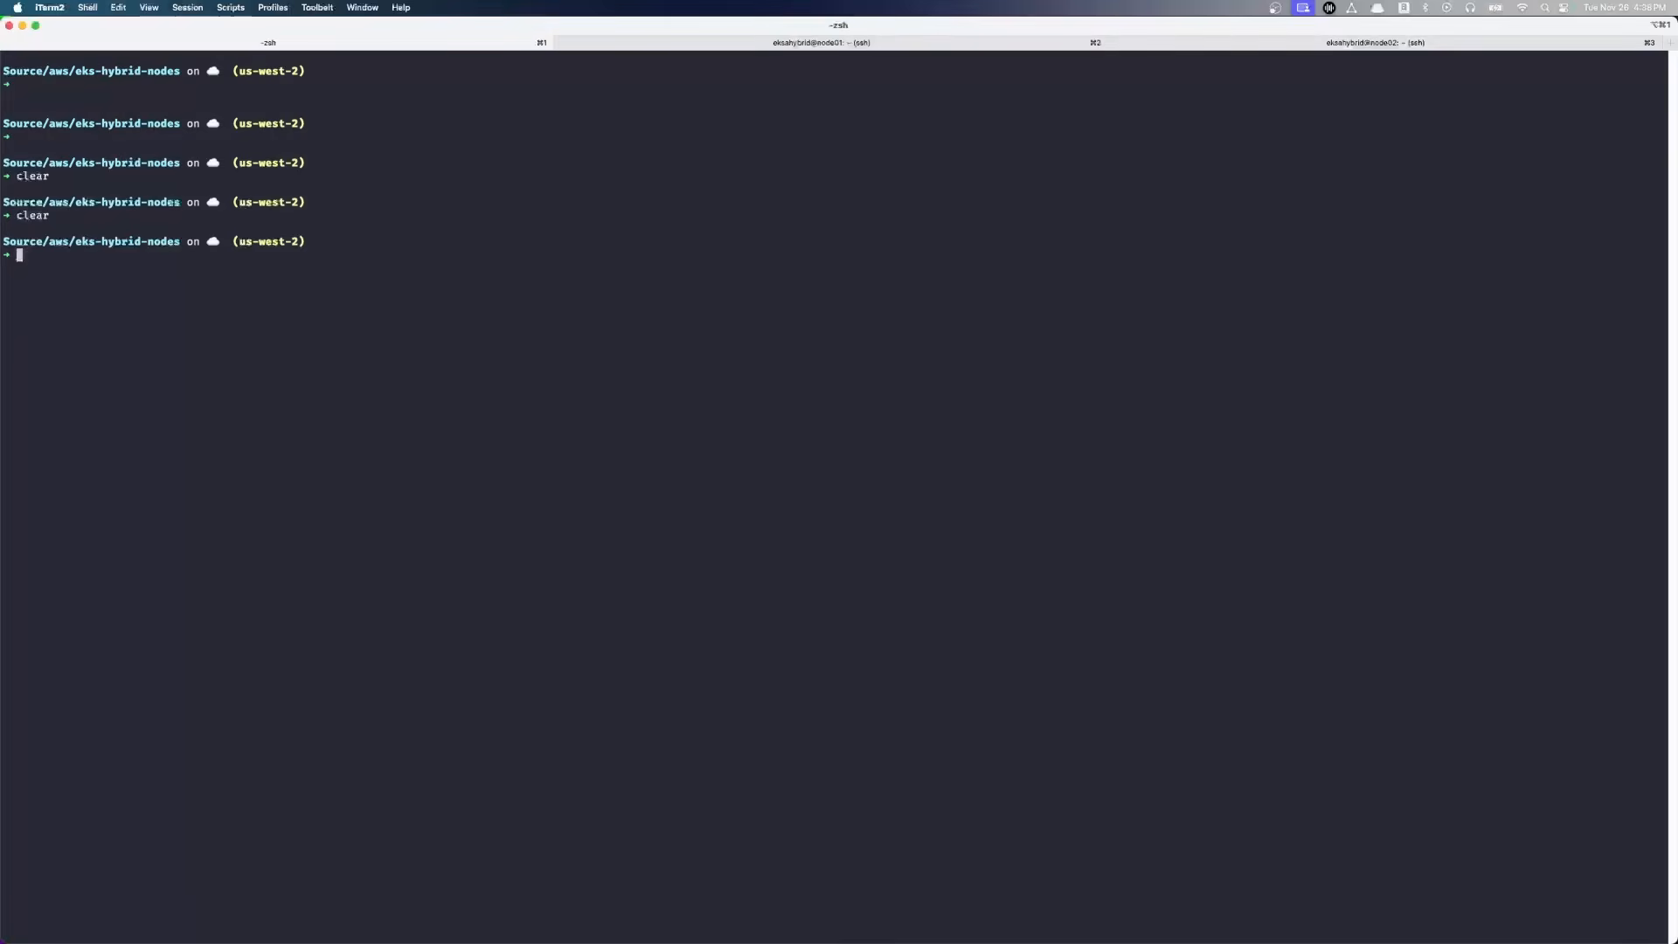
- Display env.txt and eval its contents to export the EKS hybrid cluster variables
text(cat env.txt)
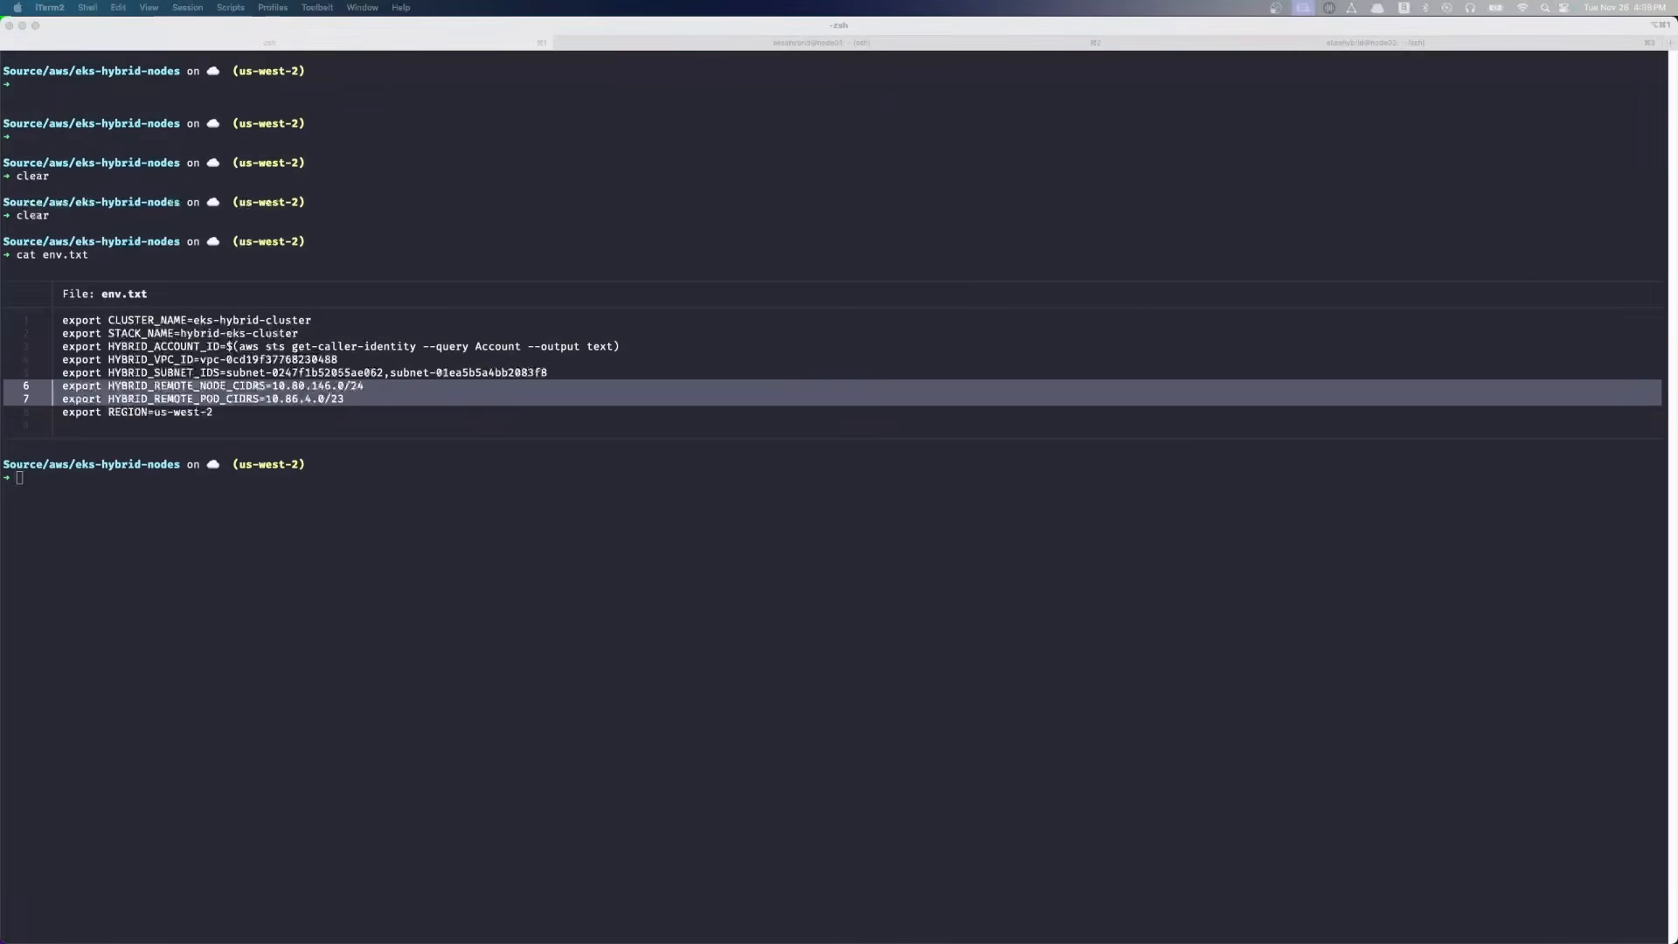
text(eval $(cat env.txt))
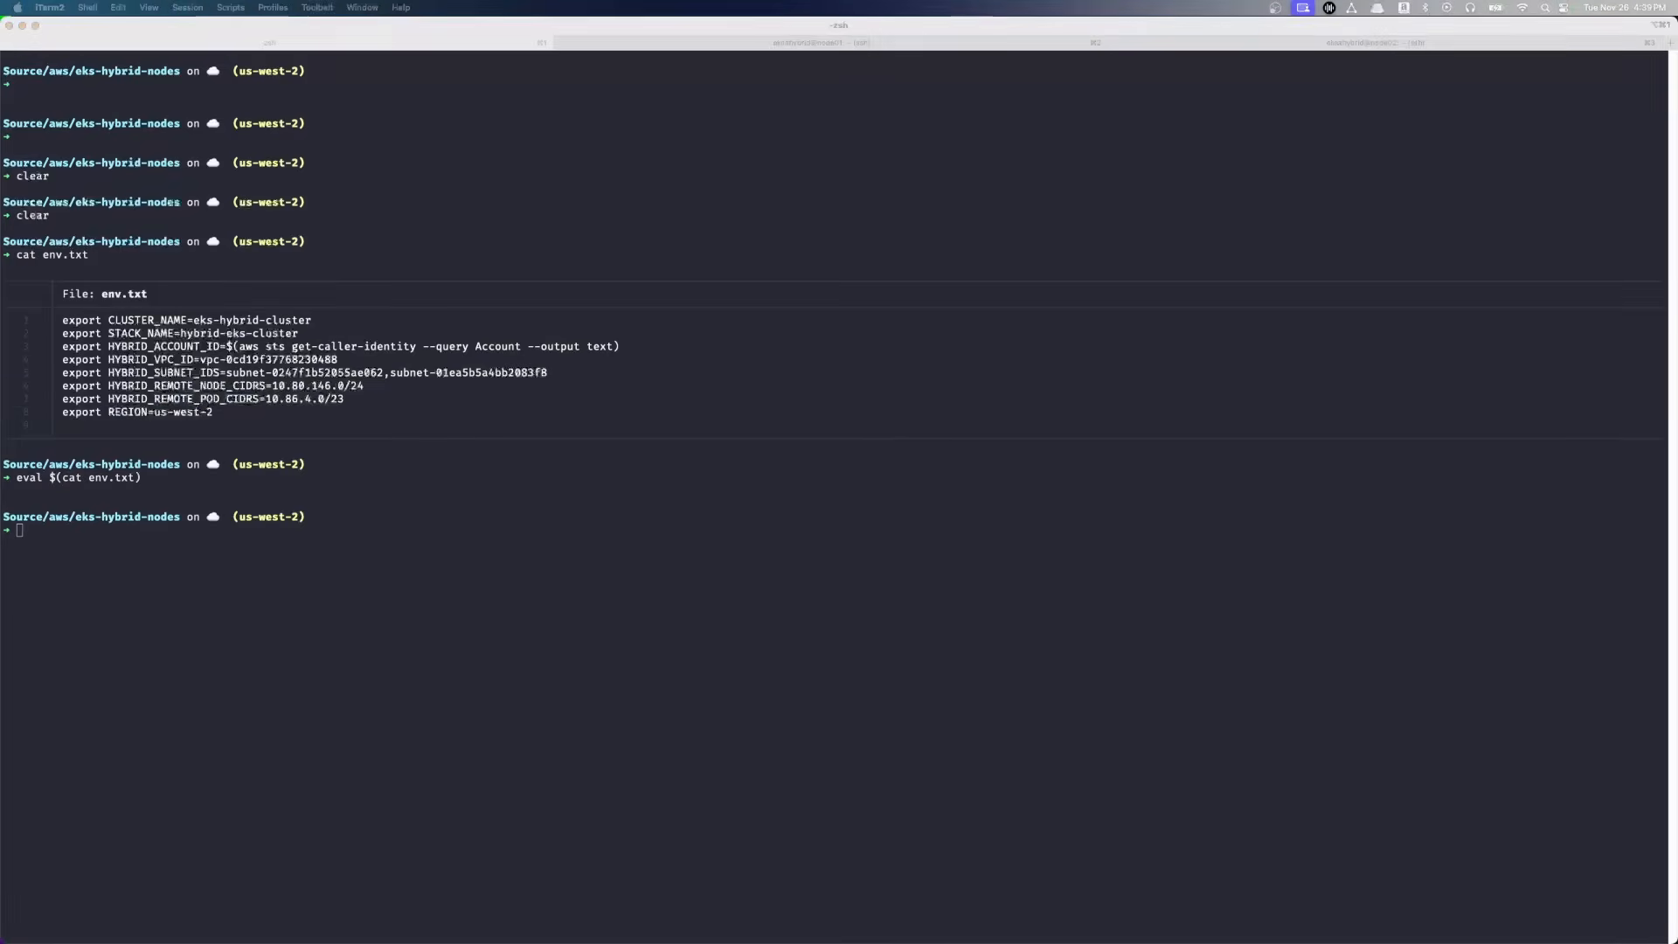
- Display cluster-parameters.json listing the SSH key, VPC, subnets and remote CIDRs
text(cat)
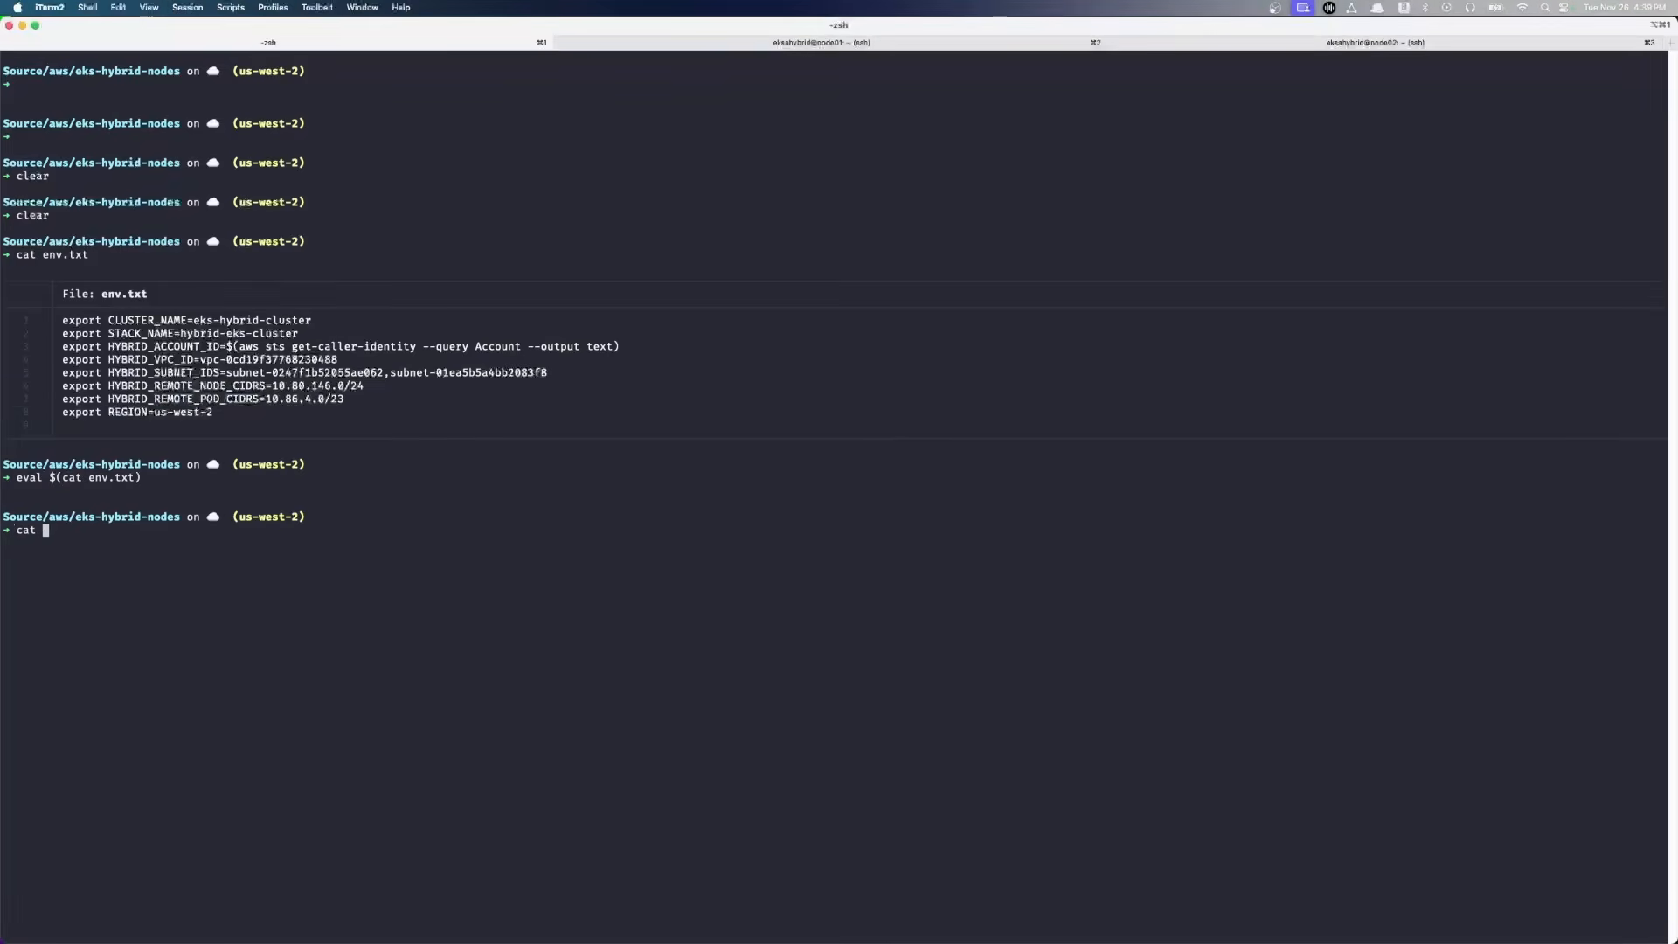
text(cluster-parameters.json)
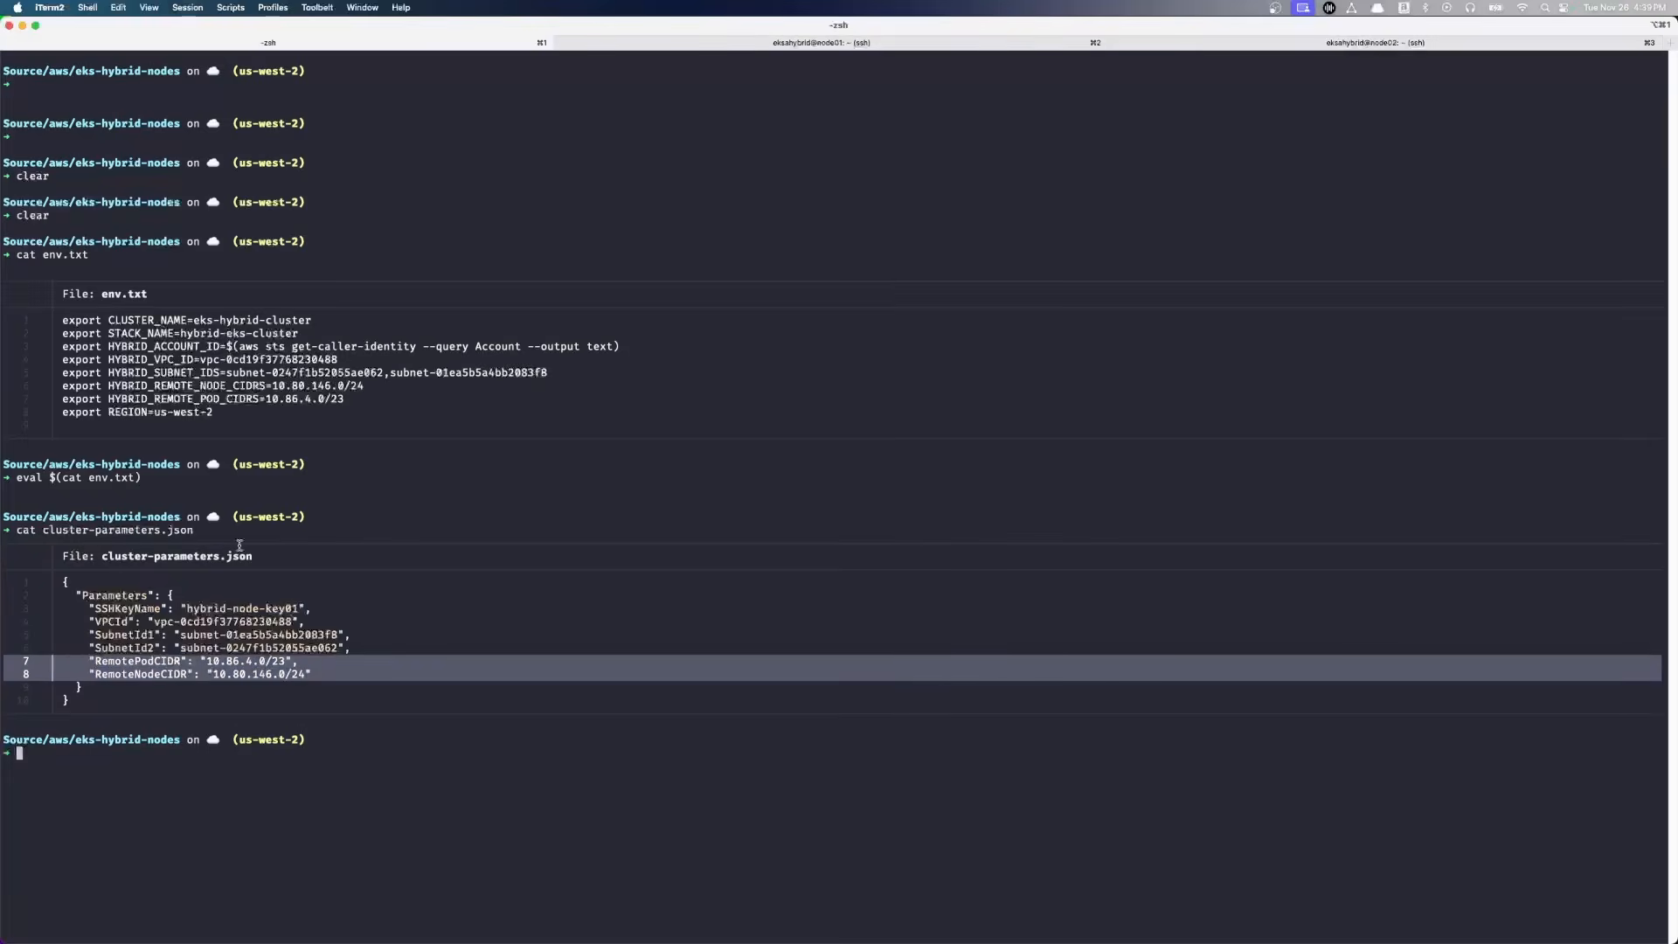
mouse_move(365, 399)
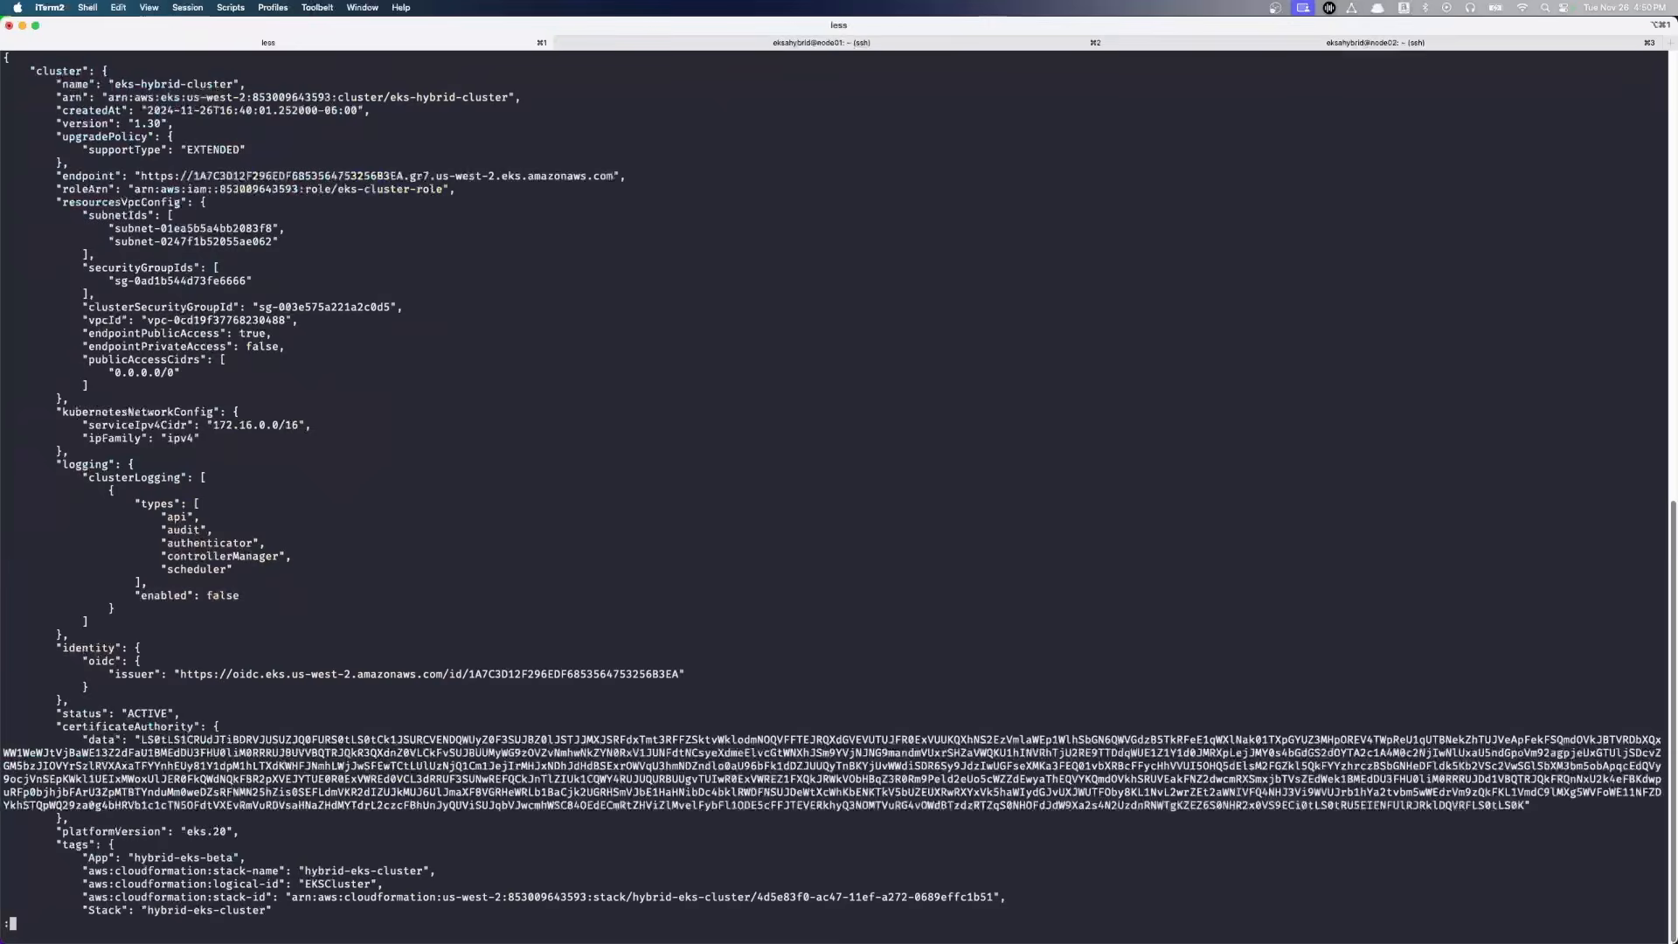
- Page to the end of the cluster description showing remote networks 10.80.146.0/24 and 10.86.4.0/23
scroll(down, 3)
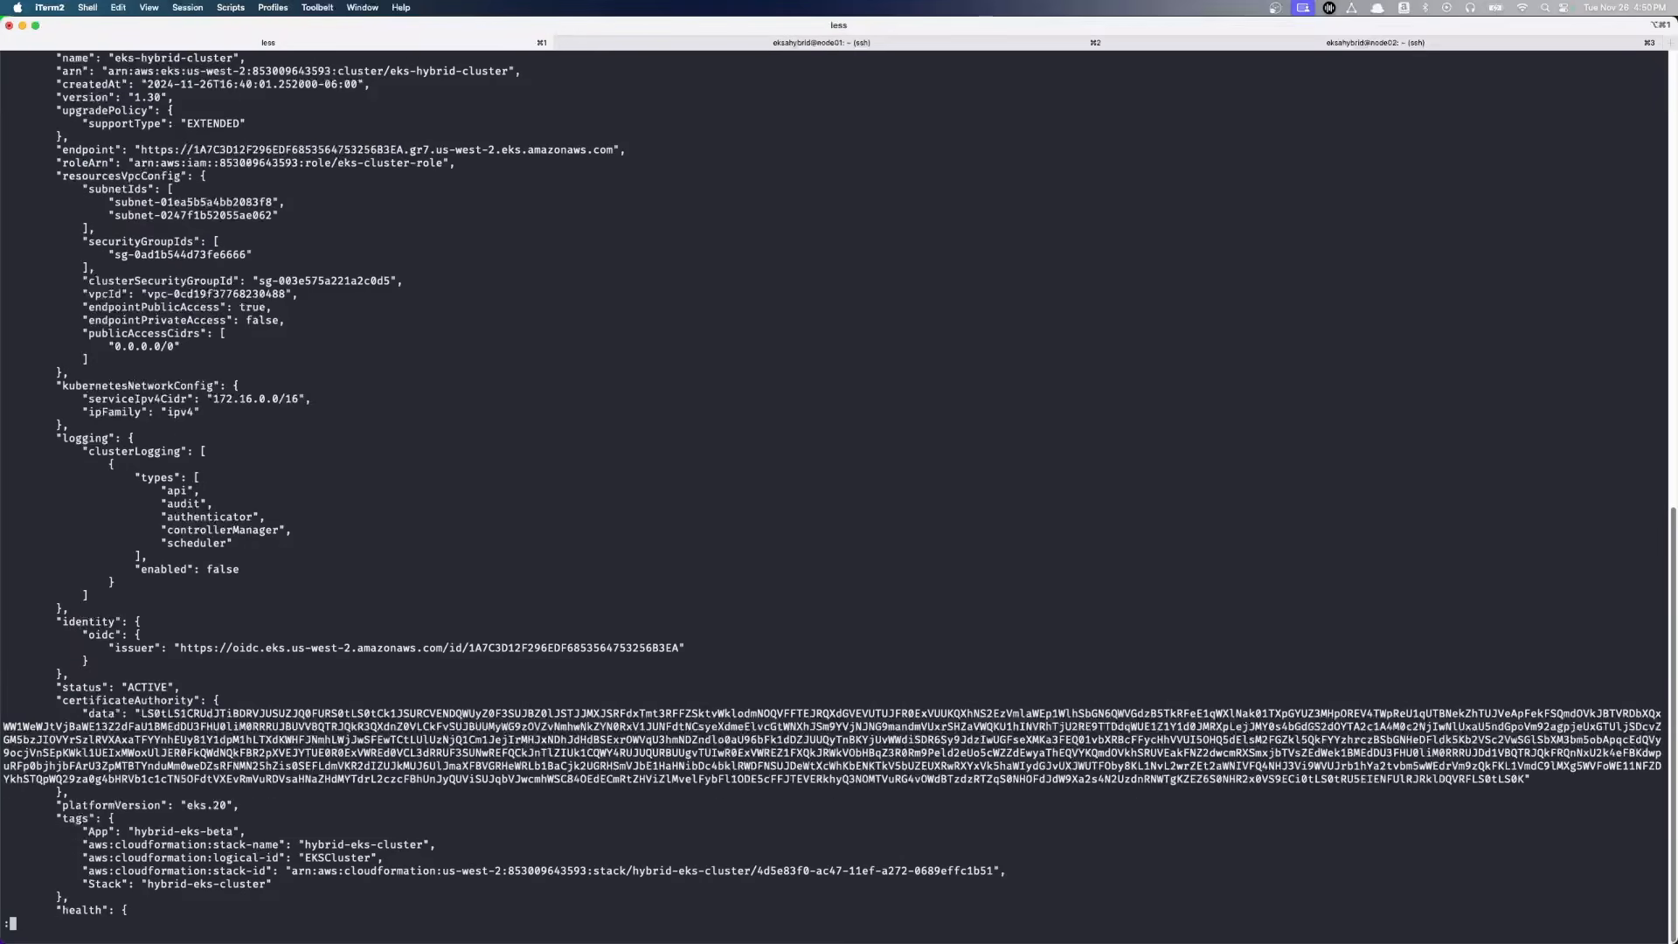
scroll(down, 3)
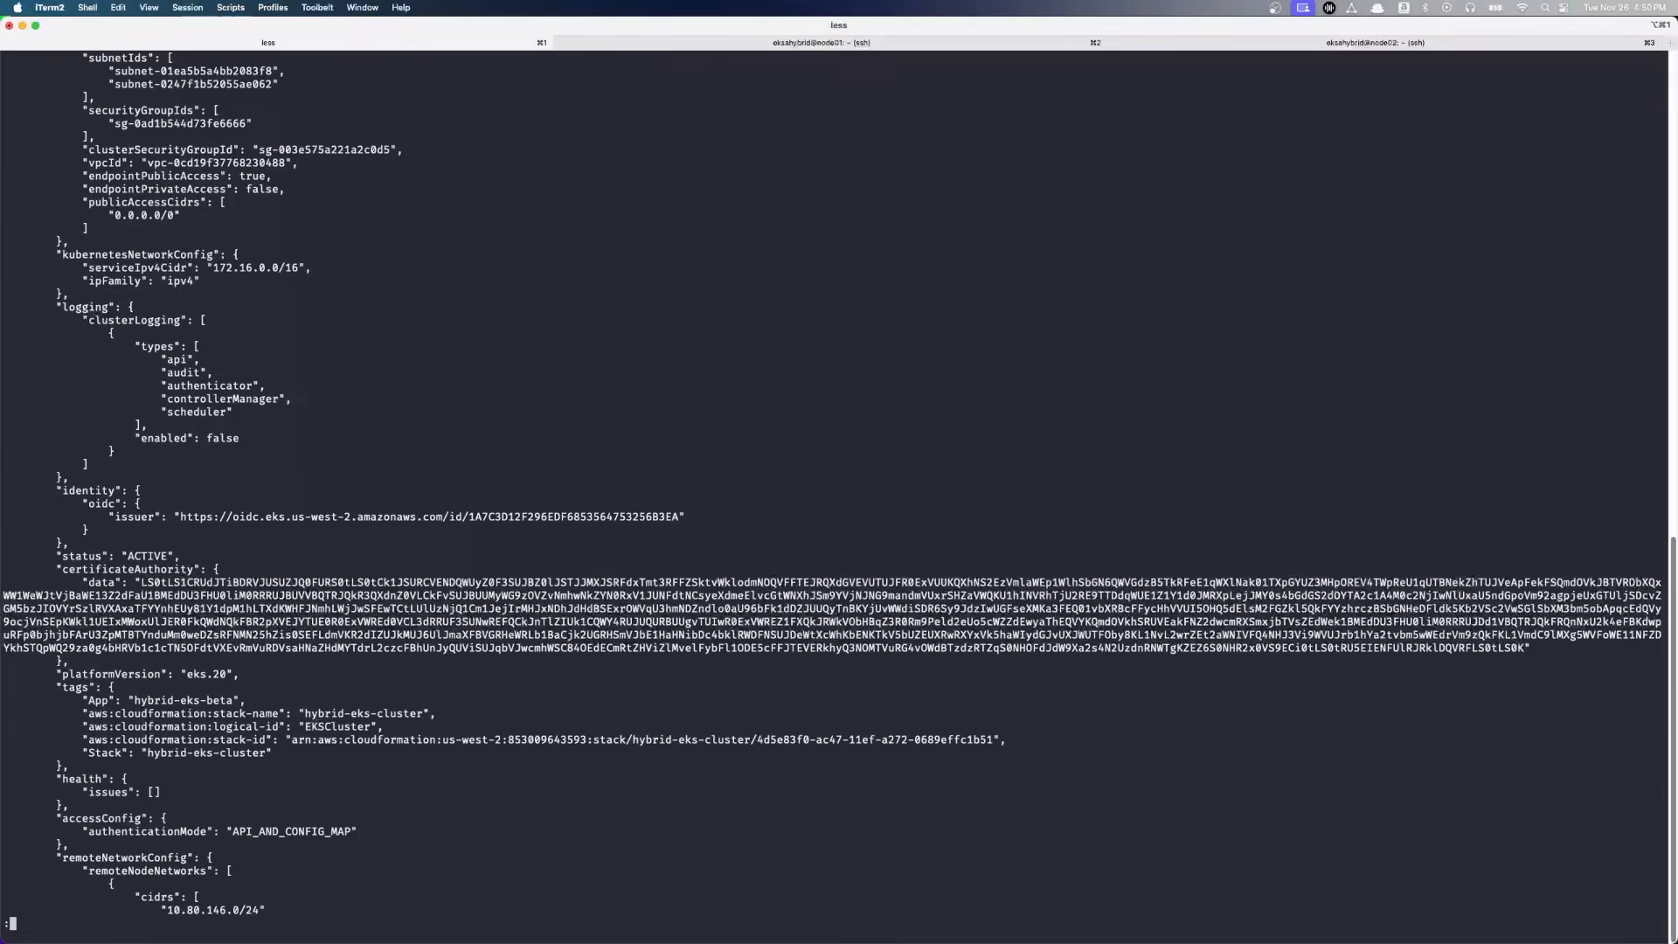
scroll(down, 3)
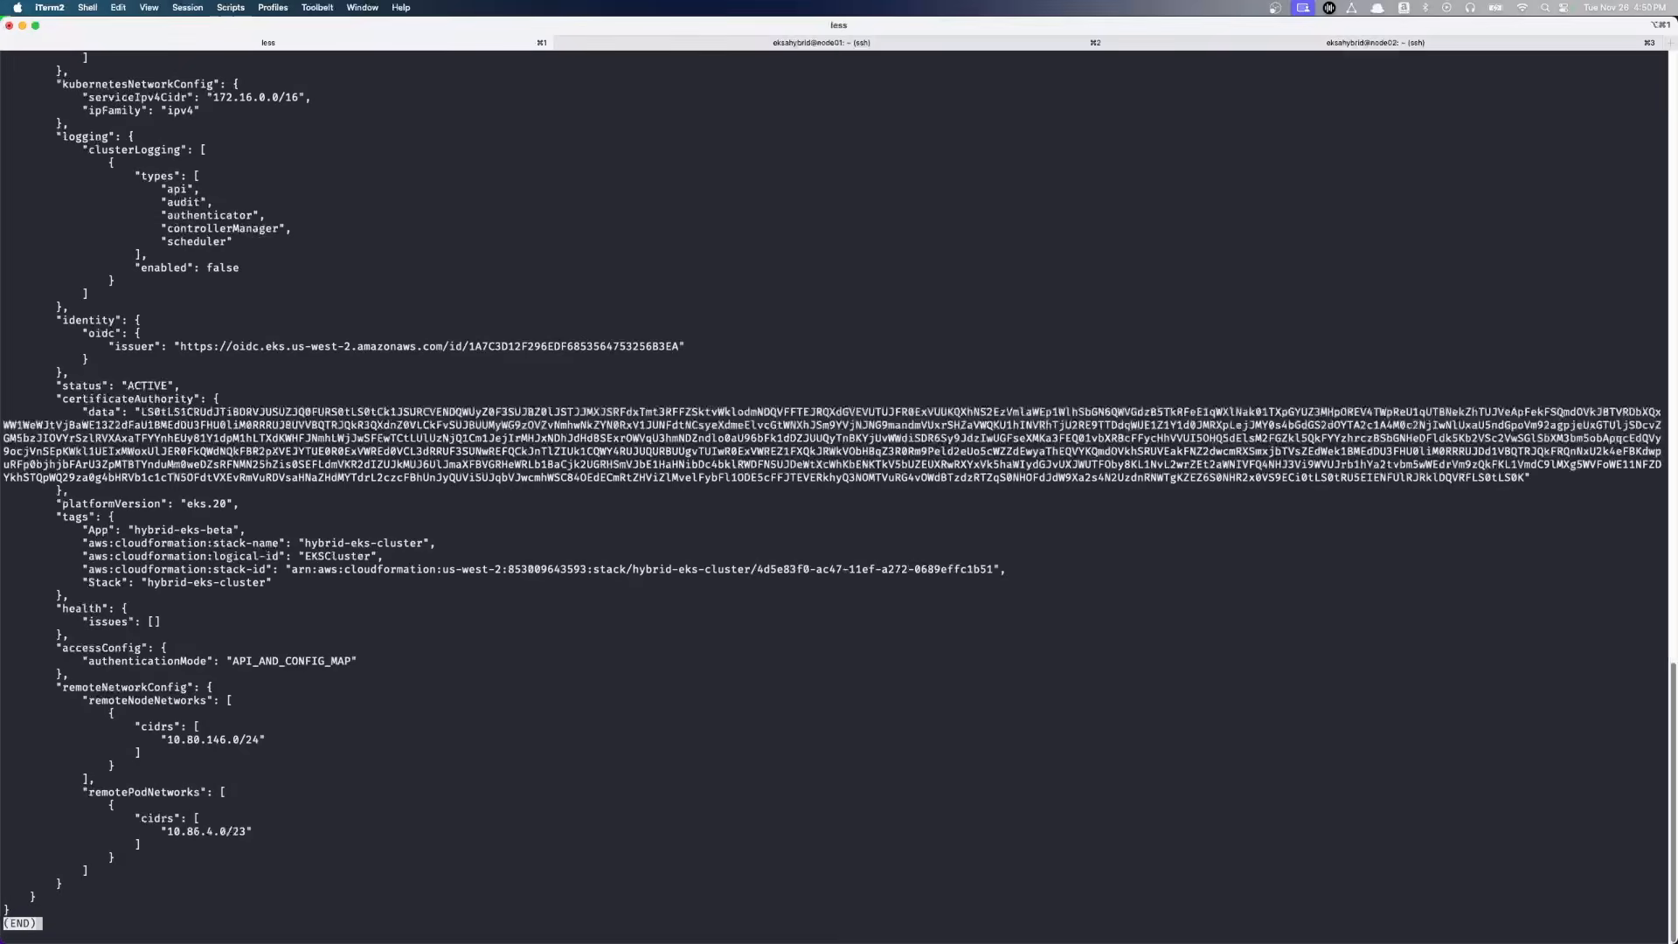
mouse_move(180, 847)
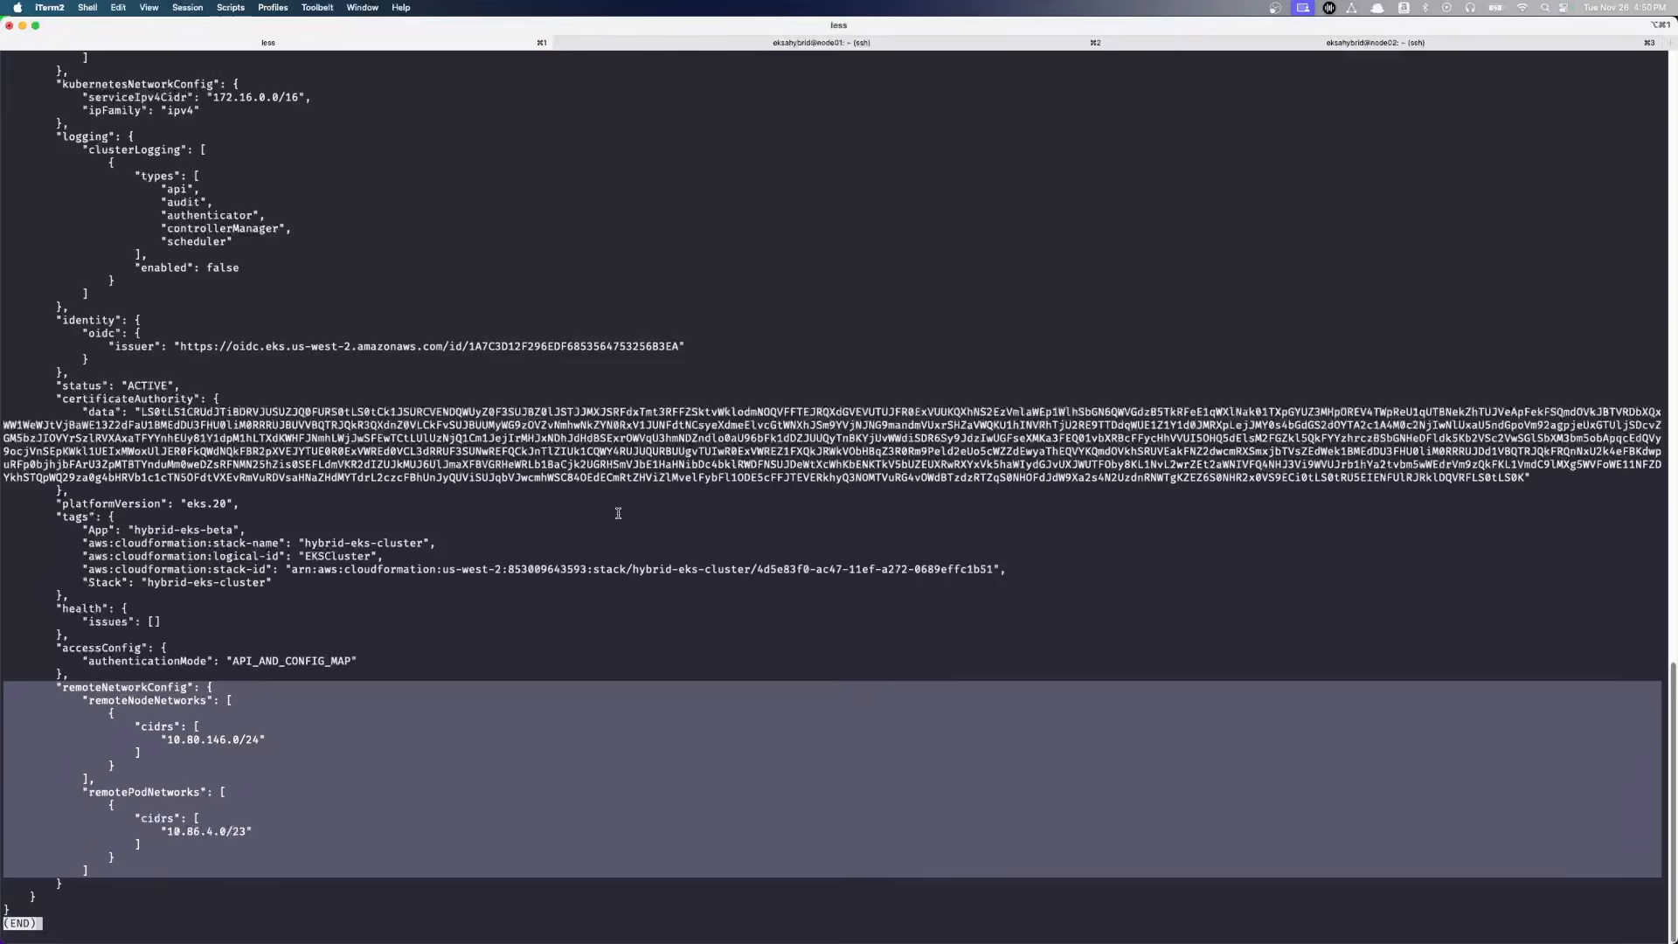
mouse_move(595, 515)
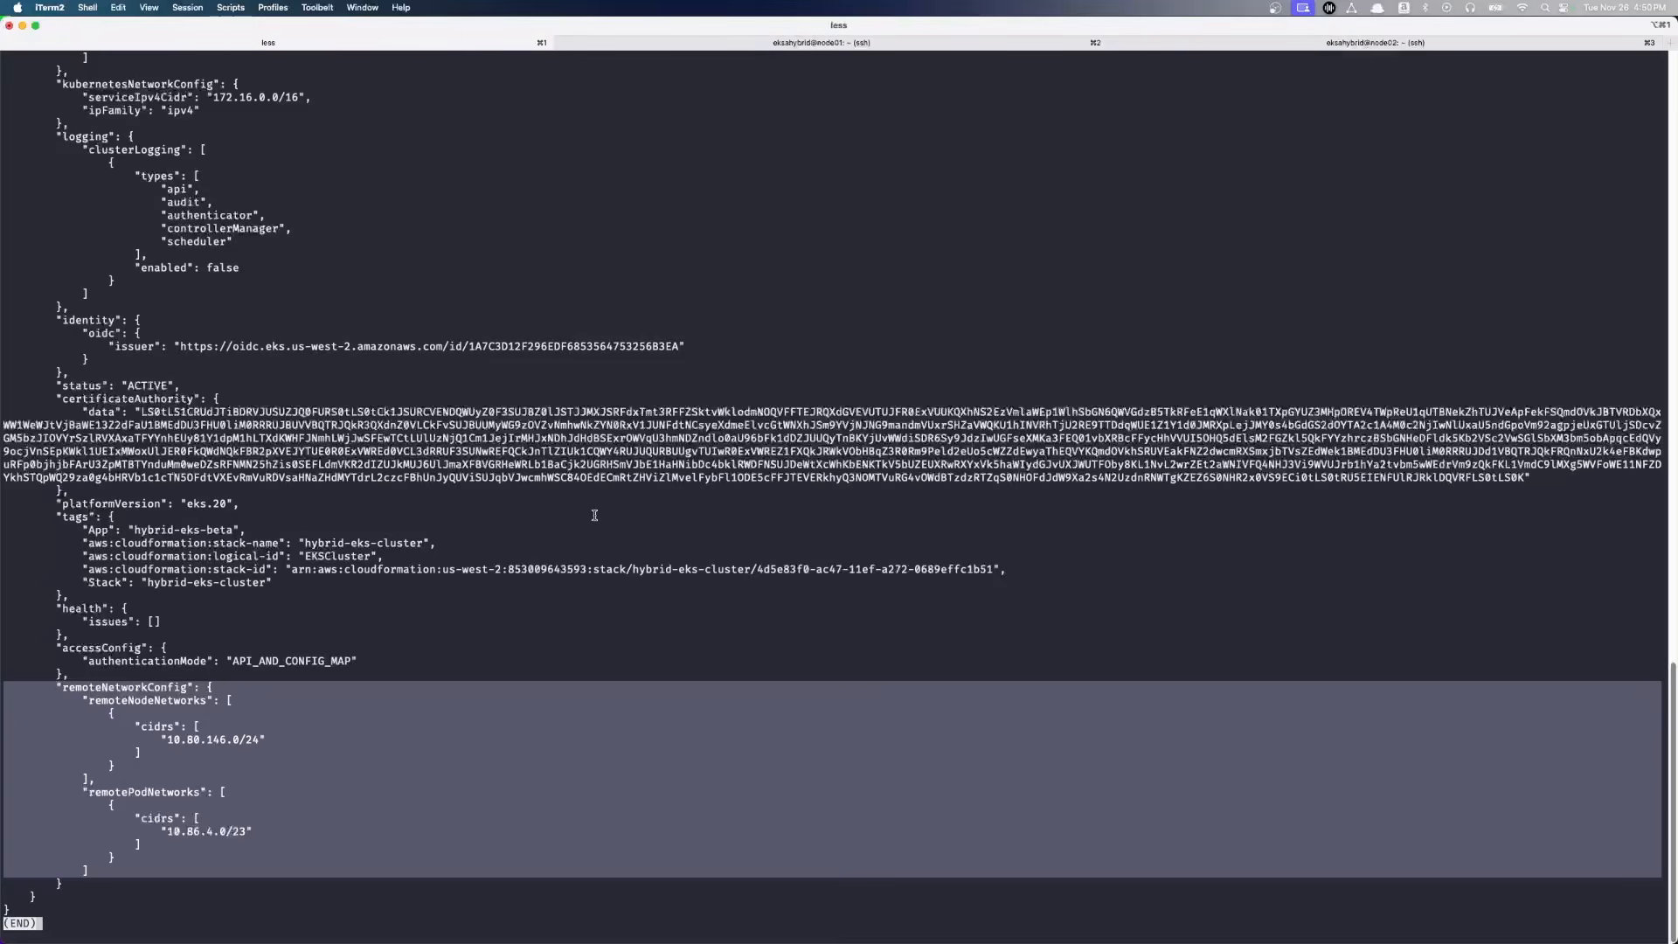
mouse_move(590, 552)
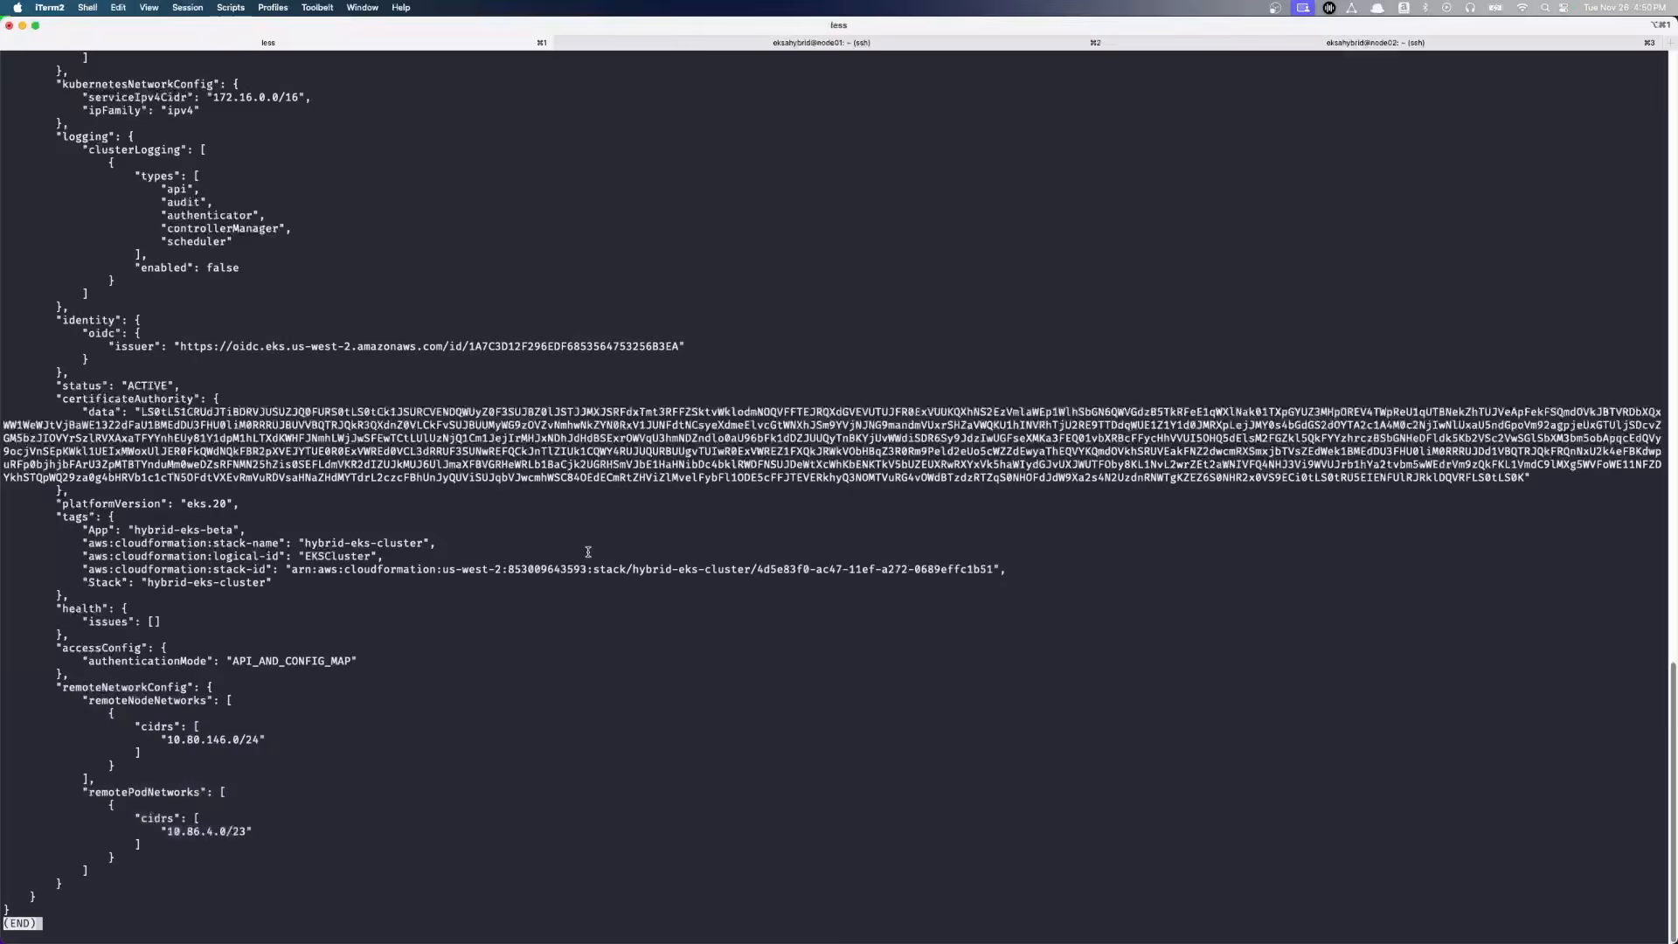
- Quit the less pager and run kubectl get nodes against eks-hybrid-cluster
key(q)
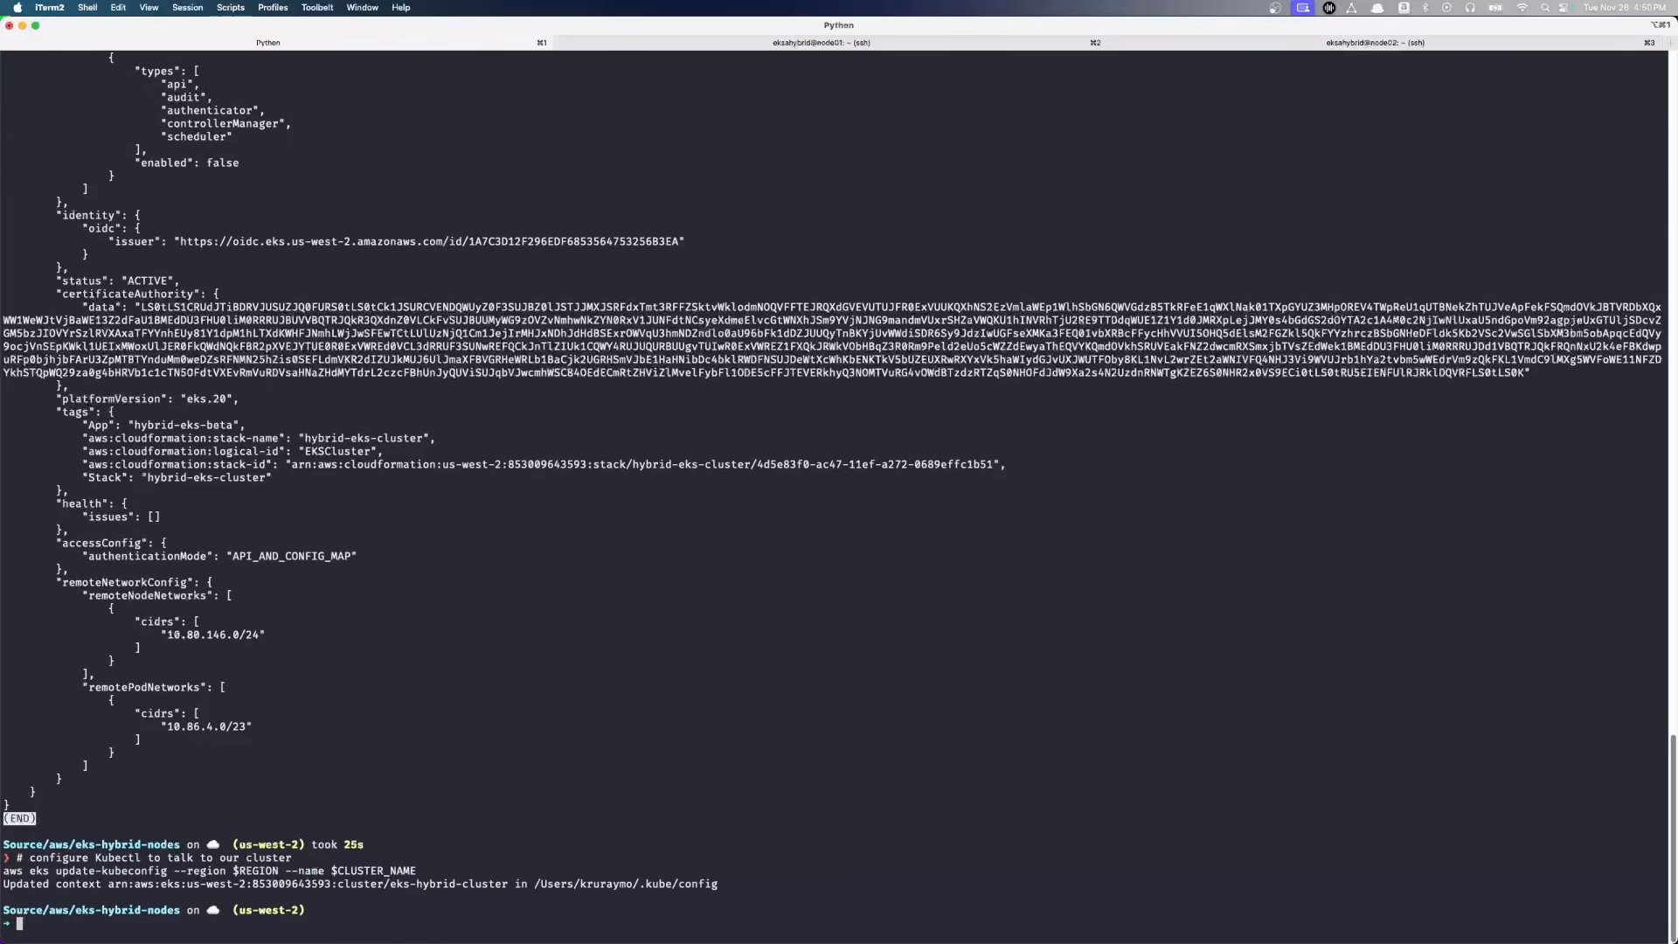
text(kubectl get nodes)
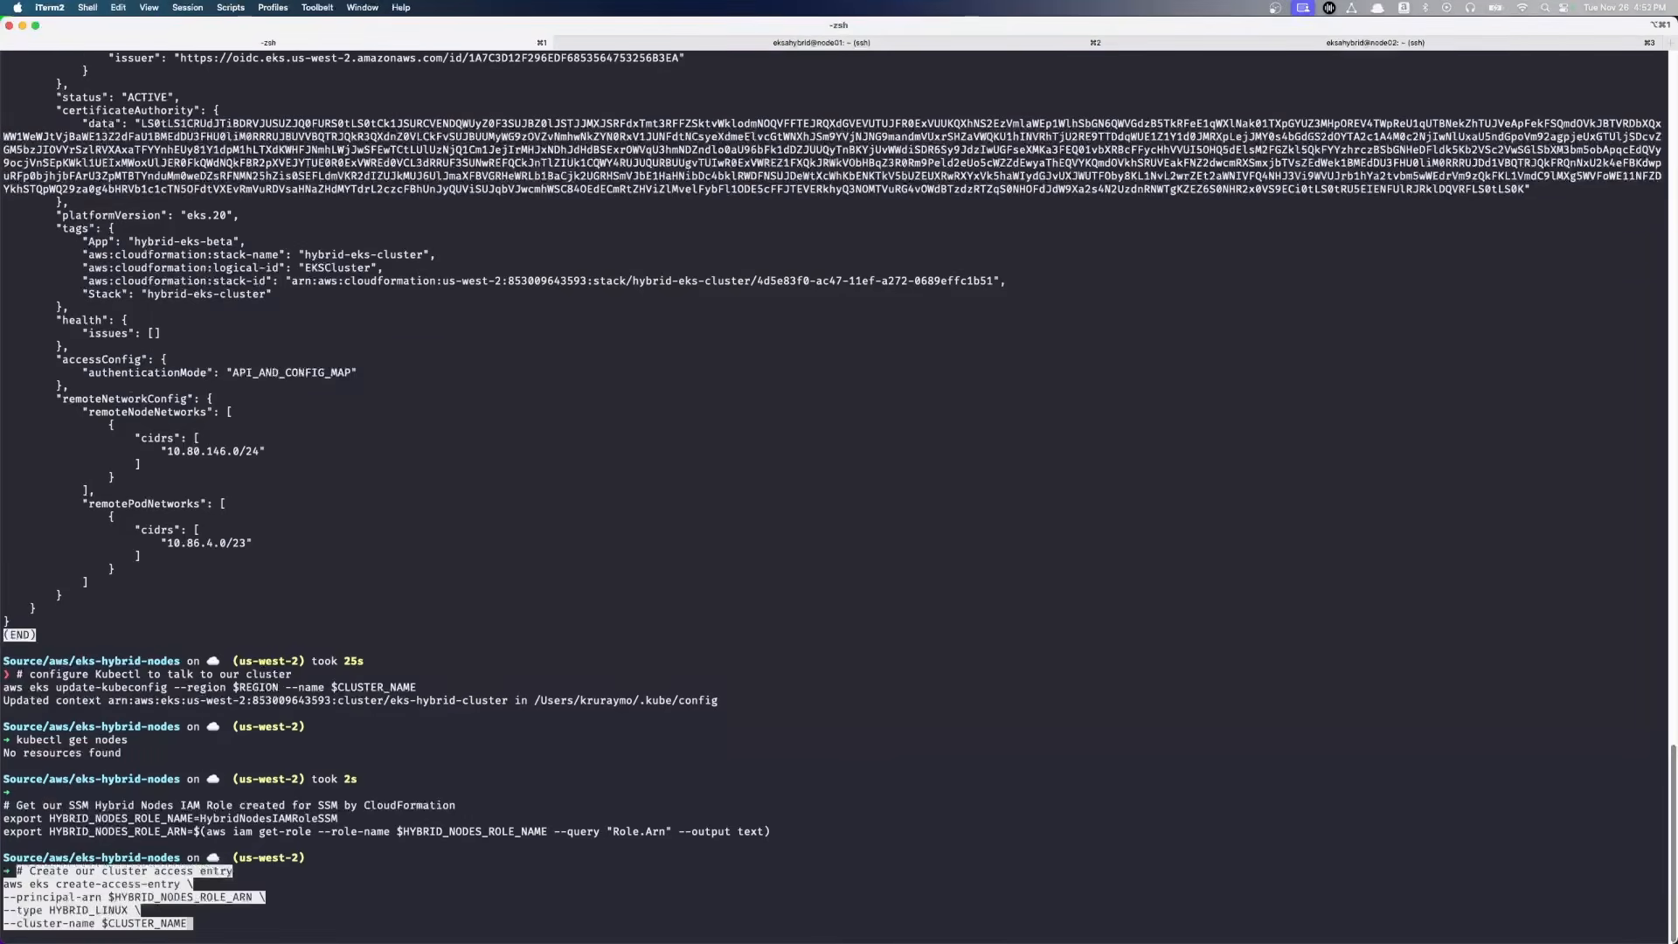
- Create the hybrid nodes role access entry and the Admin role entry with admin policies
key(enter)
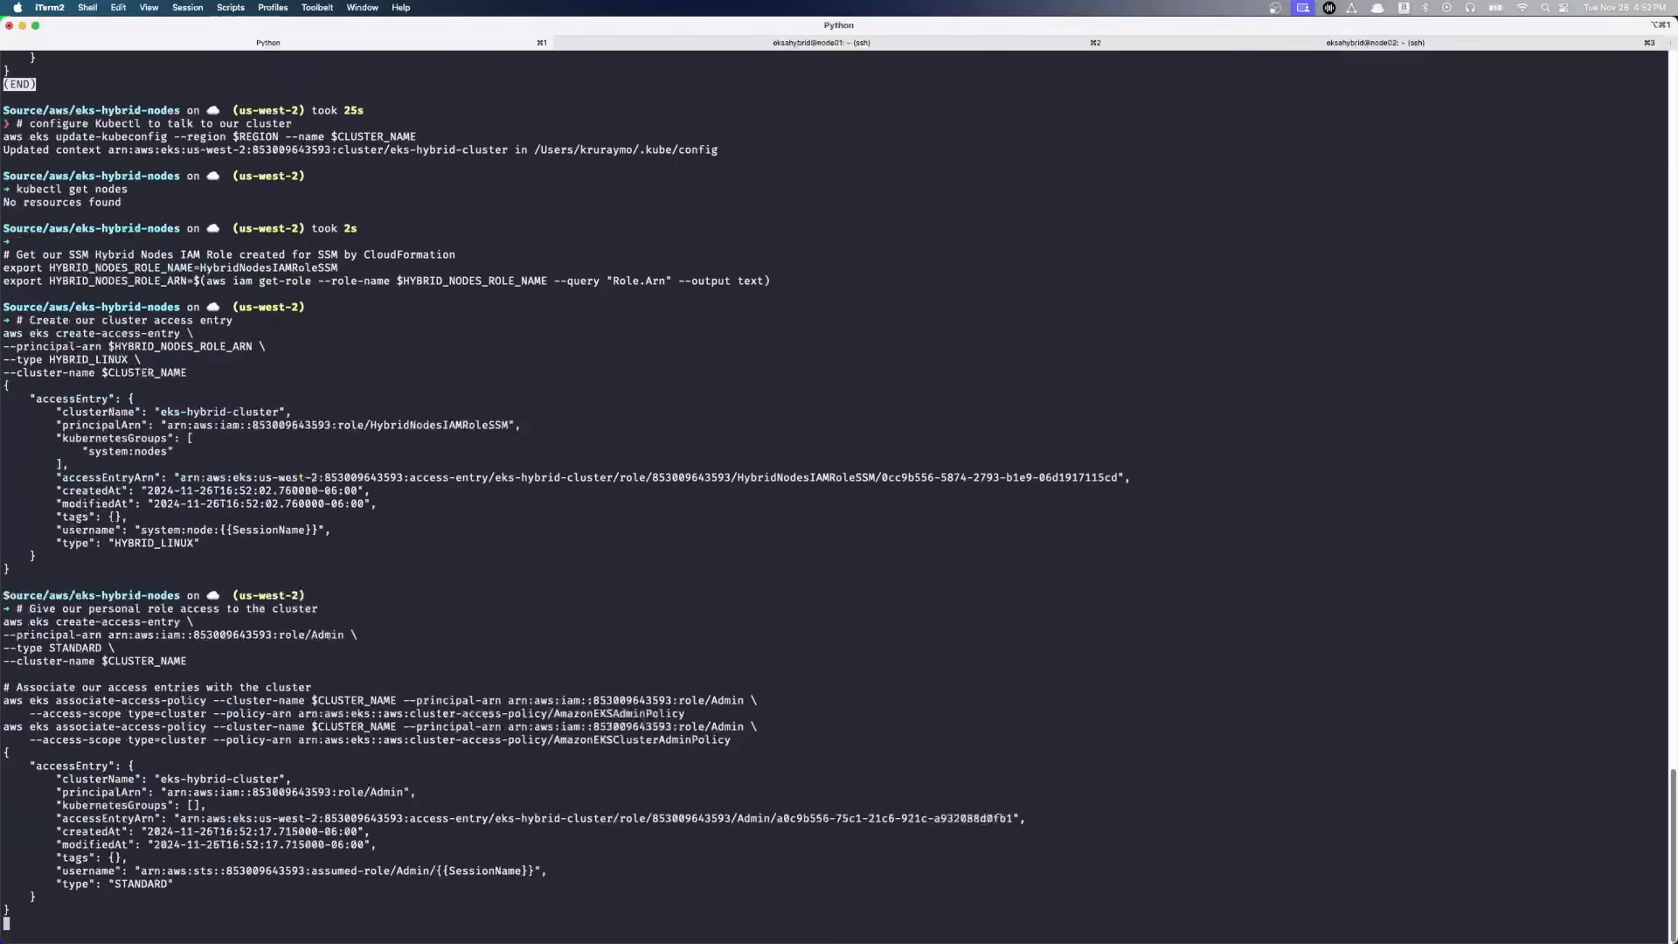
scroll(down, 3)
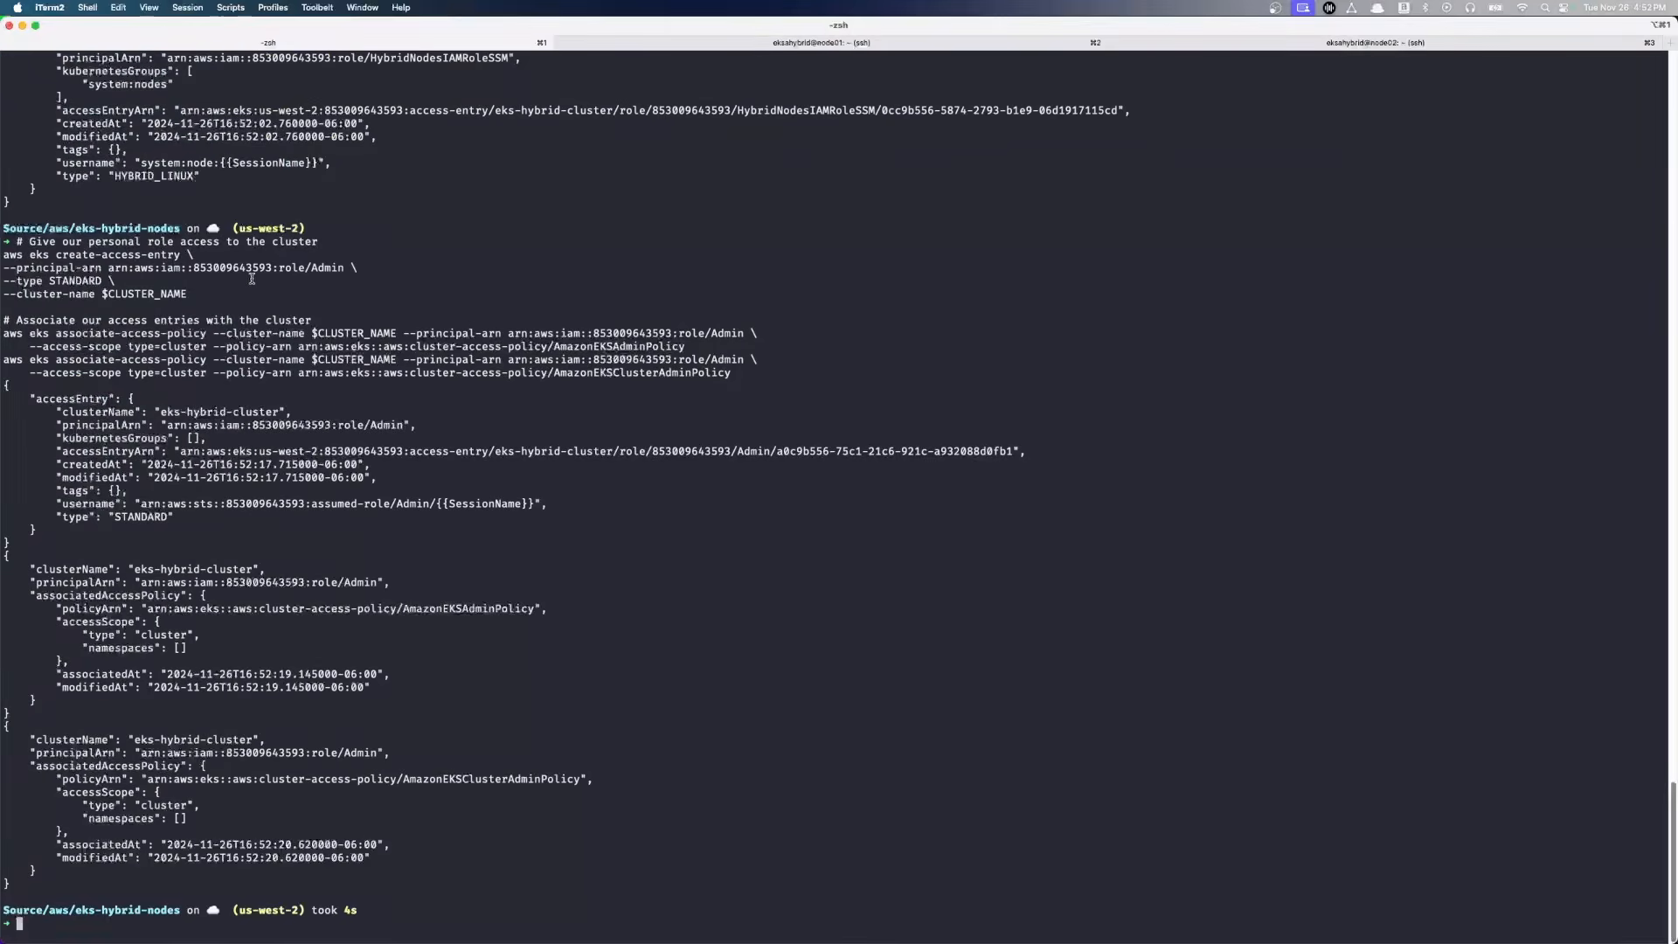
double_click(307, 267)
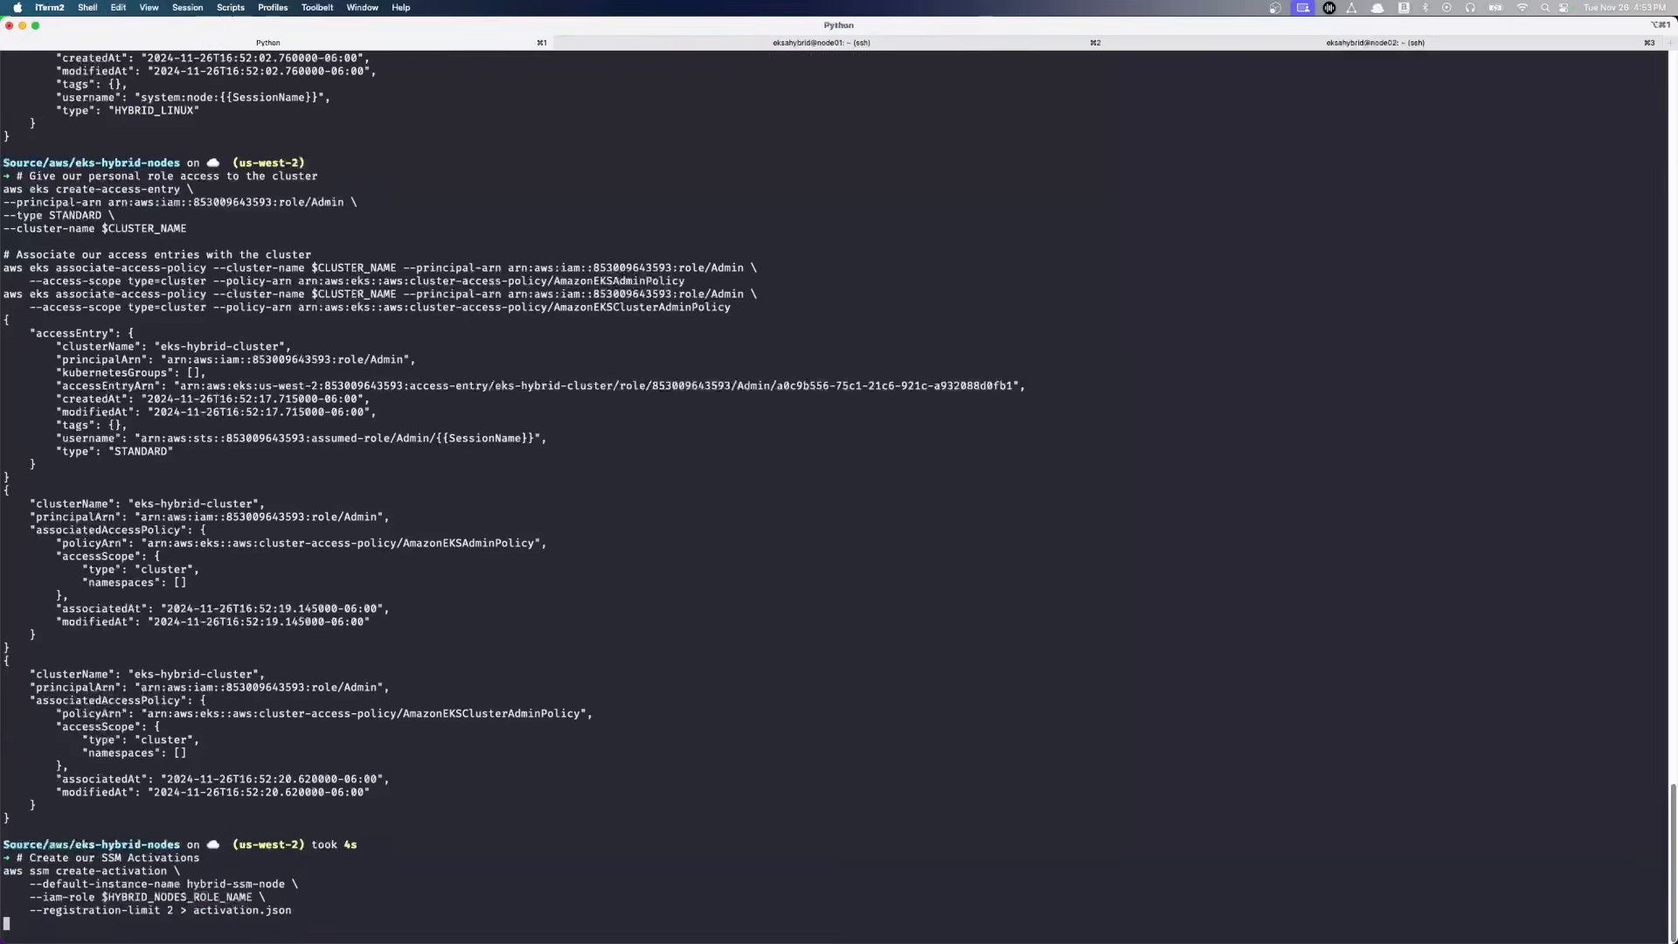
- Show activation.json, write node-config.yaml with its activation ID and code, and display it
text(cat activation.json)
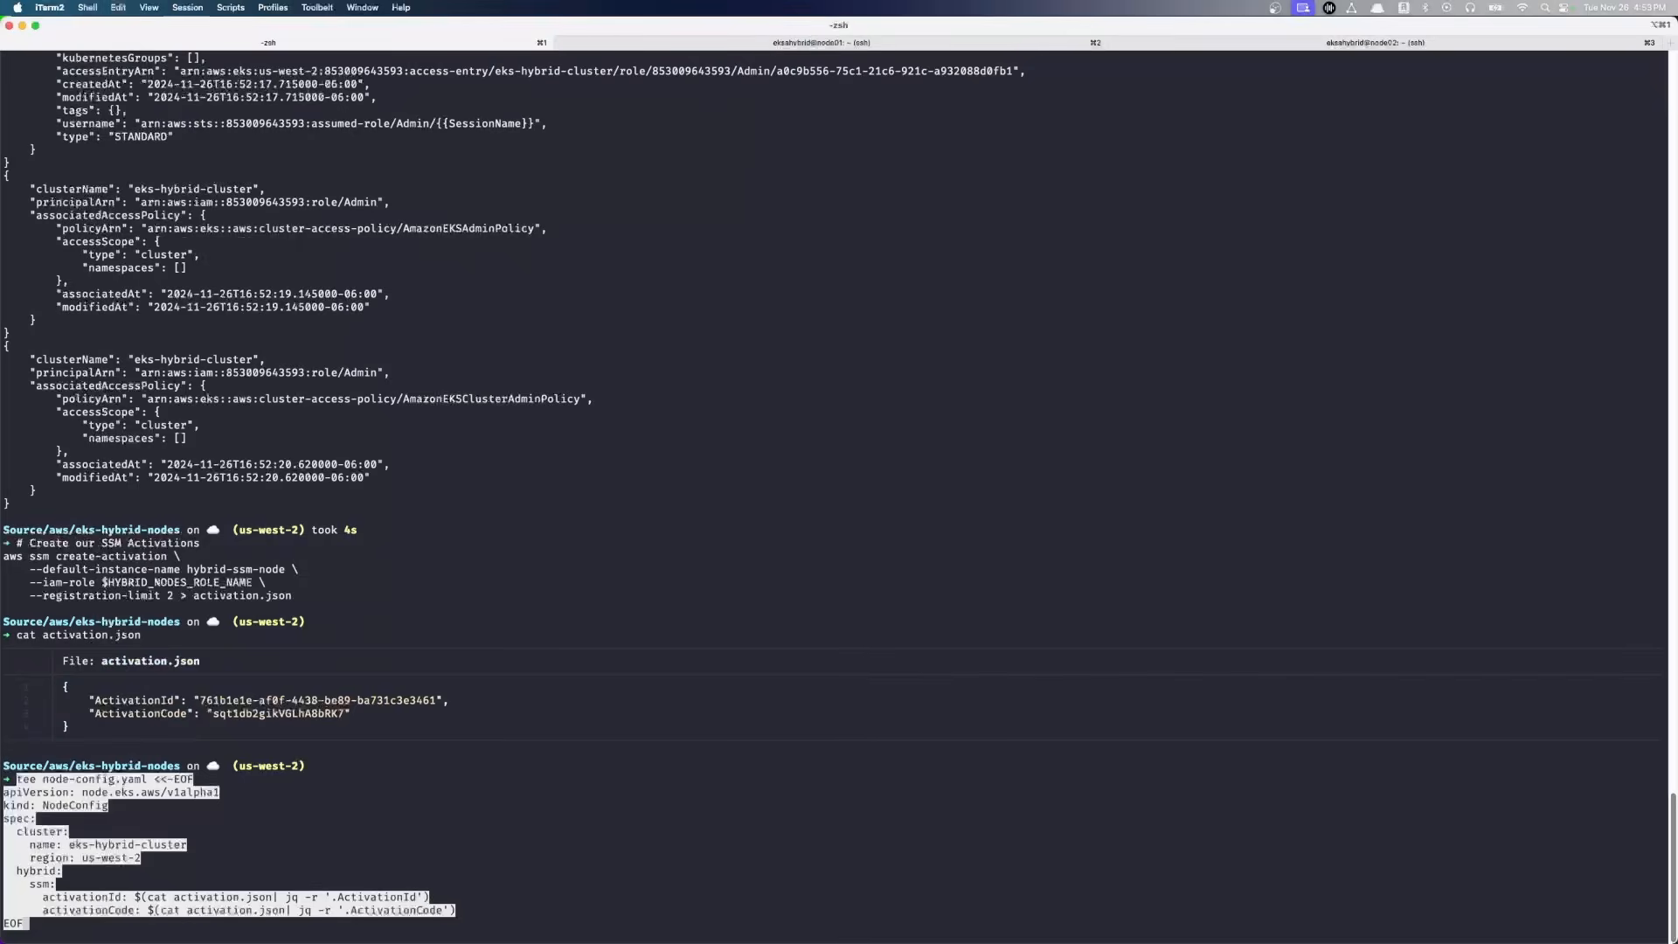
key(Return)
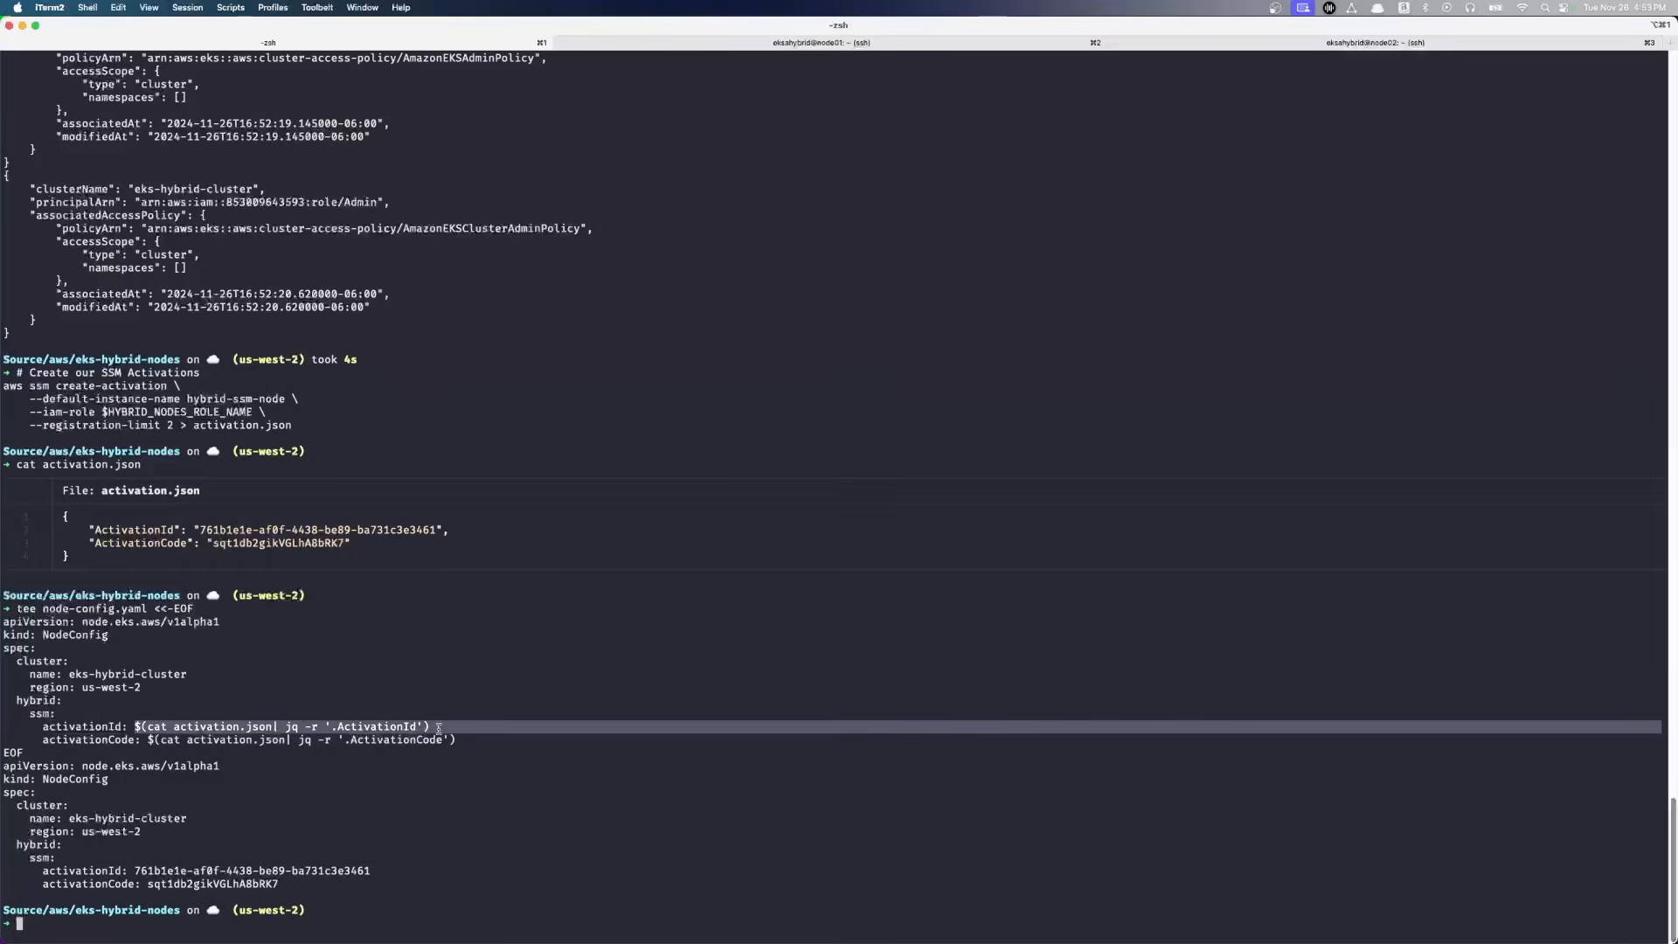
text(cat n)
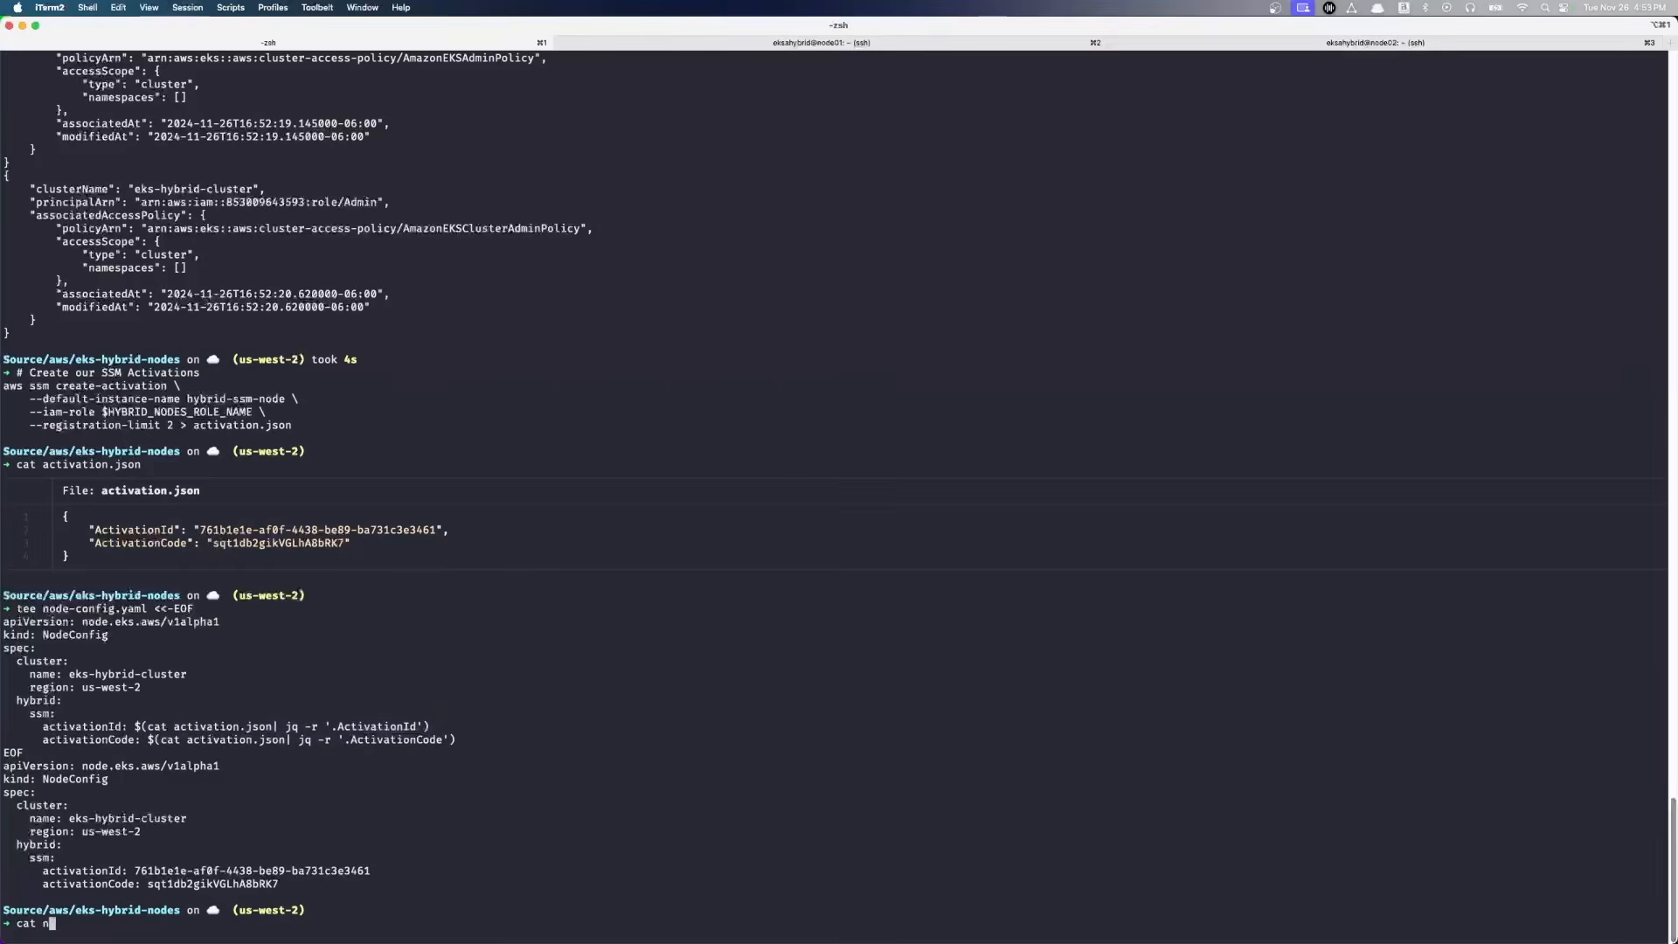
text(ode-c)
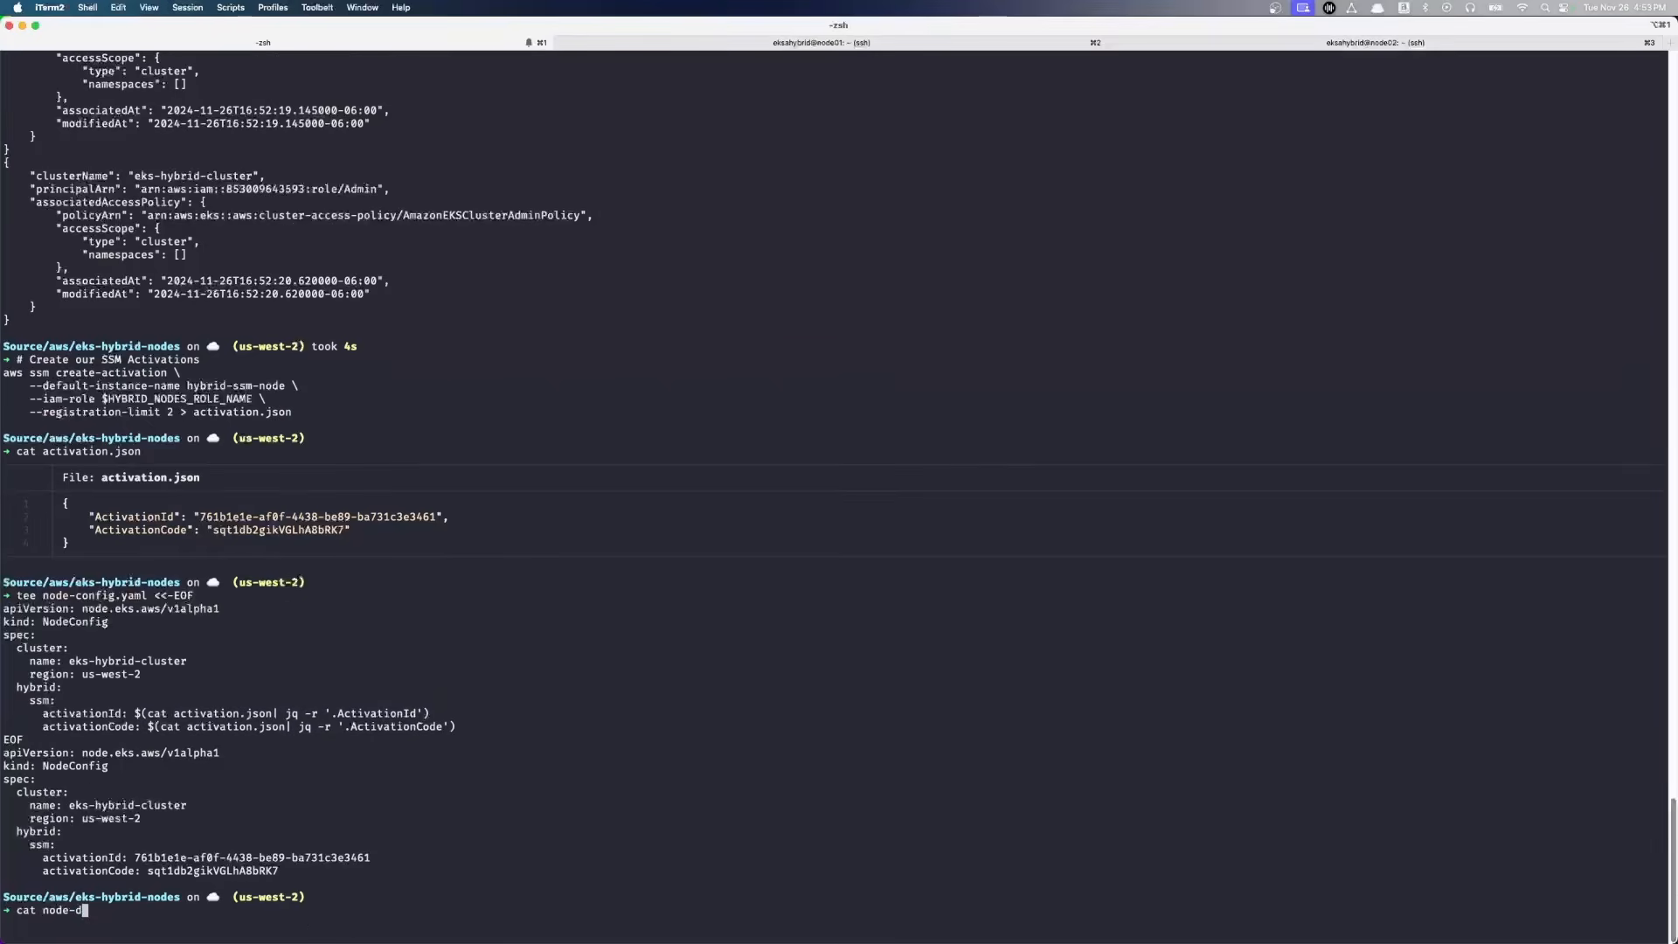
key(enter)
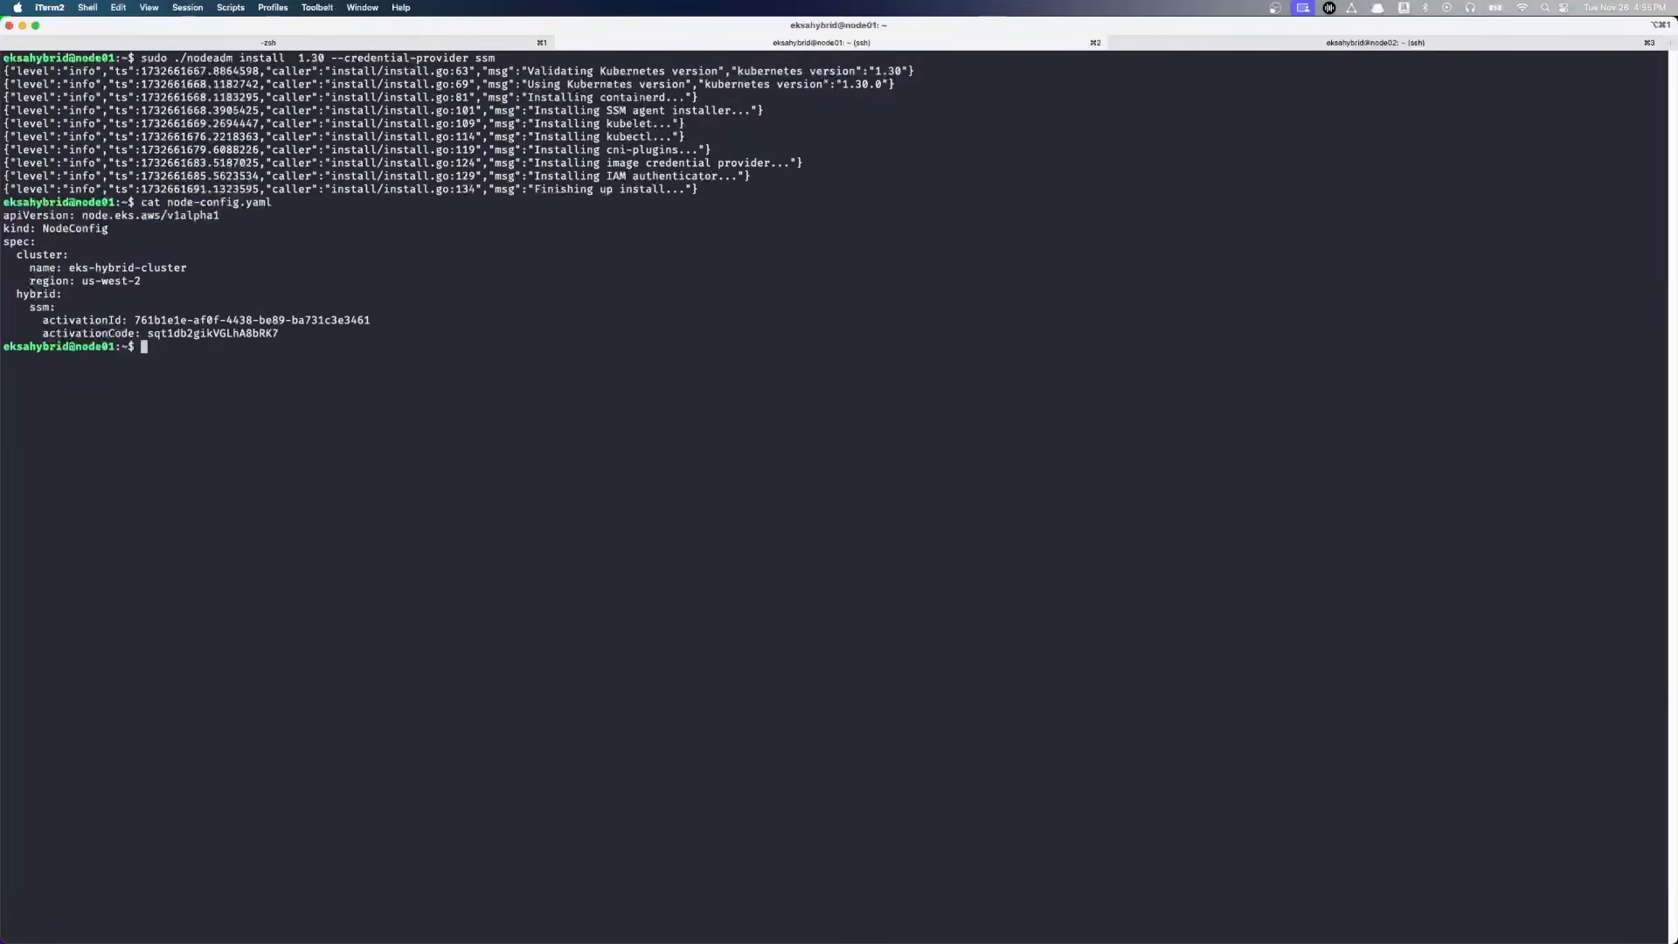
text(sudo ./nodeadm init -c file://node-config.yaml)
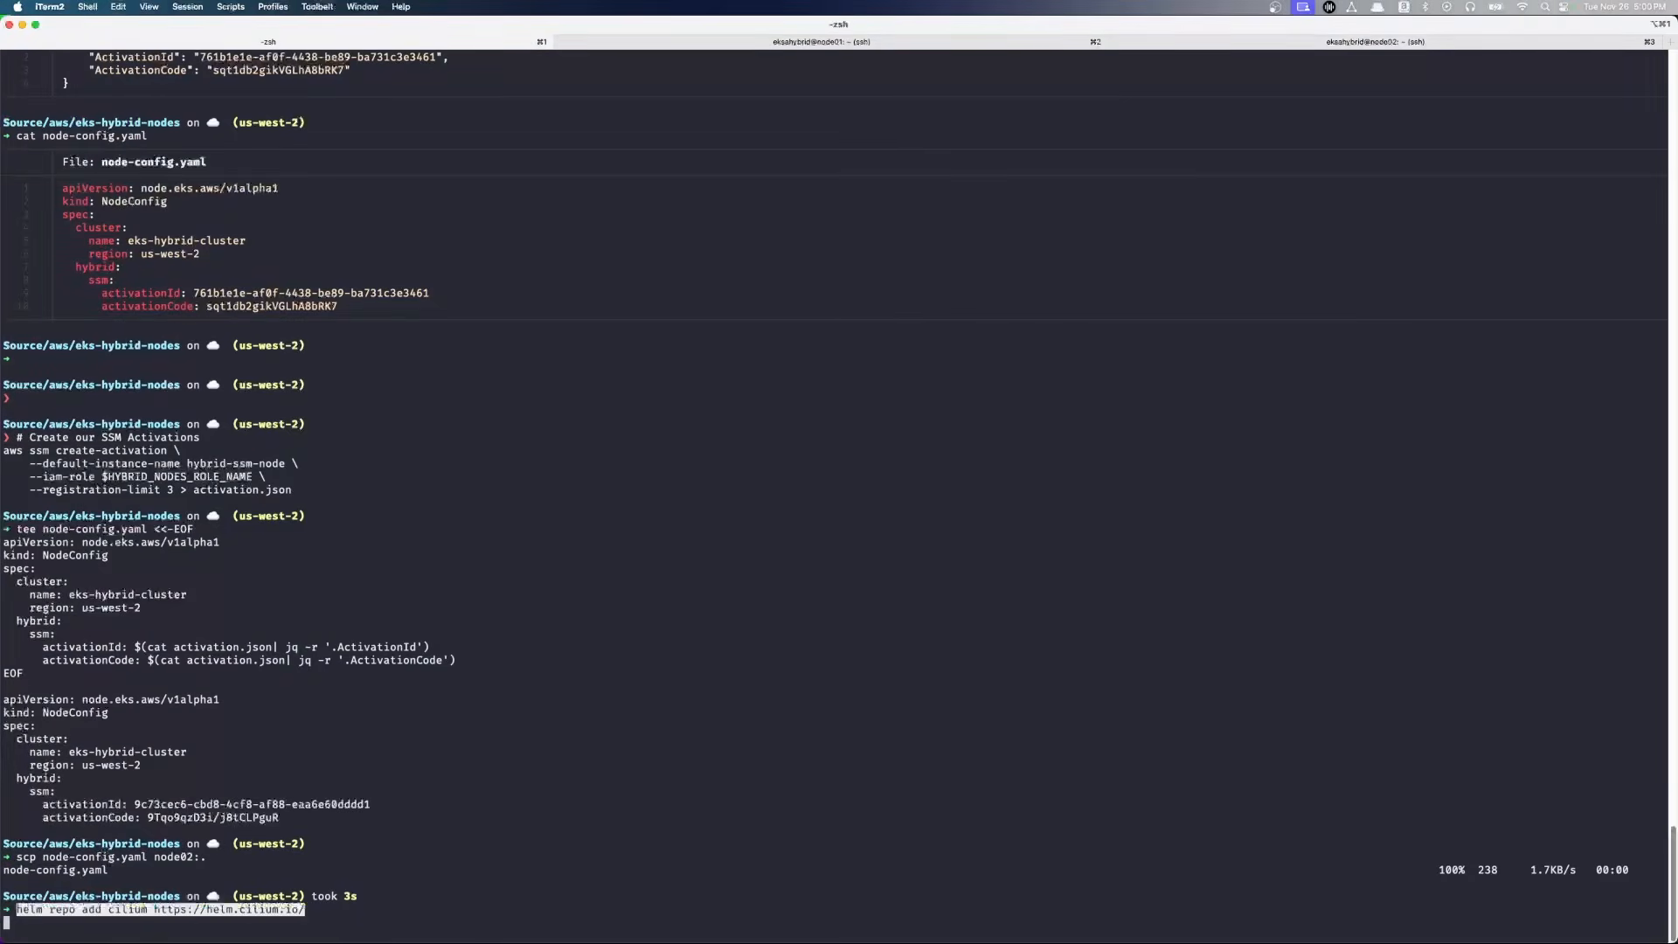
key(enter)
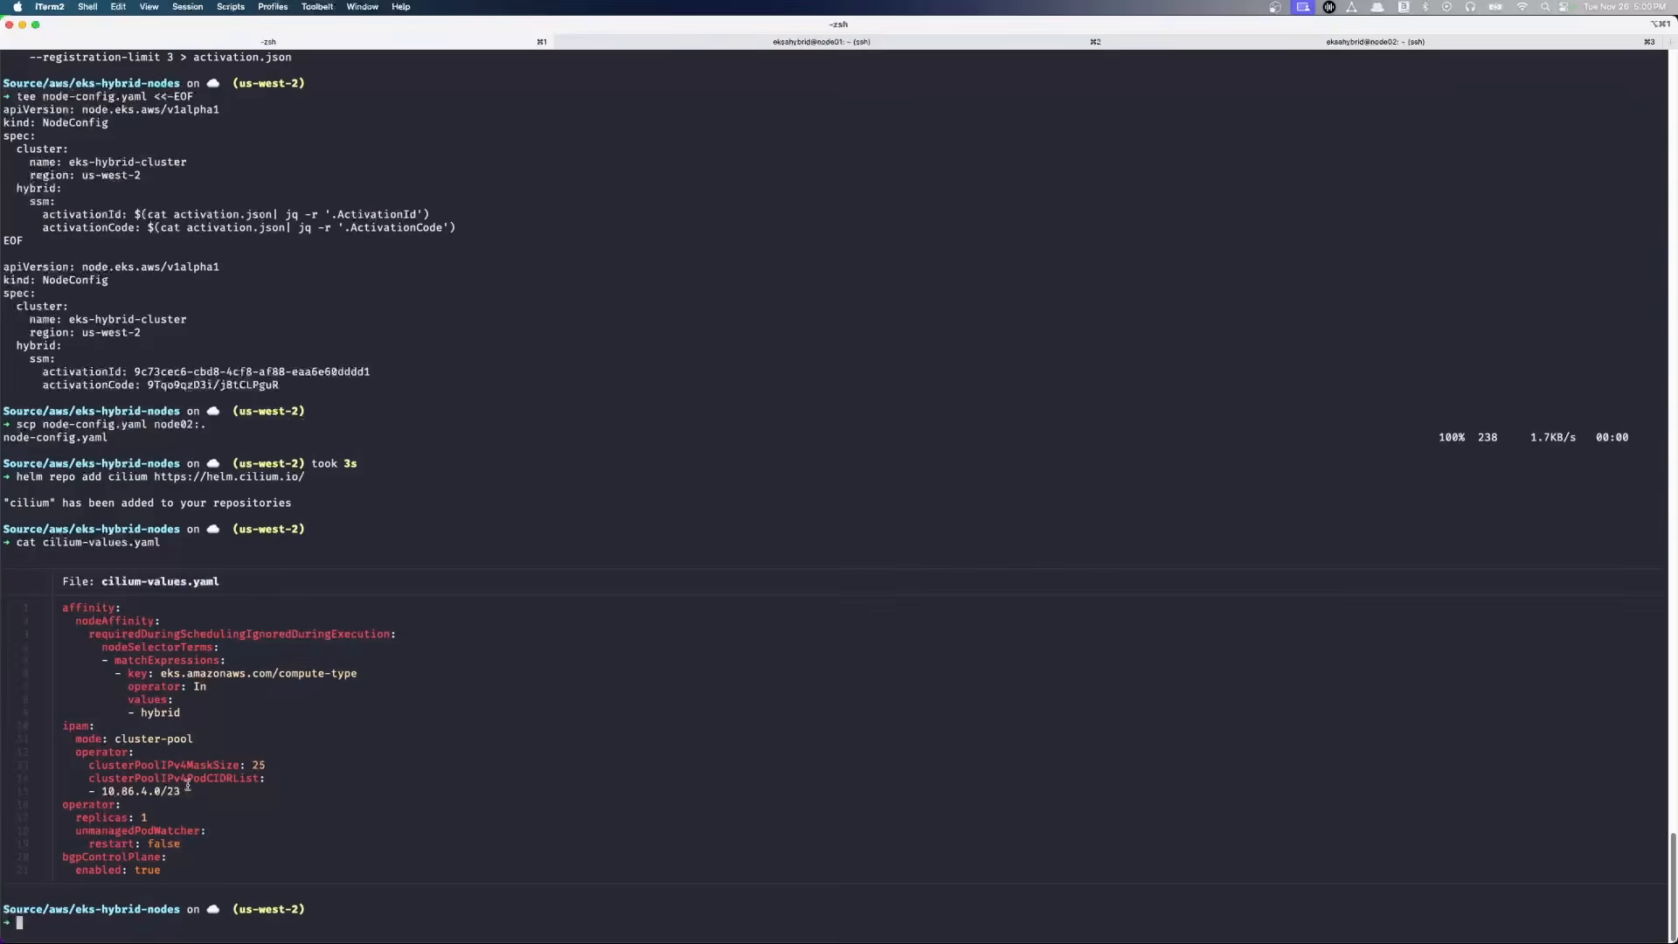
text(cat cluster-parameters.json)
text(helm install cilium cilium/cilium --version 1.15.6 --namespace kube-system --values cilium-values.yaml)
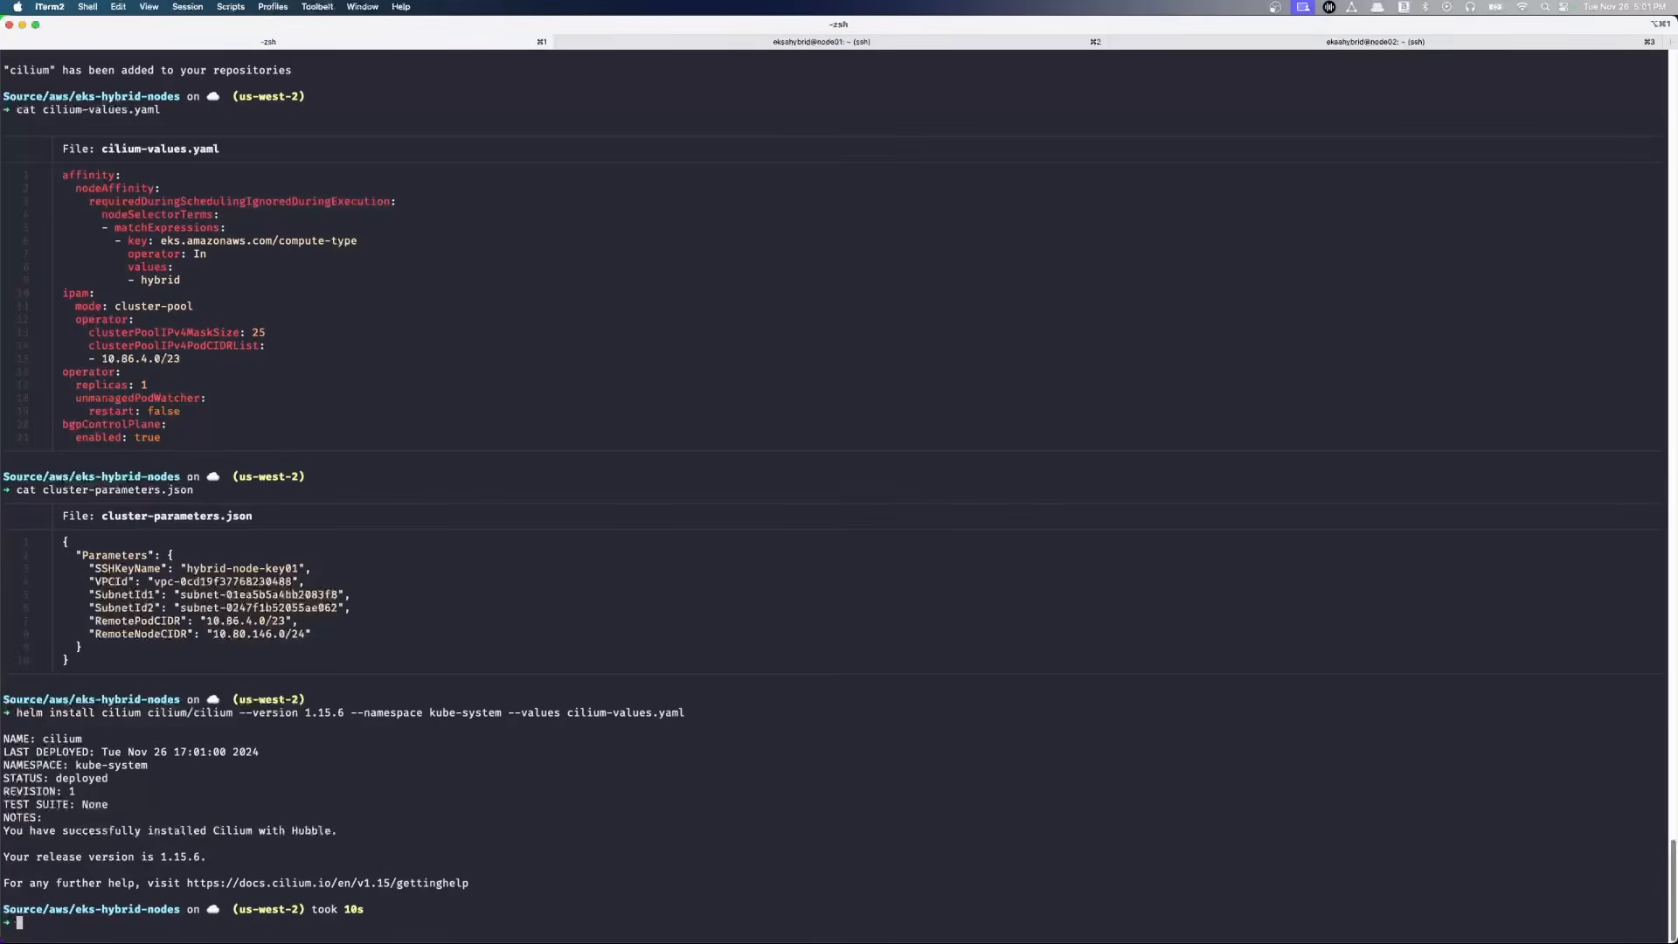
- List the cluster nodes with kubectl get nodes to check both hybrid nodes are Ready
text(kubectl get nodes)
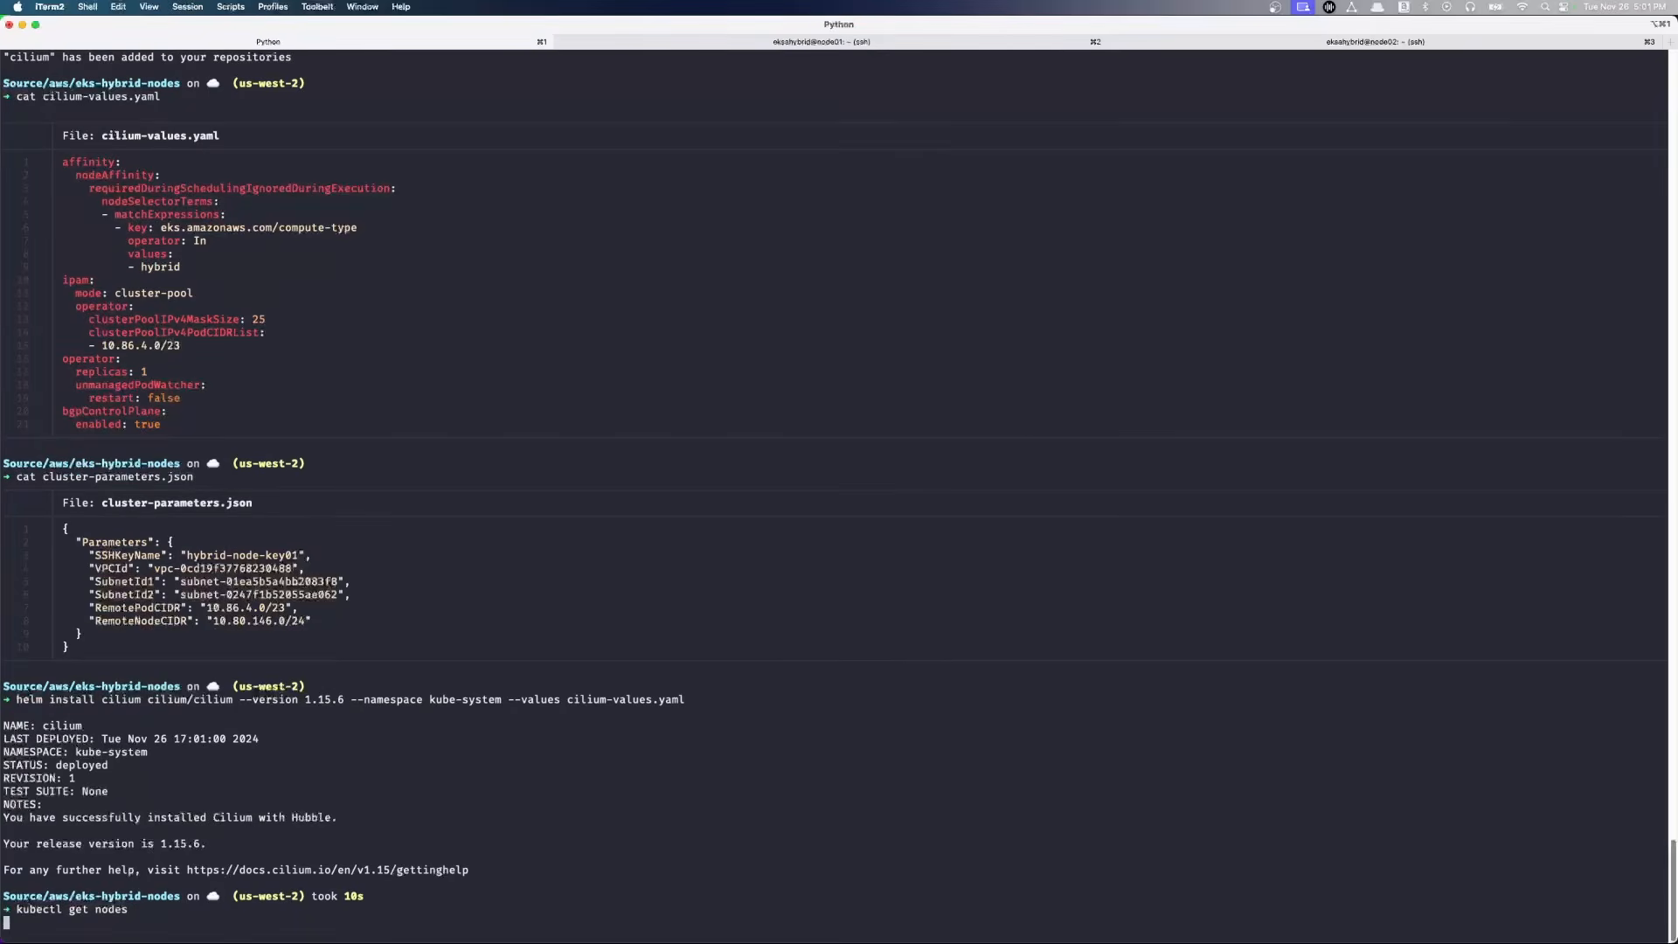
key(Return)
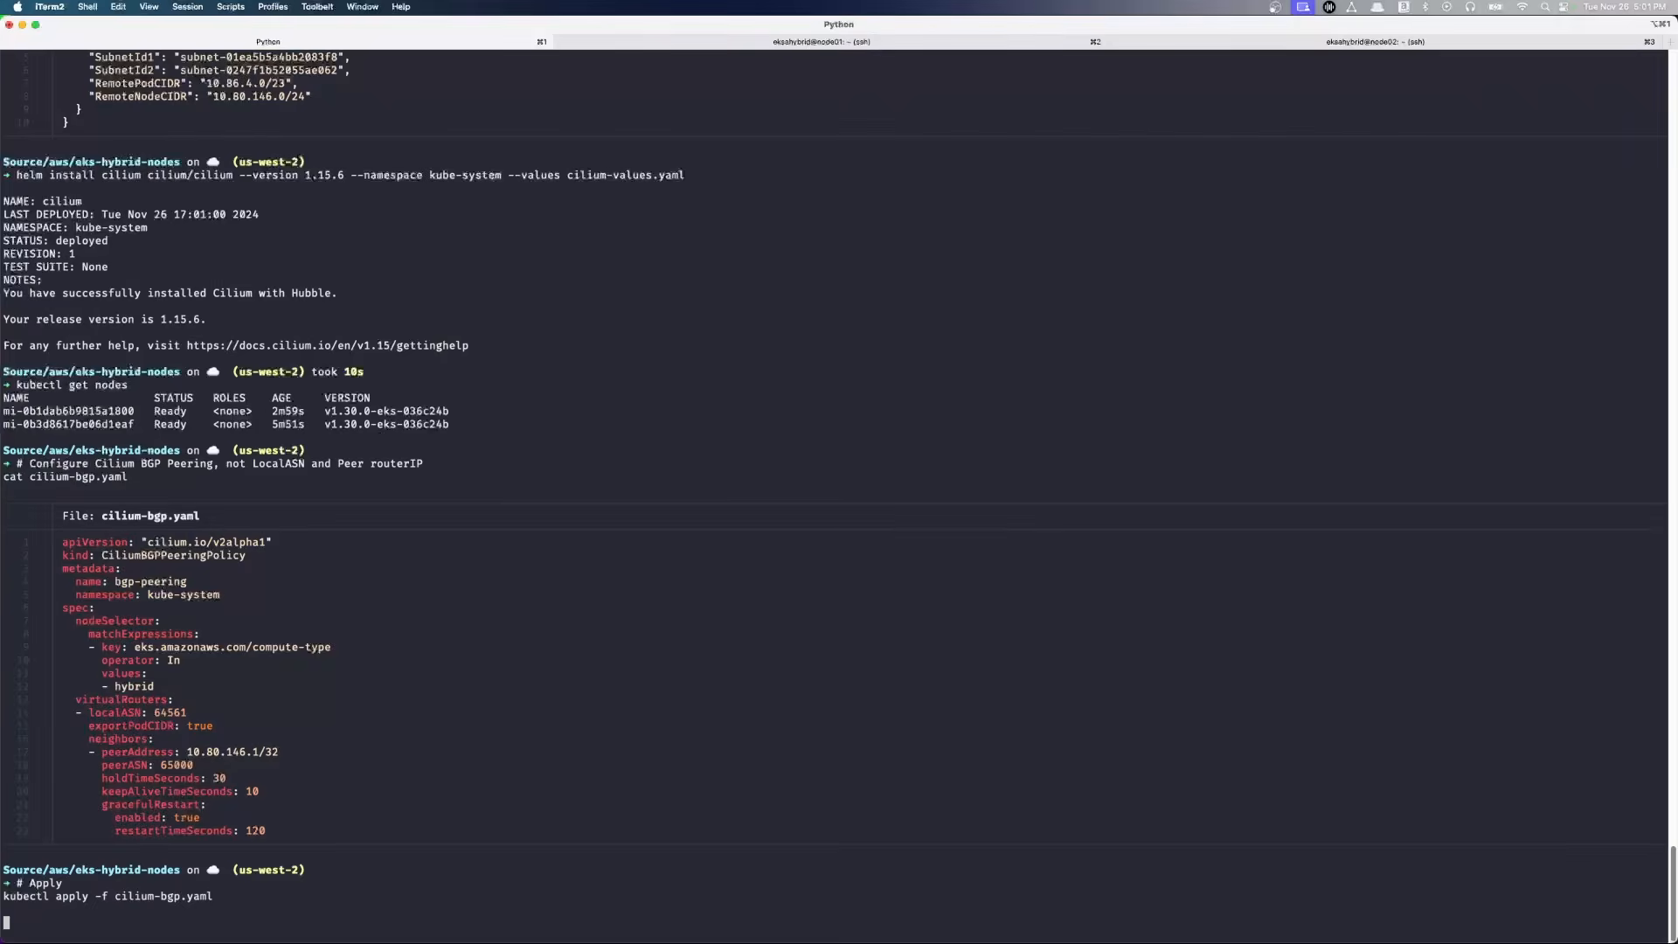
- Apply cilium-bgp.yaml and list all pods, highlighting the running Cilium agents and operator
key(Return)
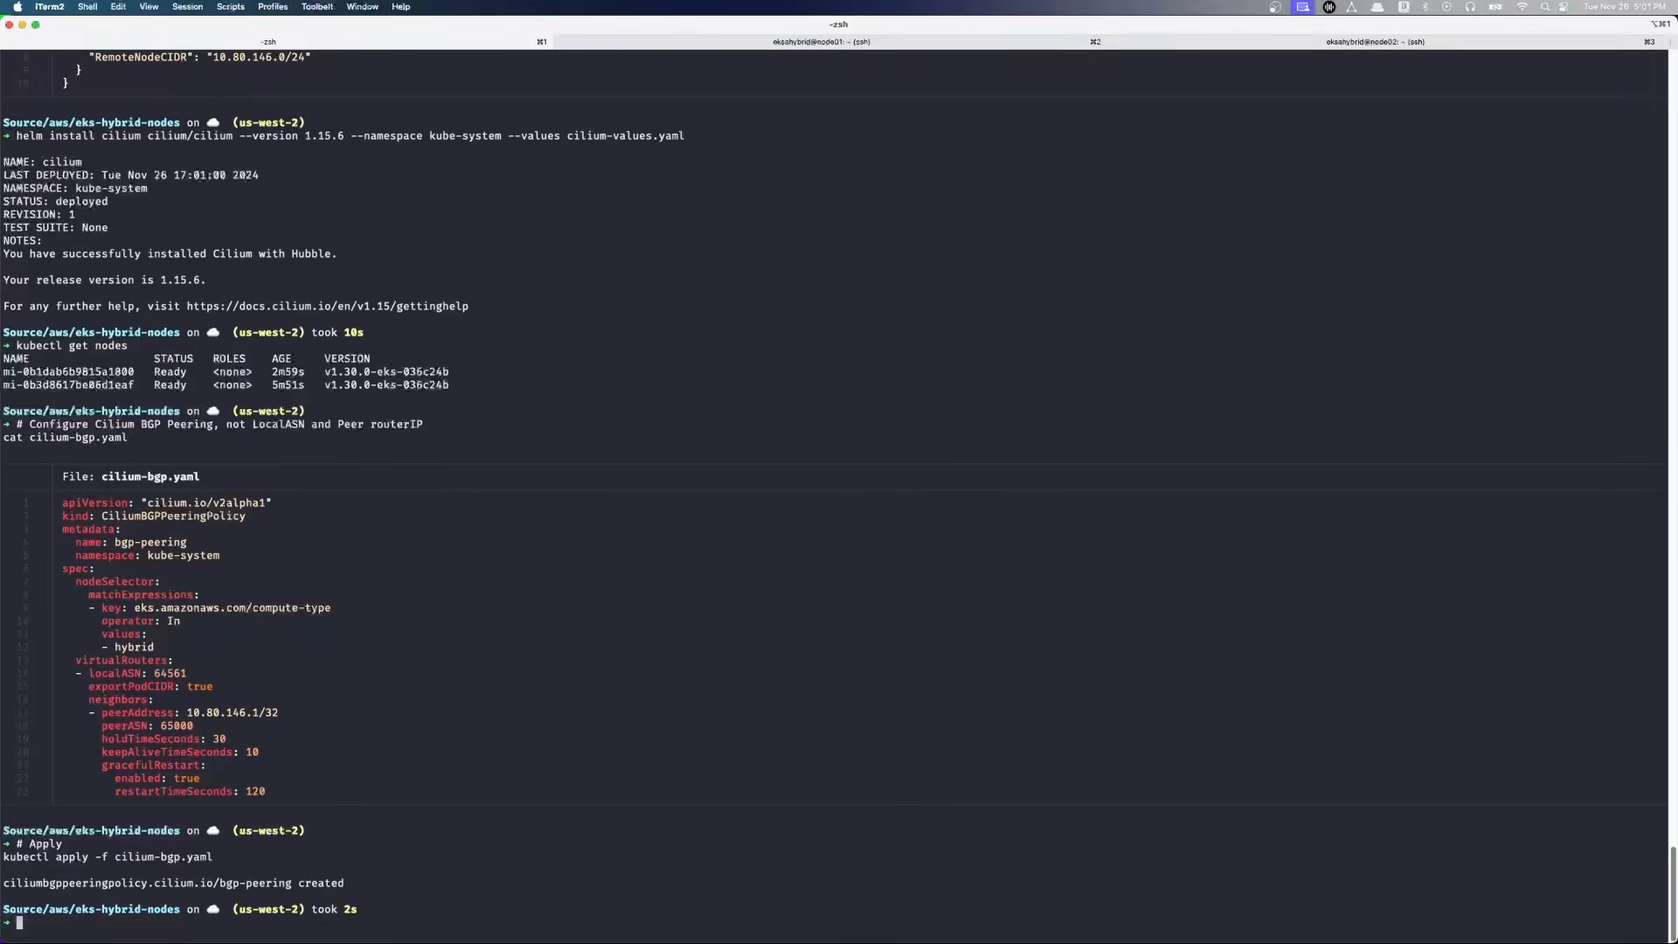
text(kubectl get pods -A)
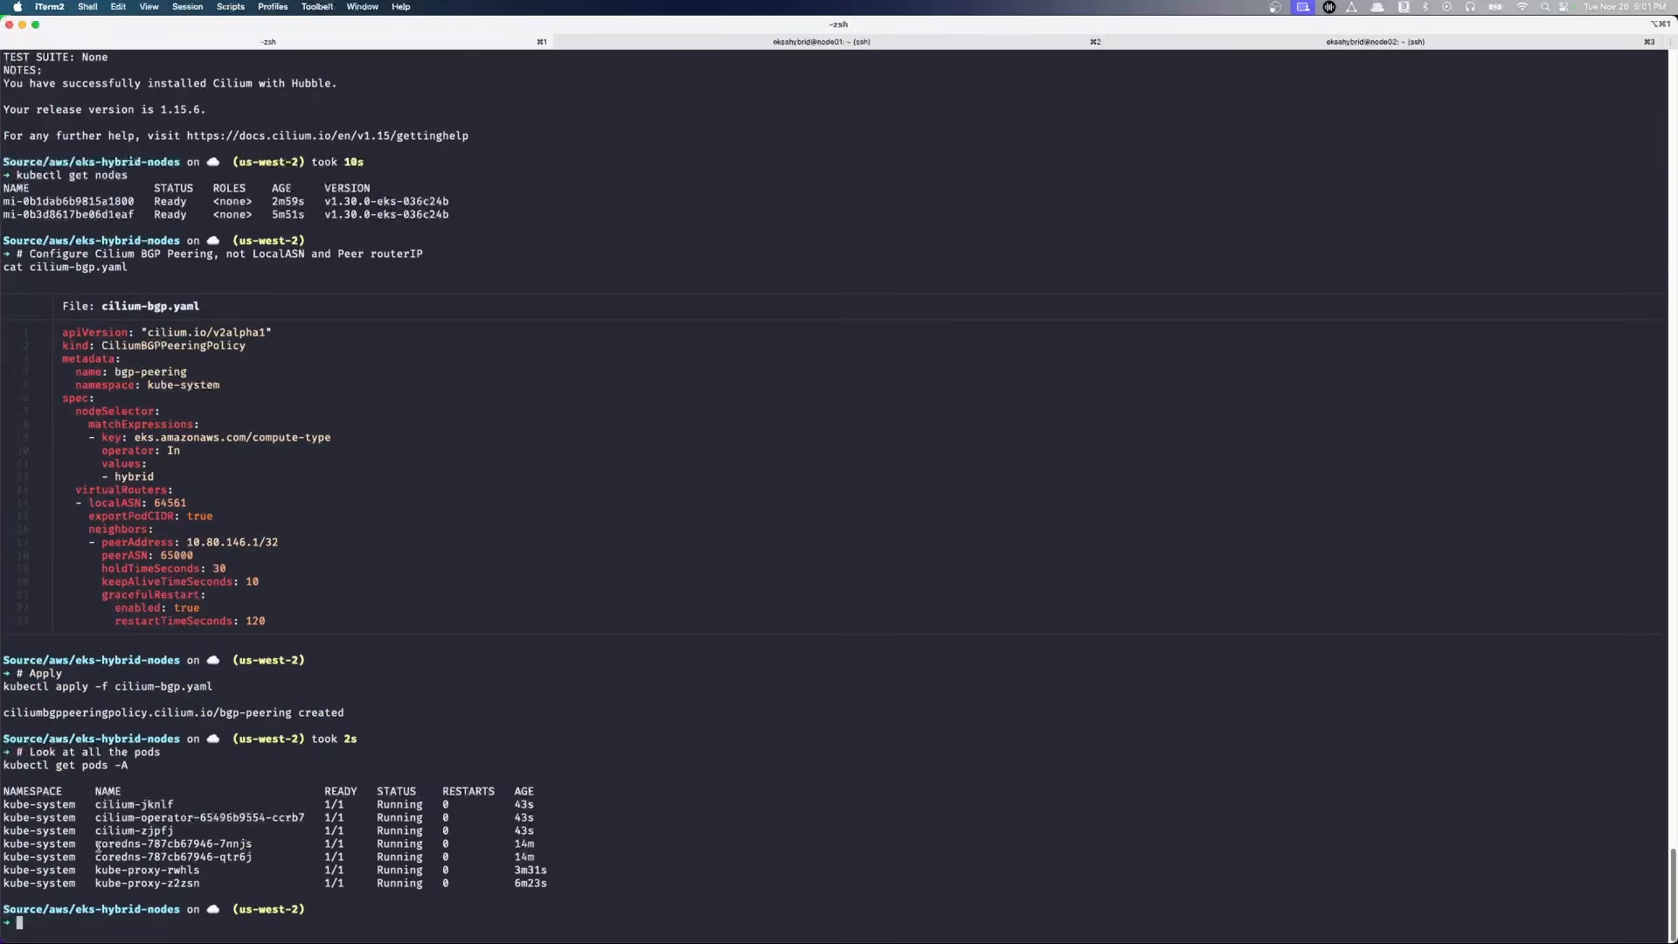
drag(97, 843, 220, 883)
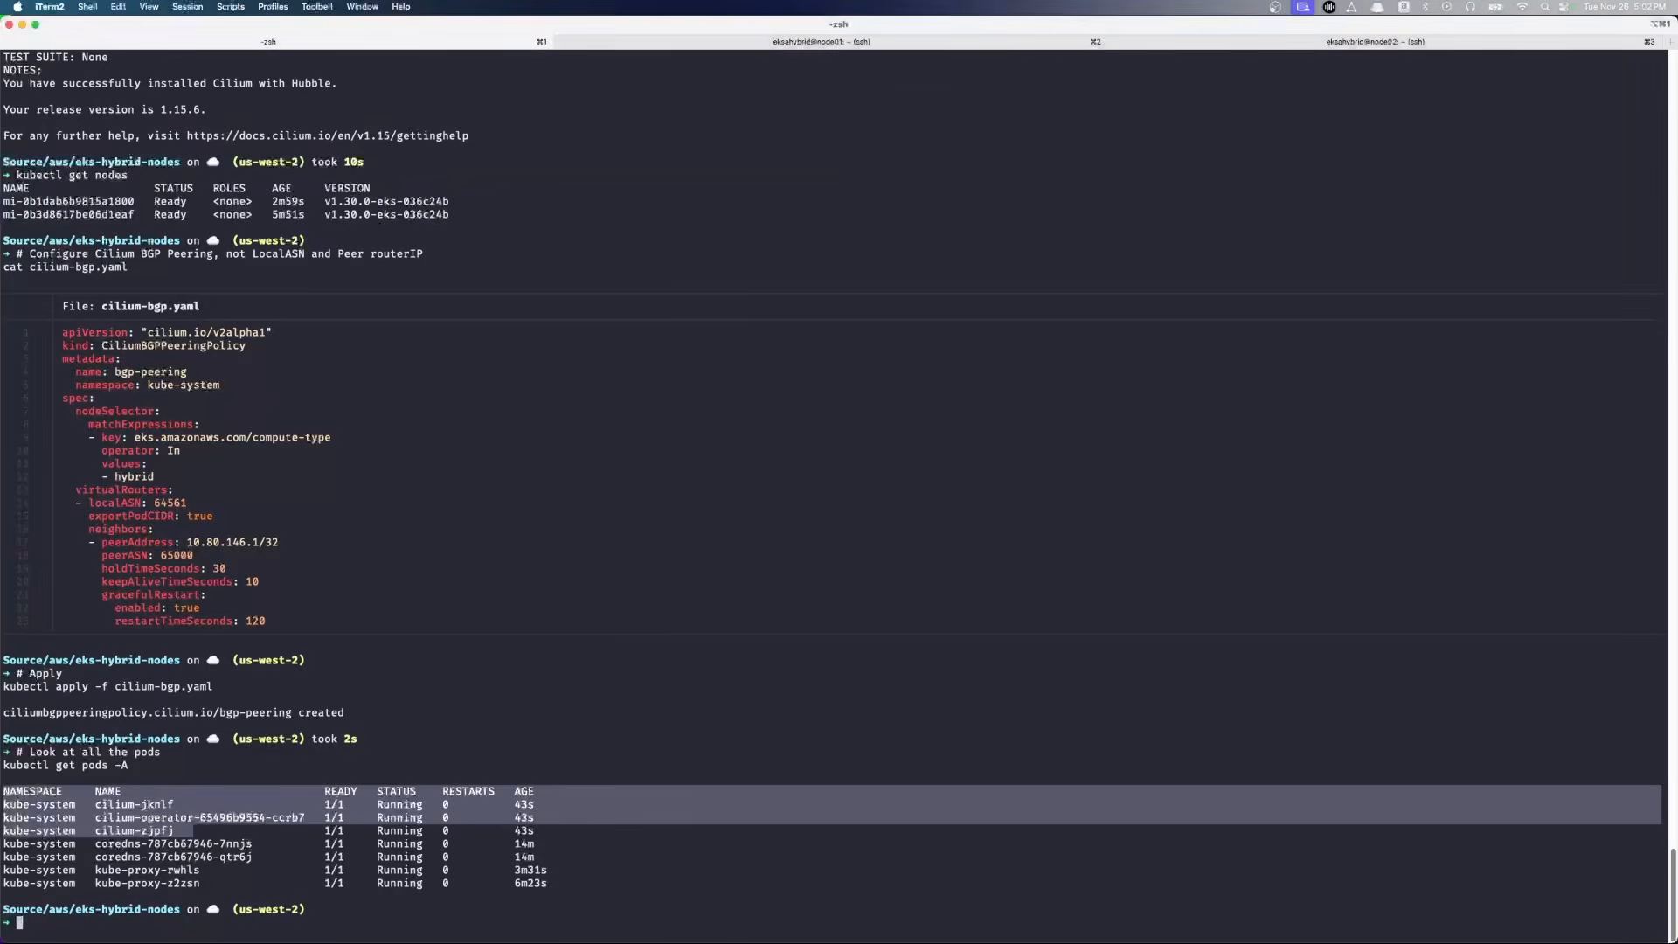
- Display cilium-pool.yaml defining example-pool from 10.80.146.248 to 10.80.146.254
text(cat cilium-pool.yaml)
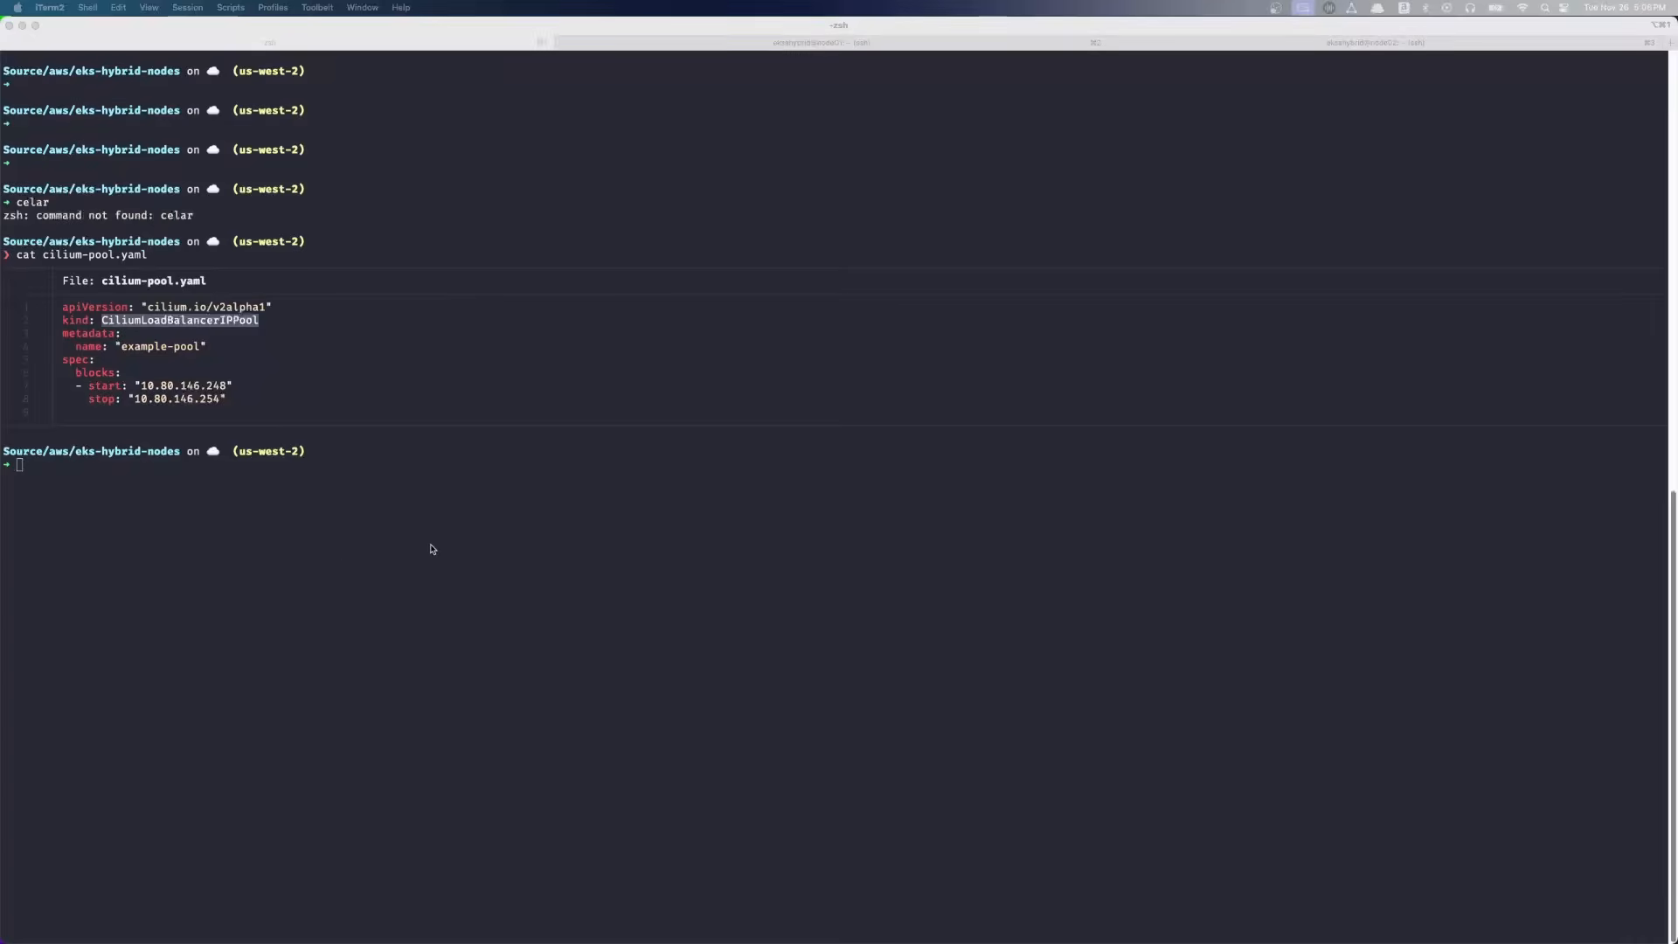
mouse_move(254, 630)
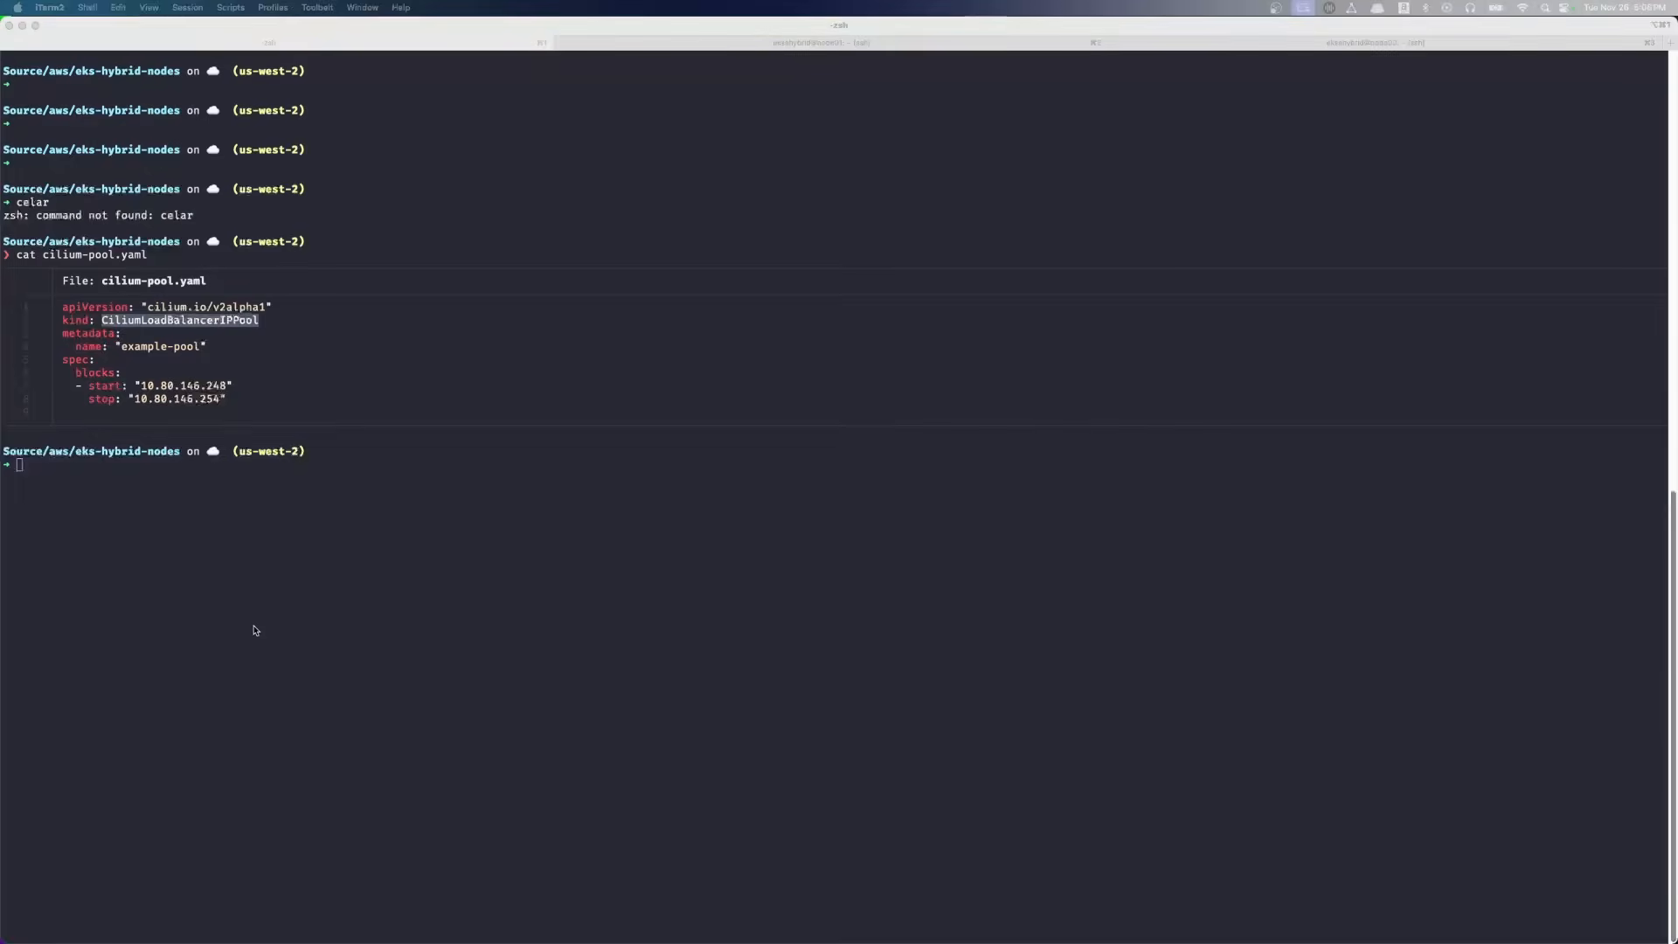
text(kubectl apply -f cilium-)
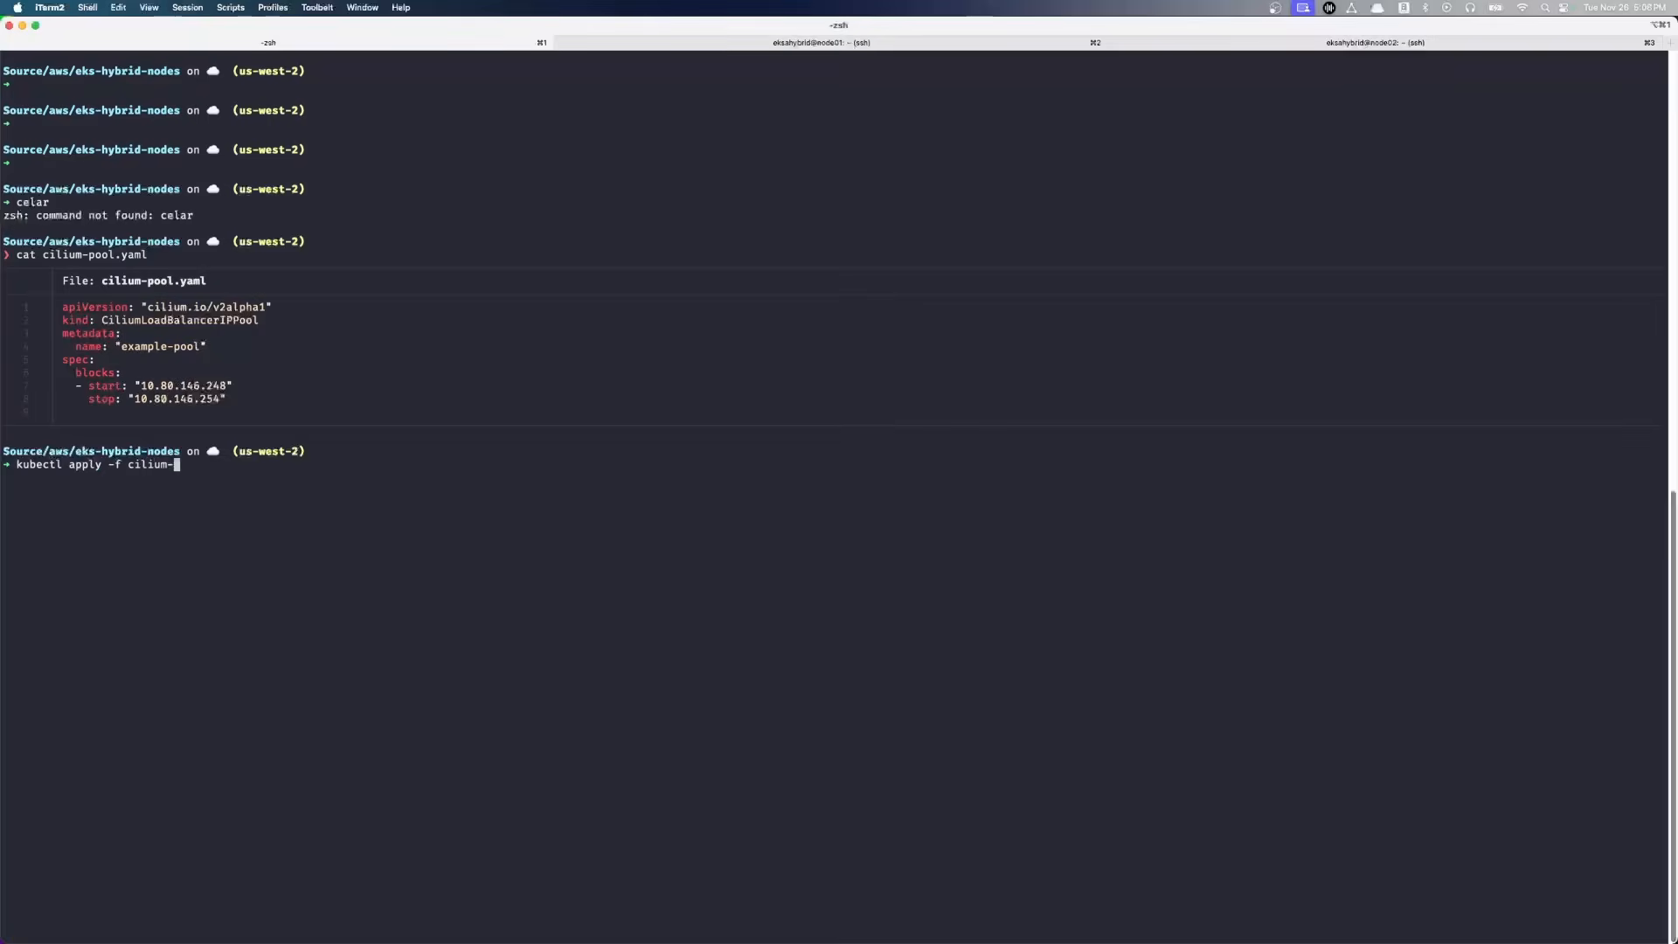
text(pool.yaml)
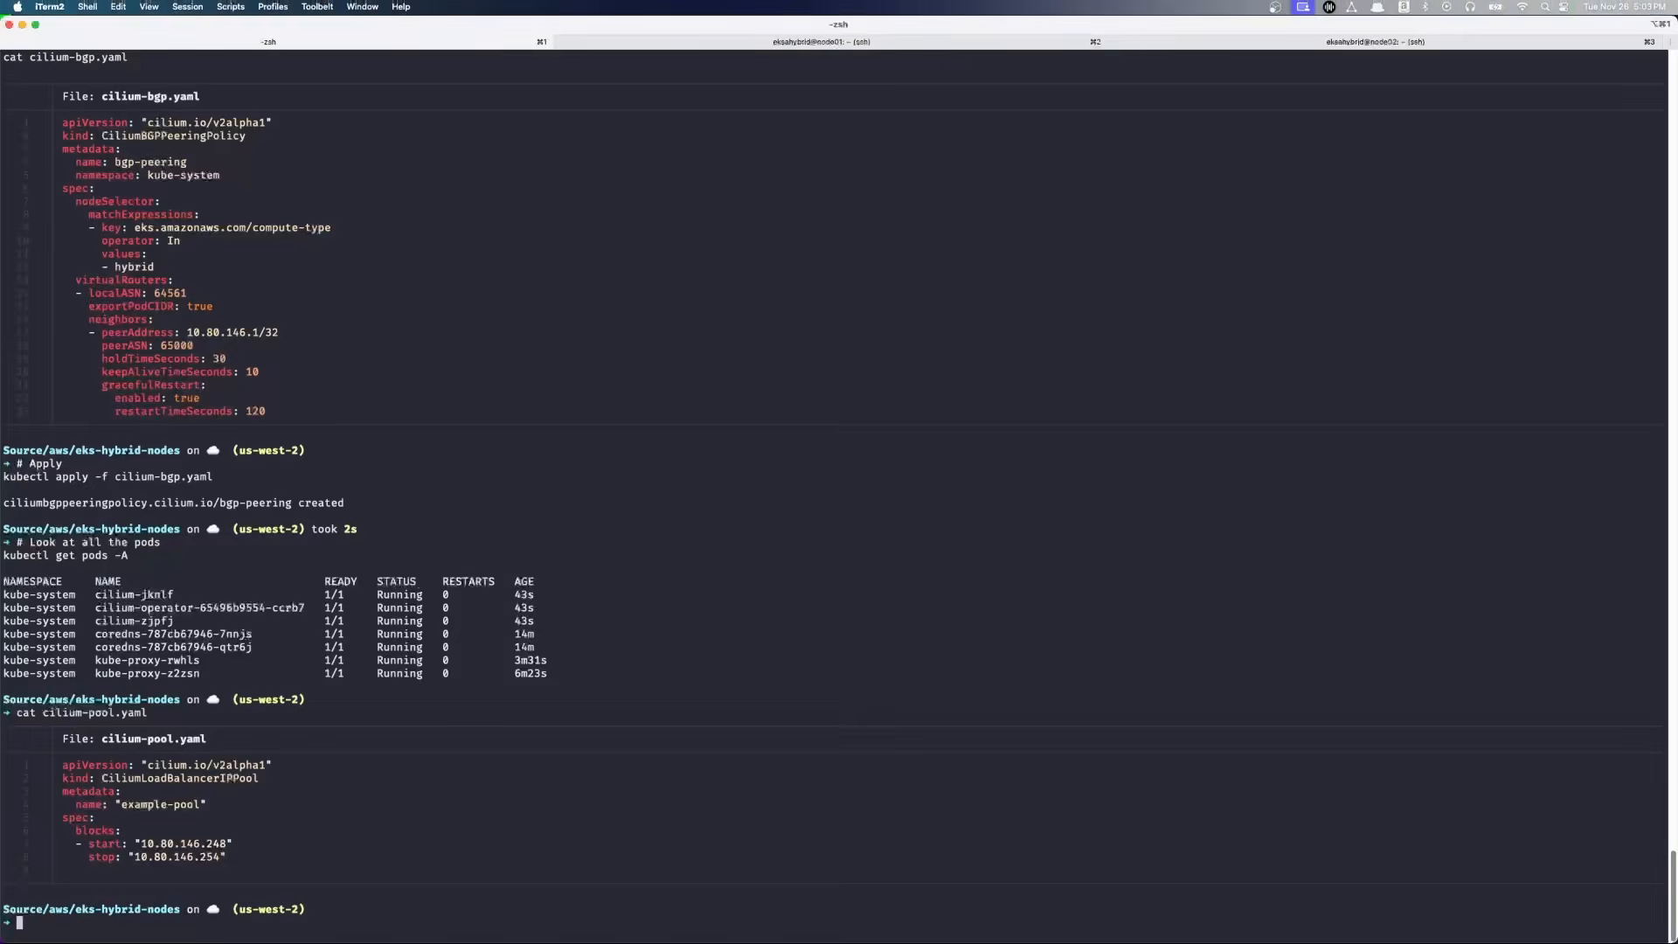
- Run an nginx pod, expose it as a LoadBalancer on port 80, and check it got external IP 10.80.146.248
text(kubectl run nginx --image nginx)
text(exp)
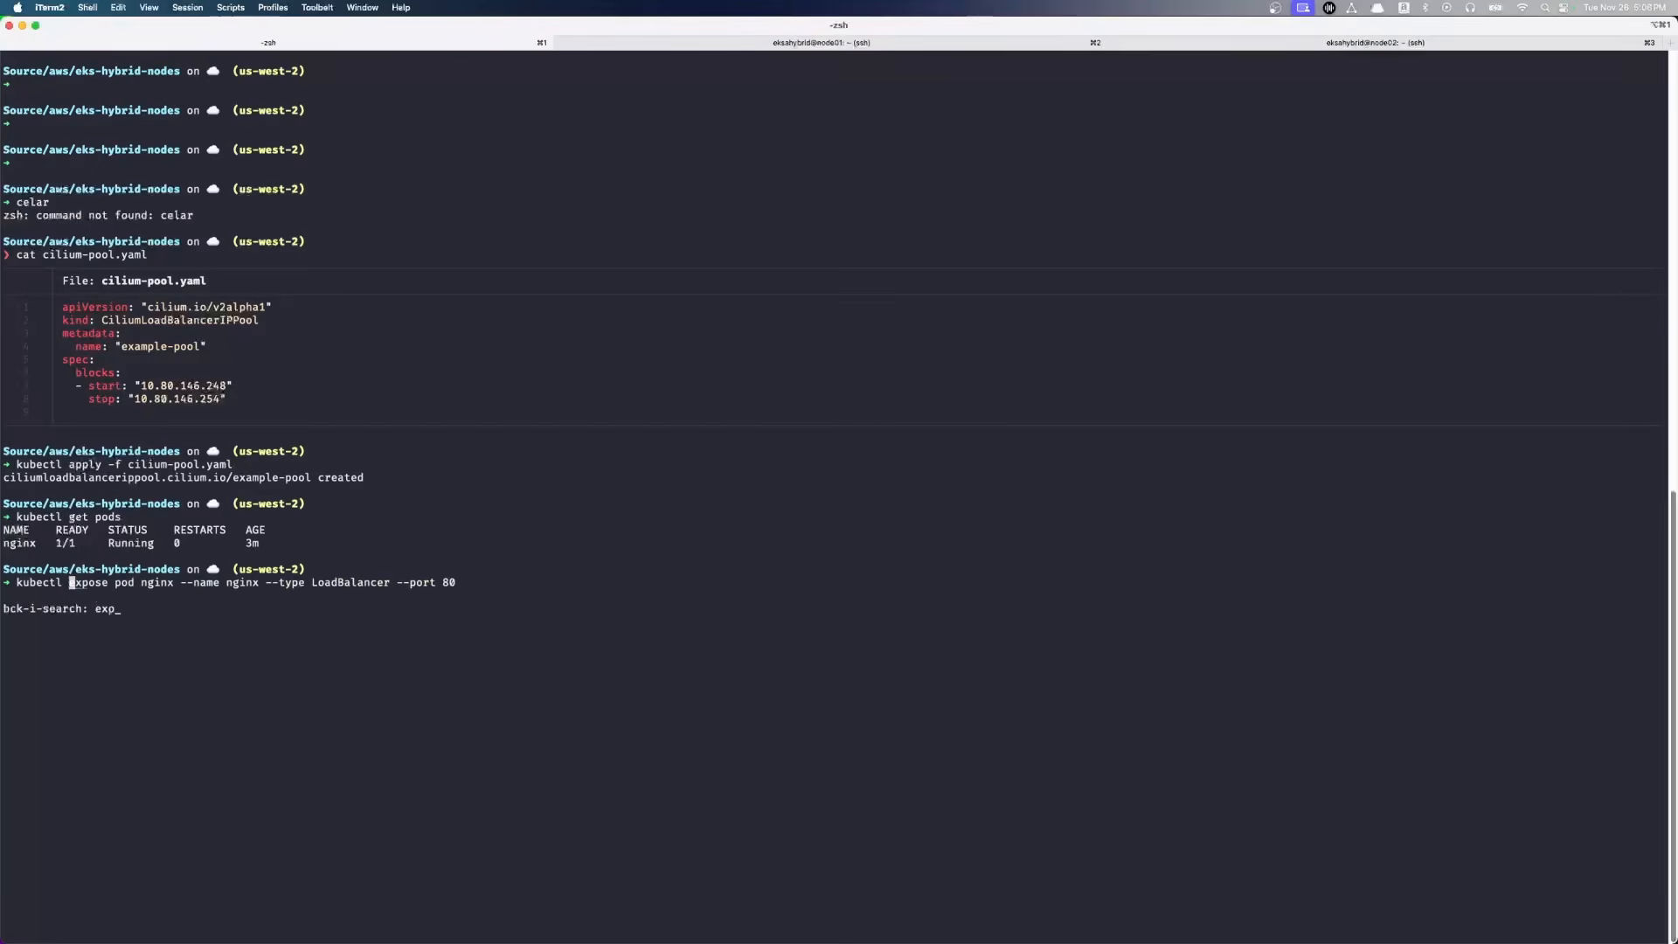
text(o)
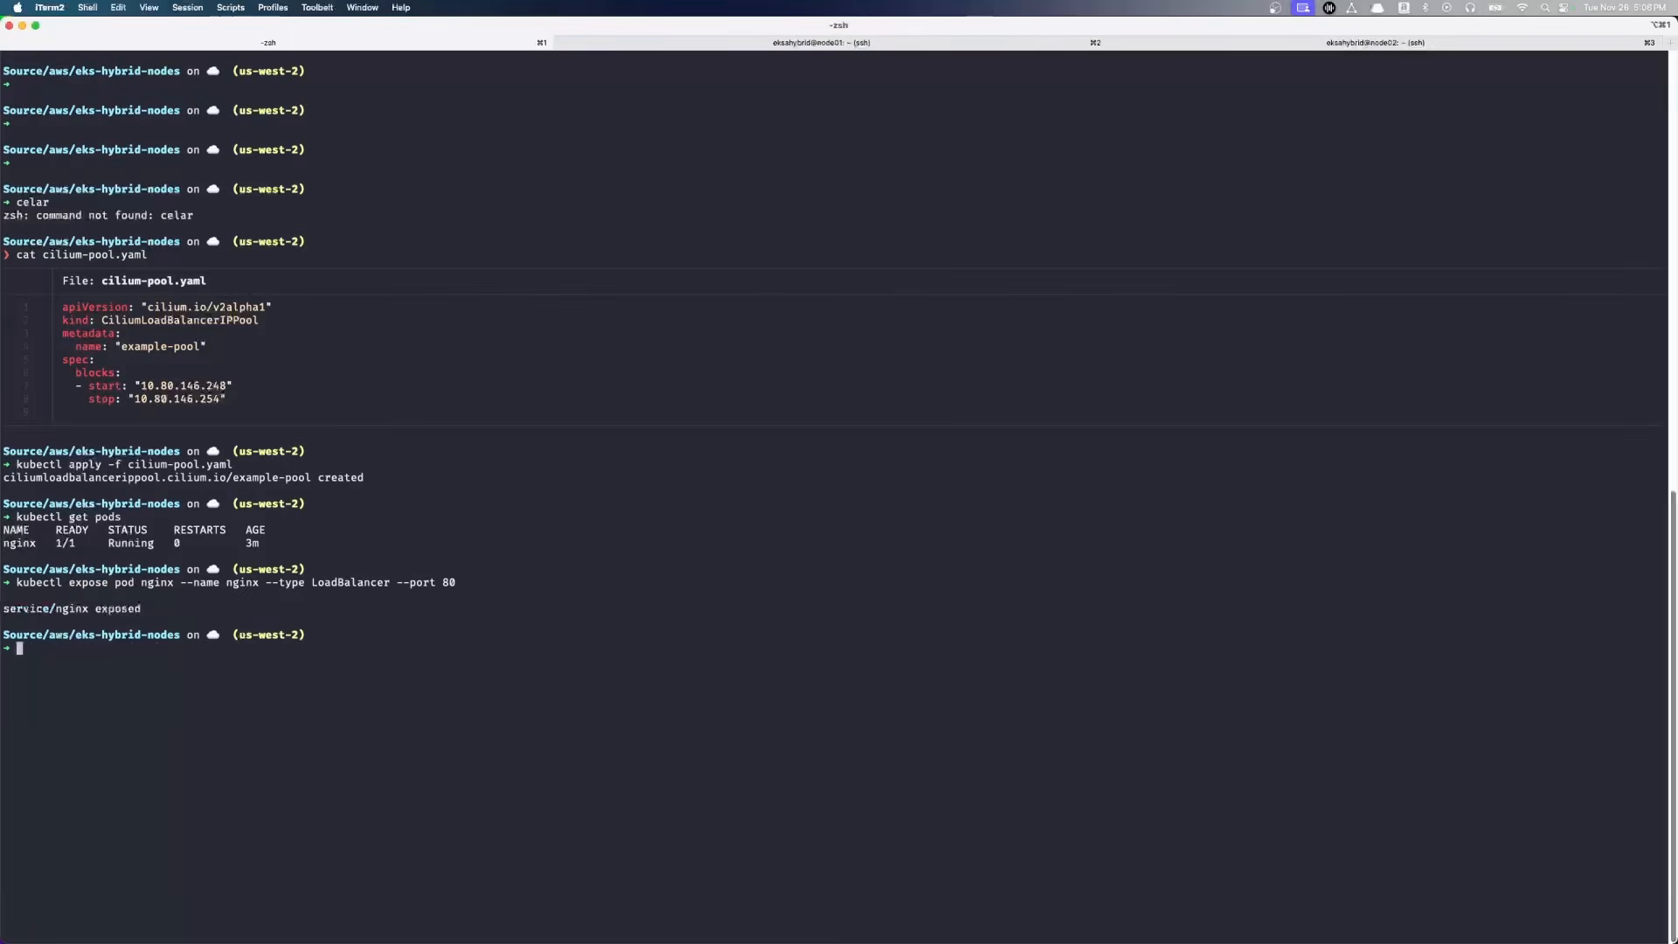
text(kubectl get services)
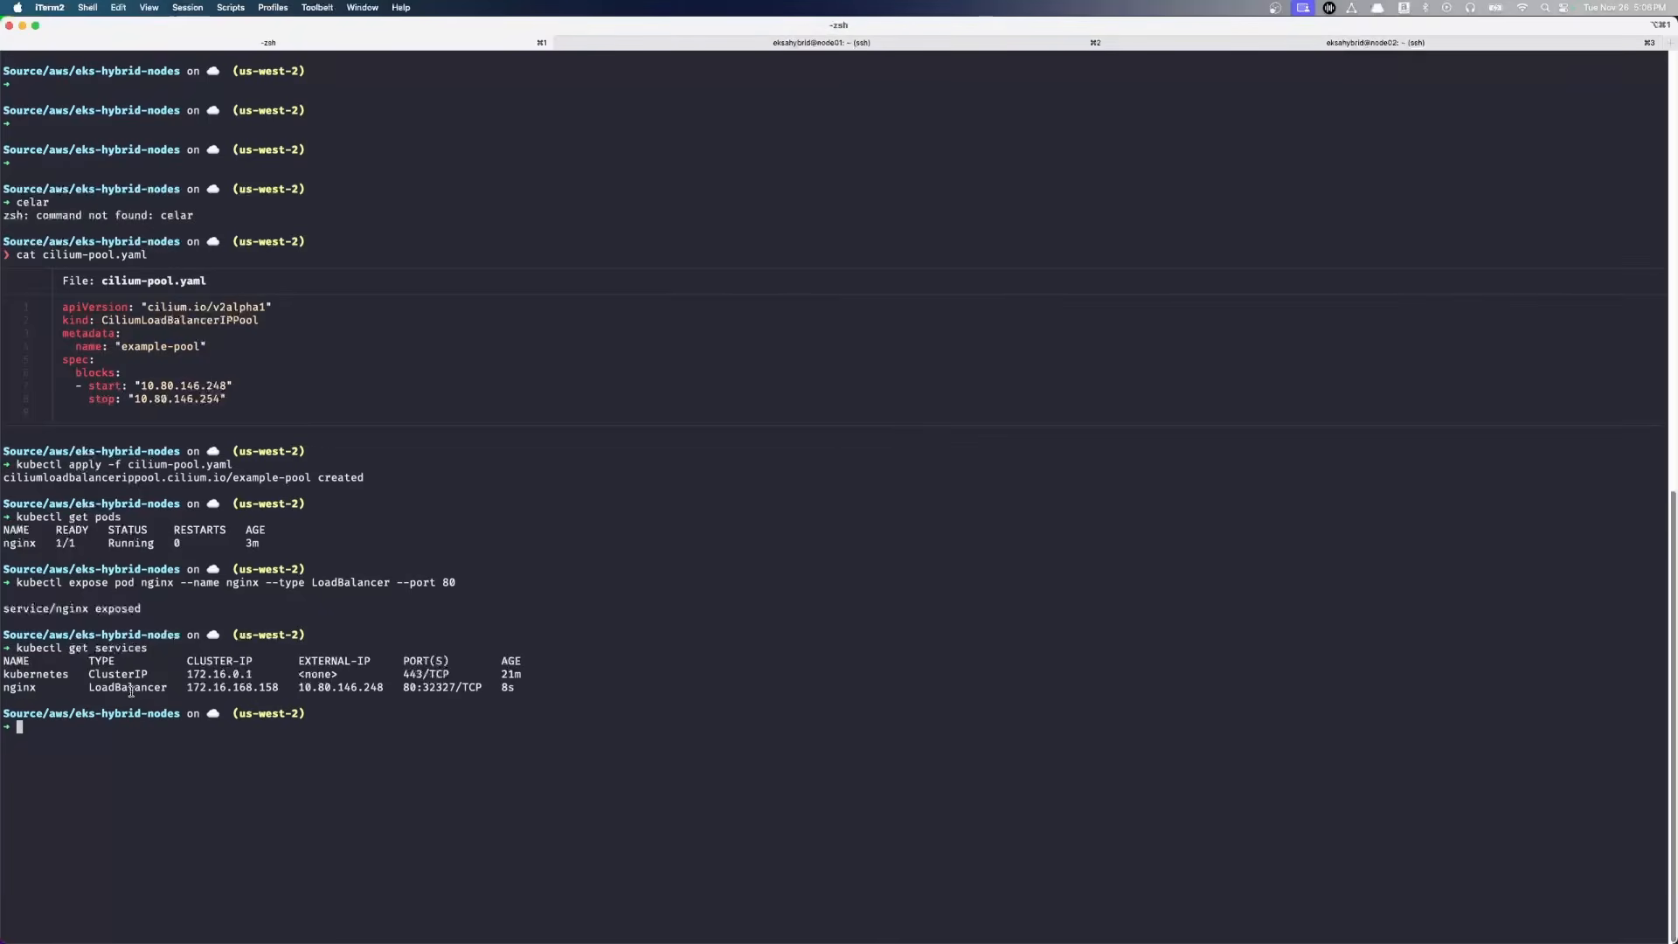
double_click(340, 687)
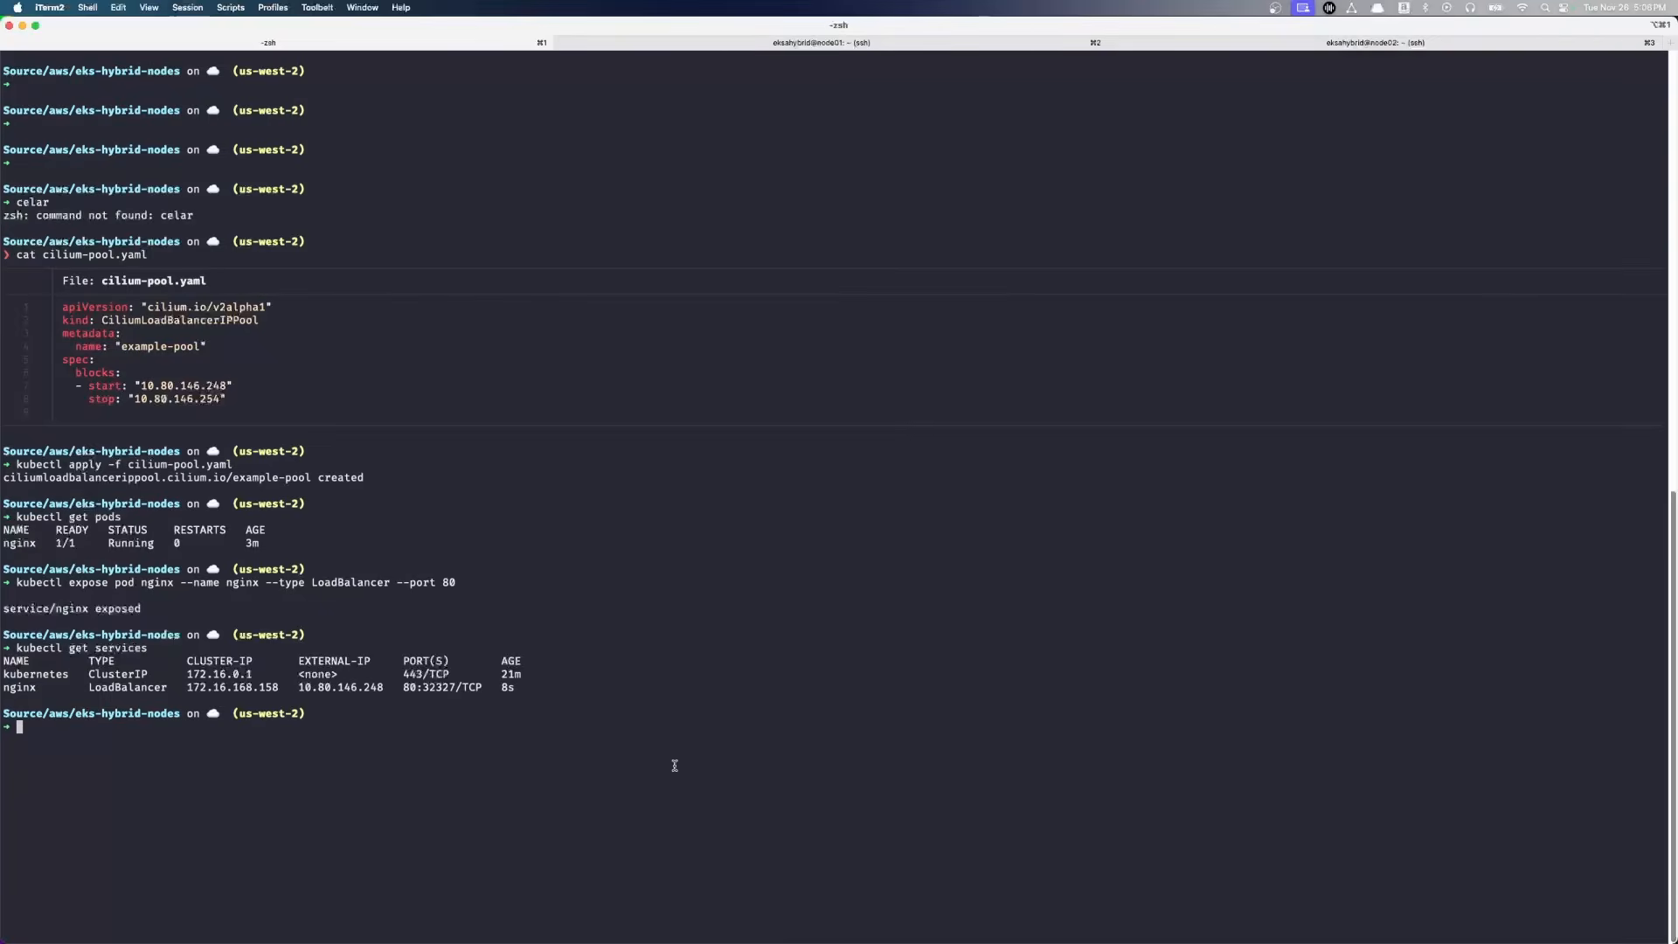
- Display the pool manifest and begin the kubectl port-forward nginx command
text(cat cilium)
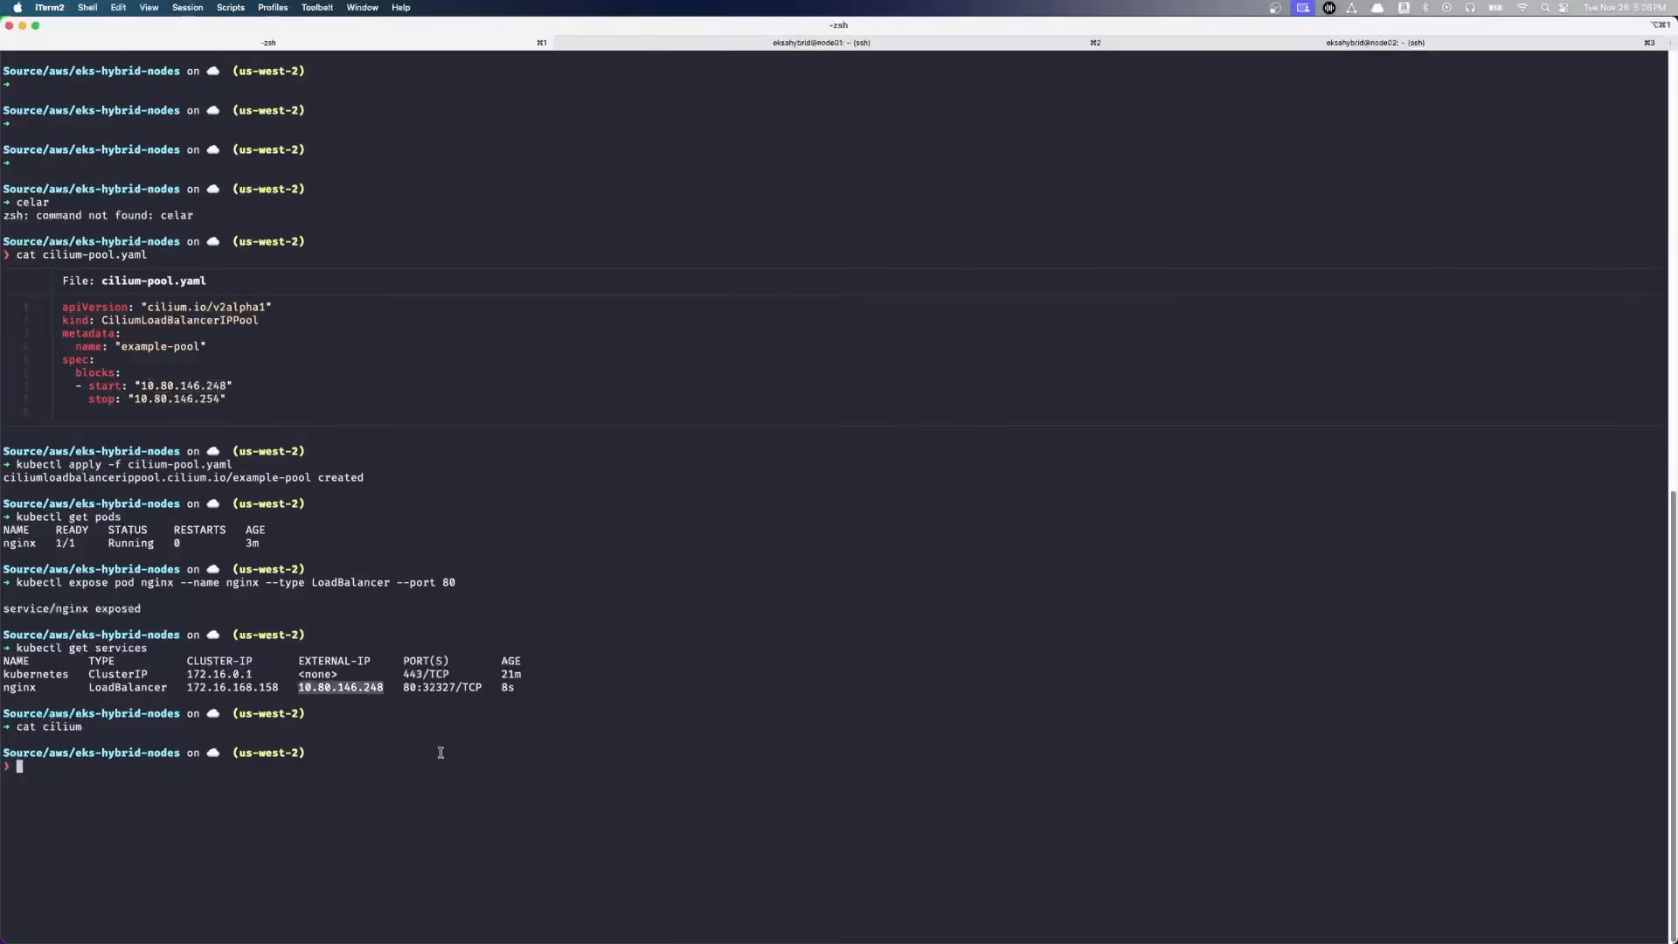
text(kubectl port-forward nginx)
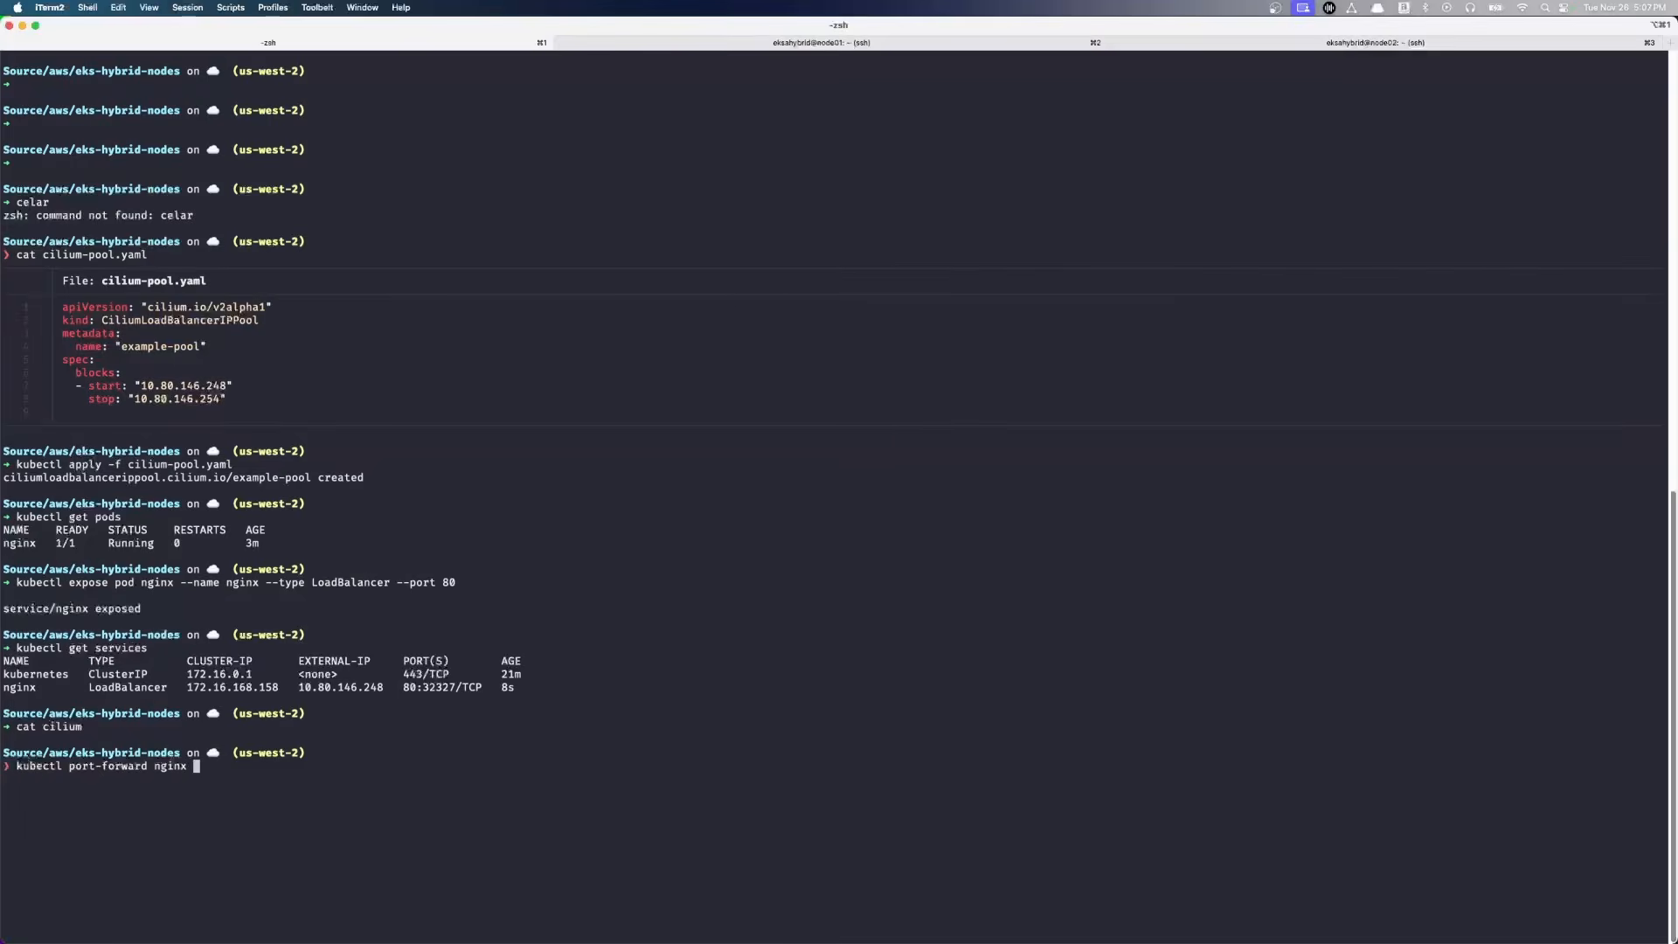
- Forward local port 8080 to nginx port 80 and switch to the browser to test it
text(8080:80)
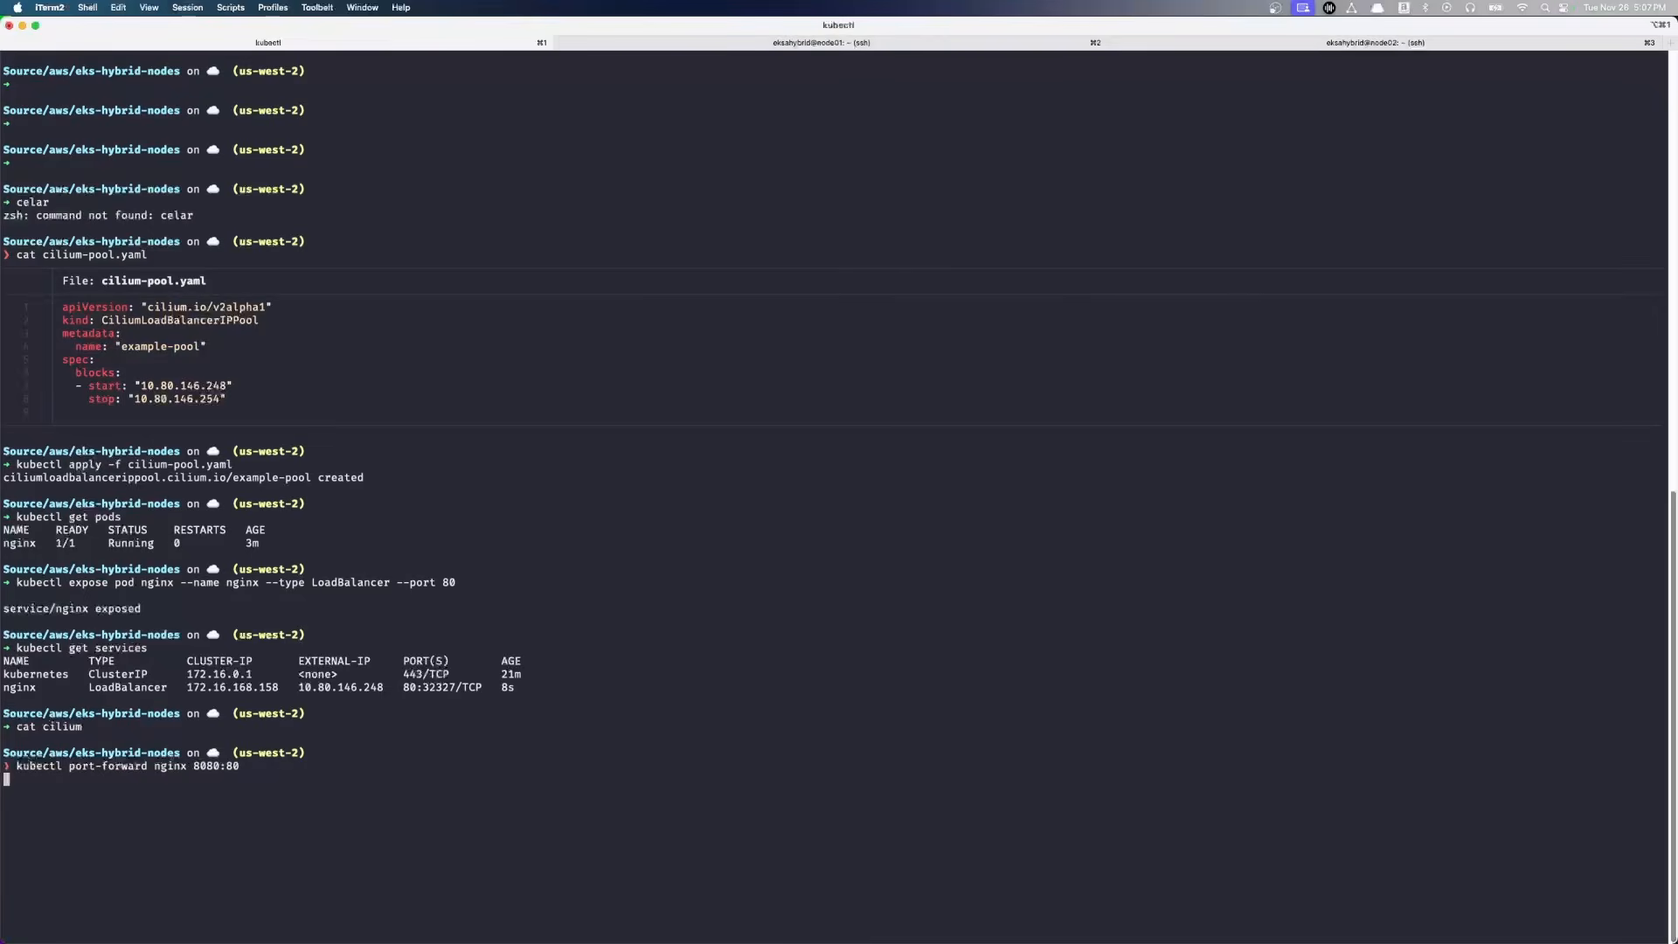
key(Return)
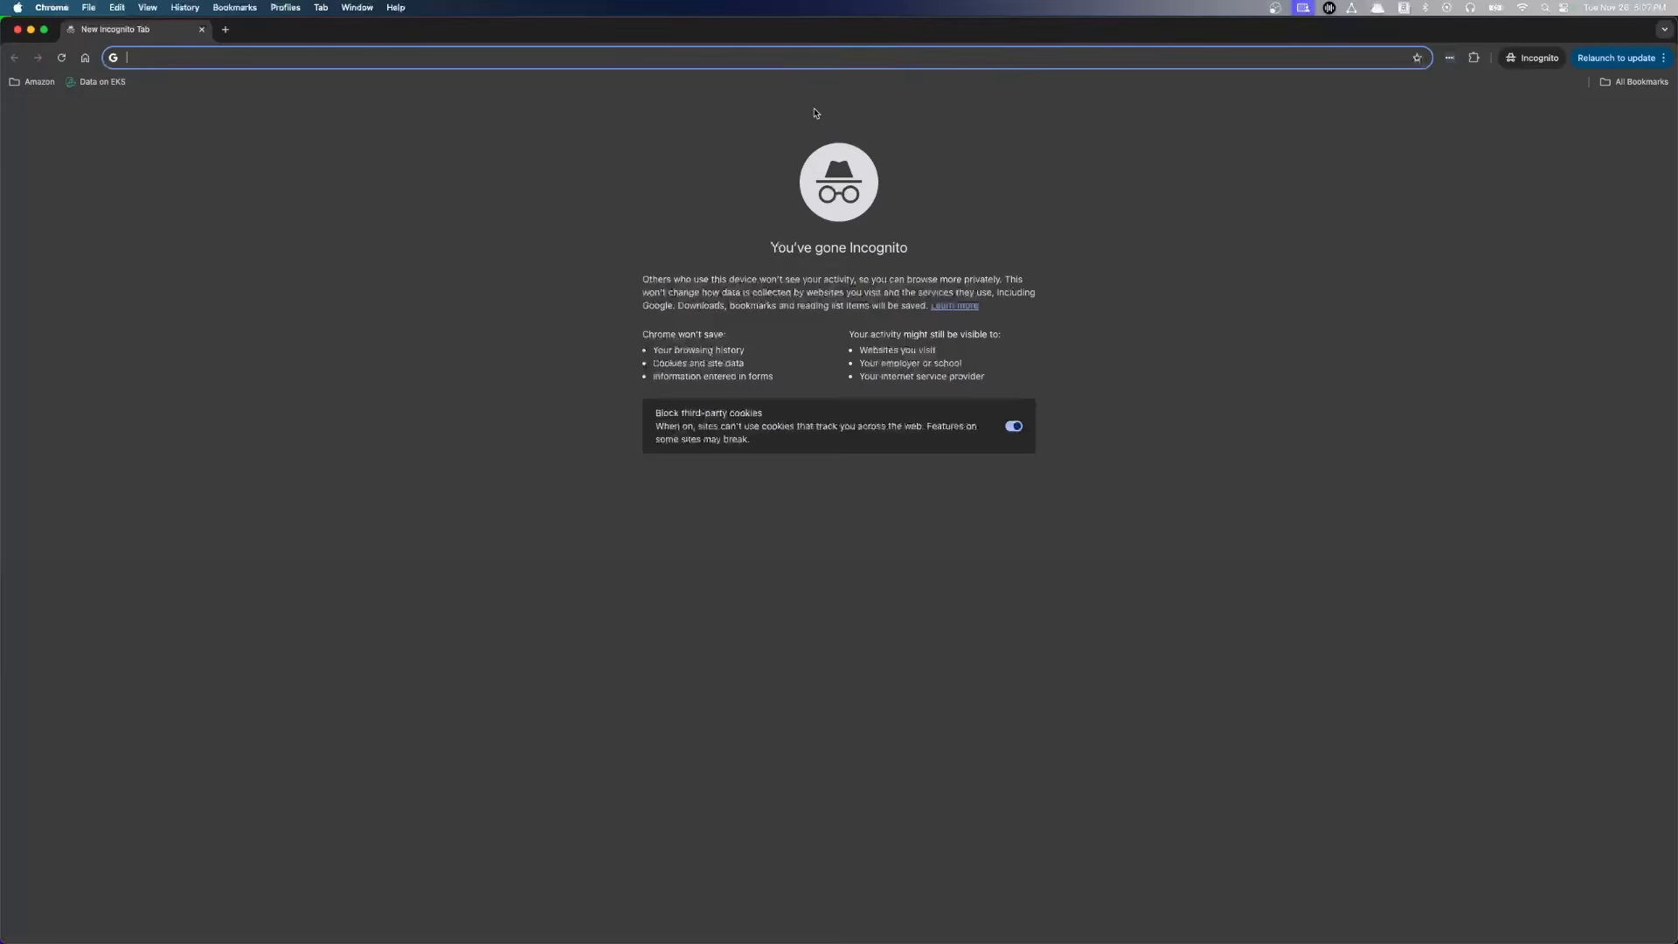
- Load localhost:8080 to confirm the nginx welcome page, then query the services again
text(localhost:8080)
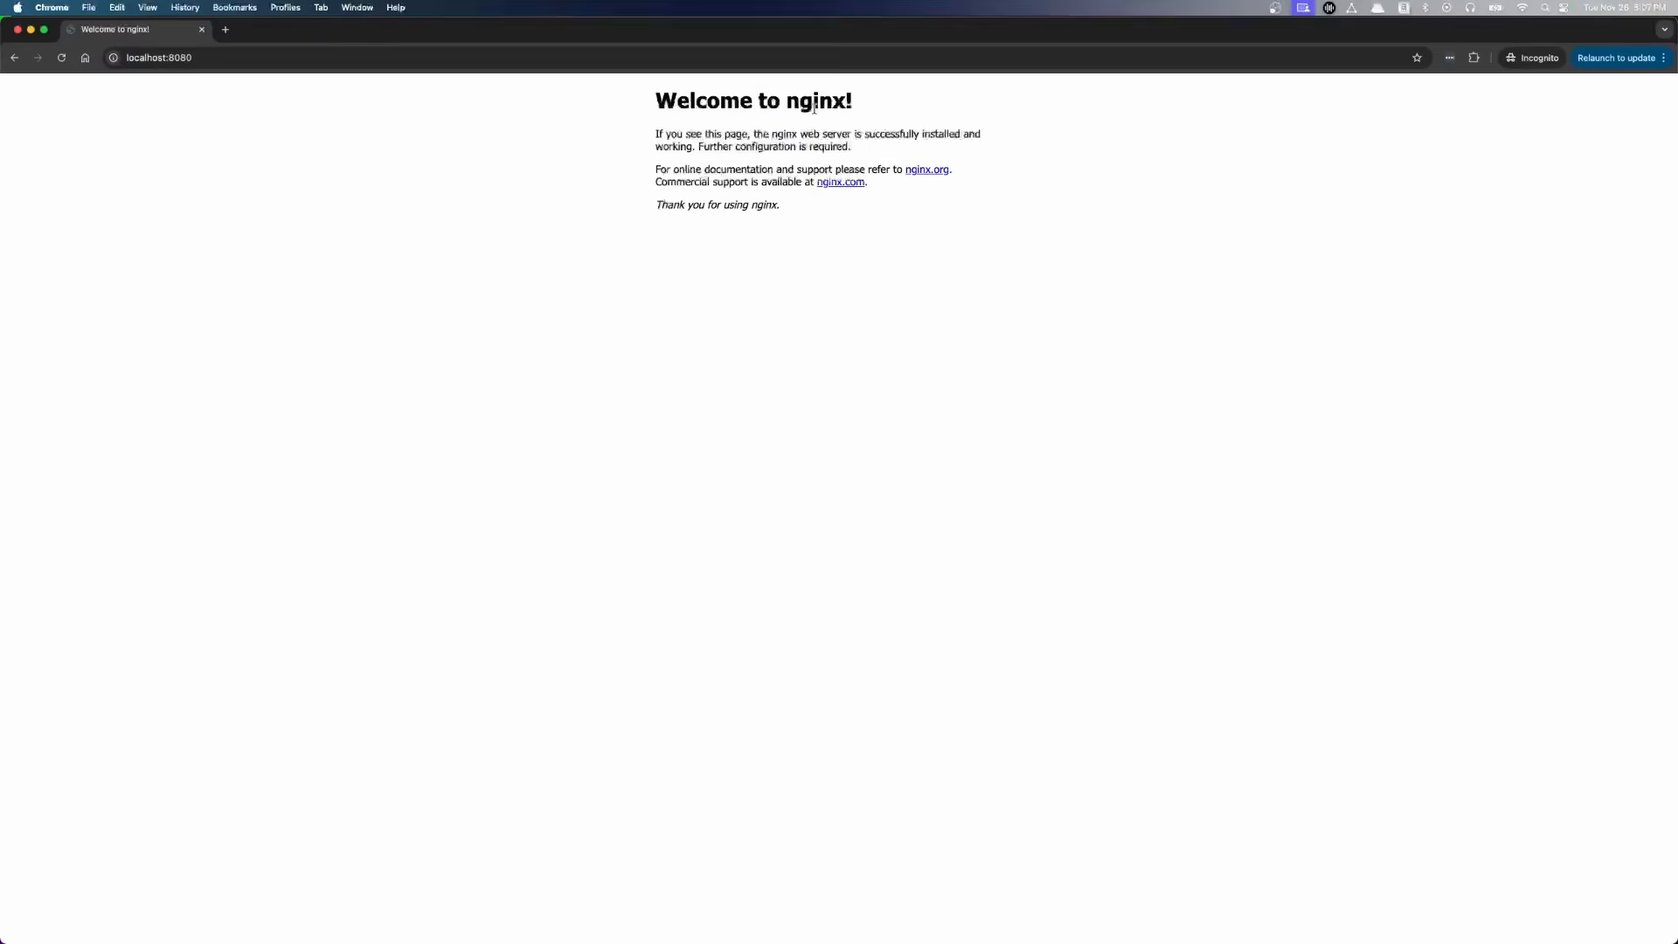
mouse_move(941, 372)
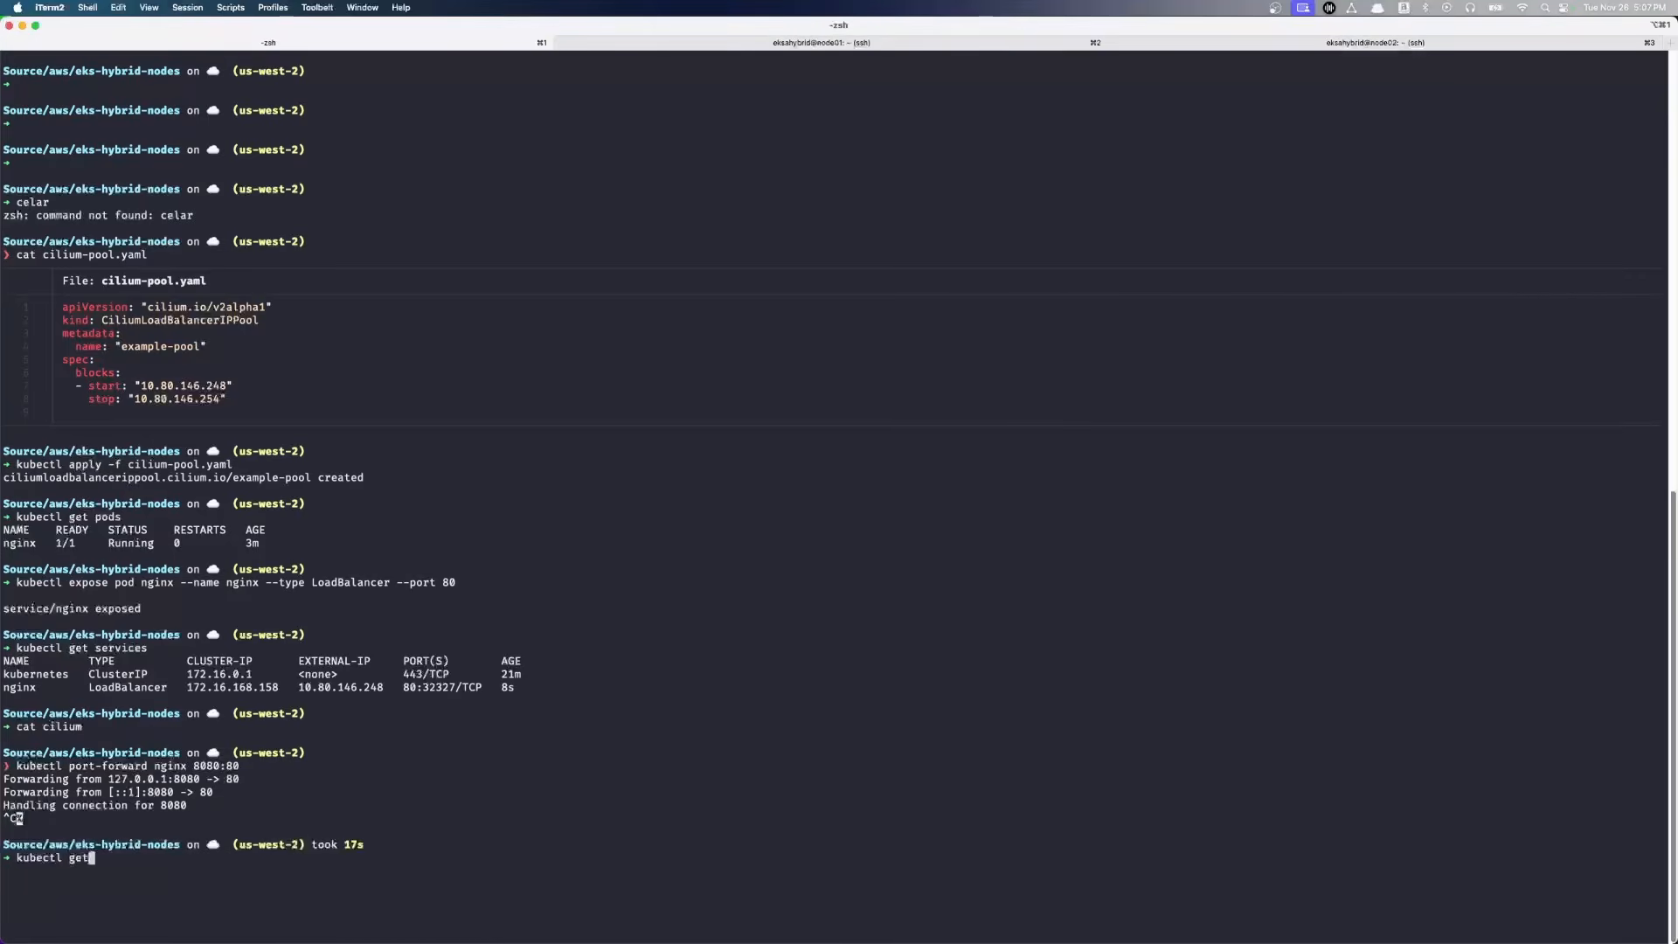
text(services)
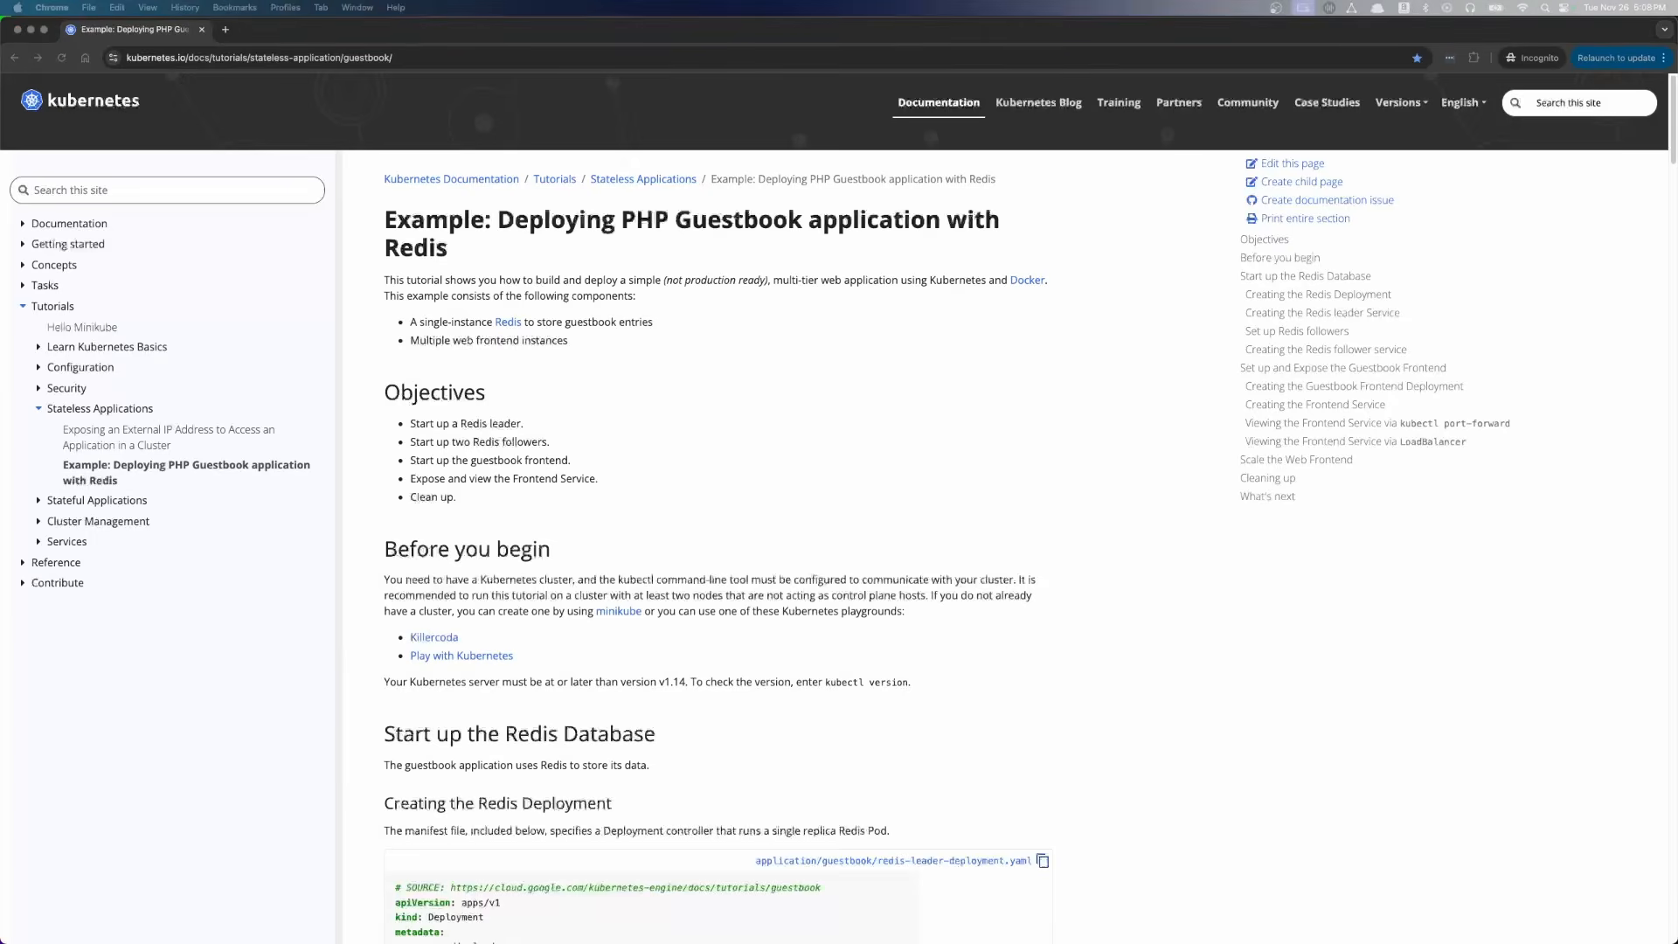
mouse_move(449, 194)
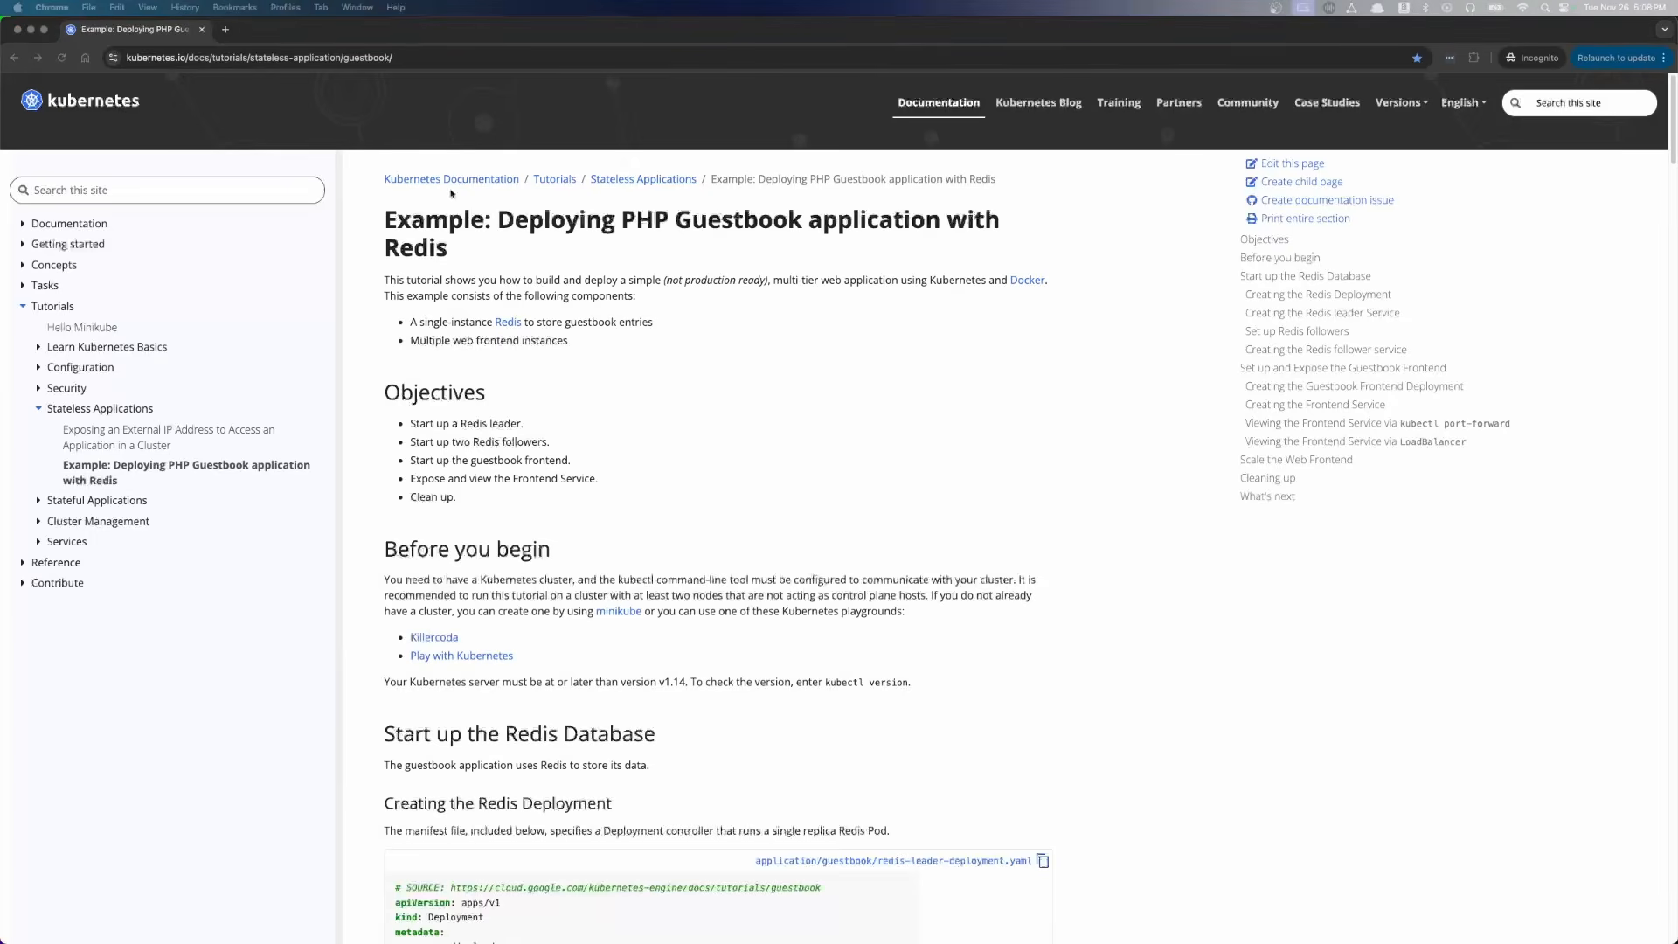
mouse_move(672, 248)
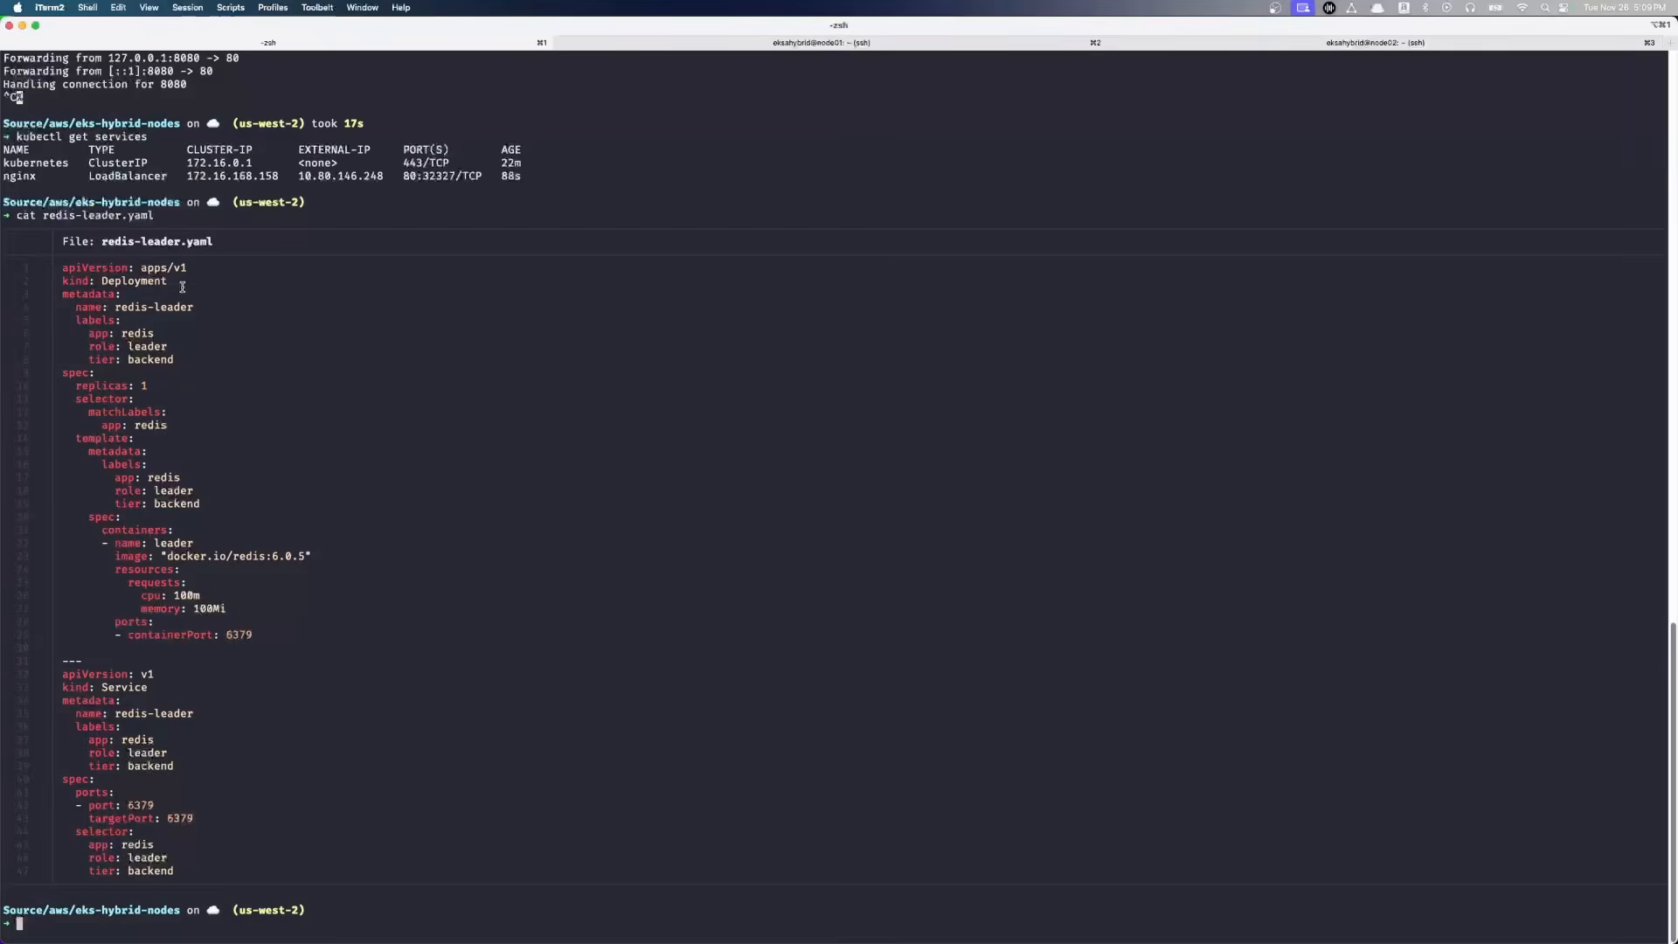
- Highlight the Redis leader Service definition and display the redis-follower manifest
drag(62, 268, 182, 281)
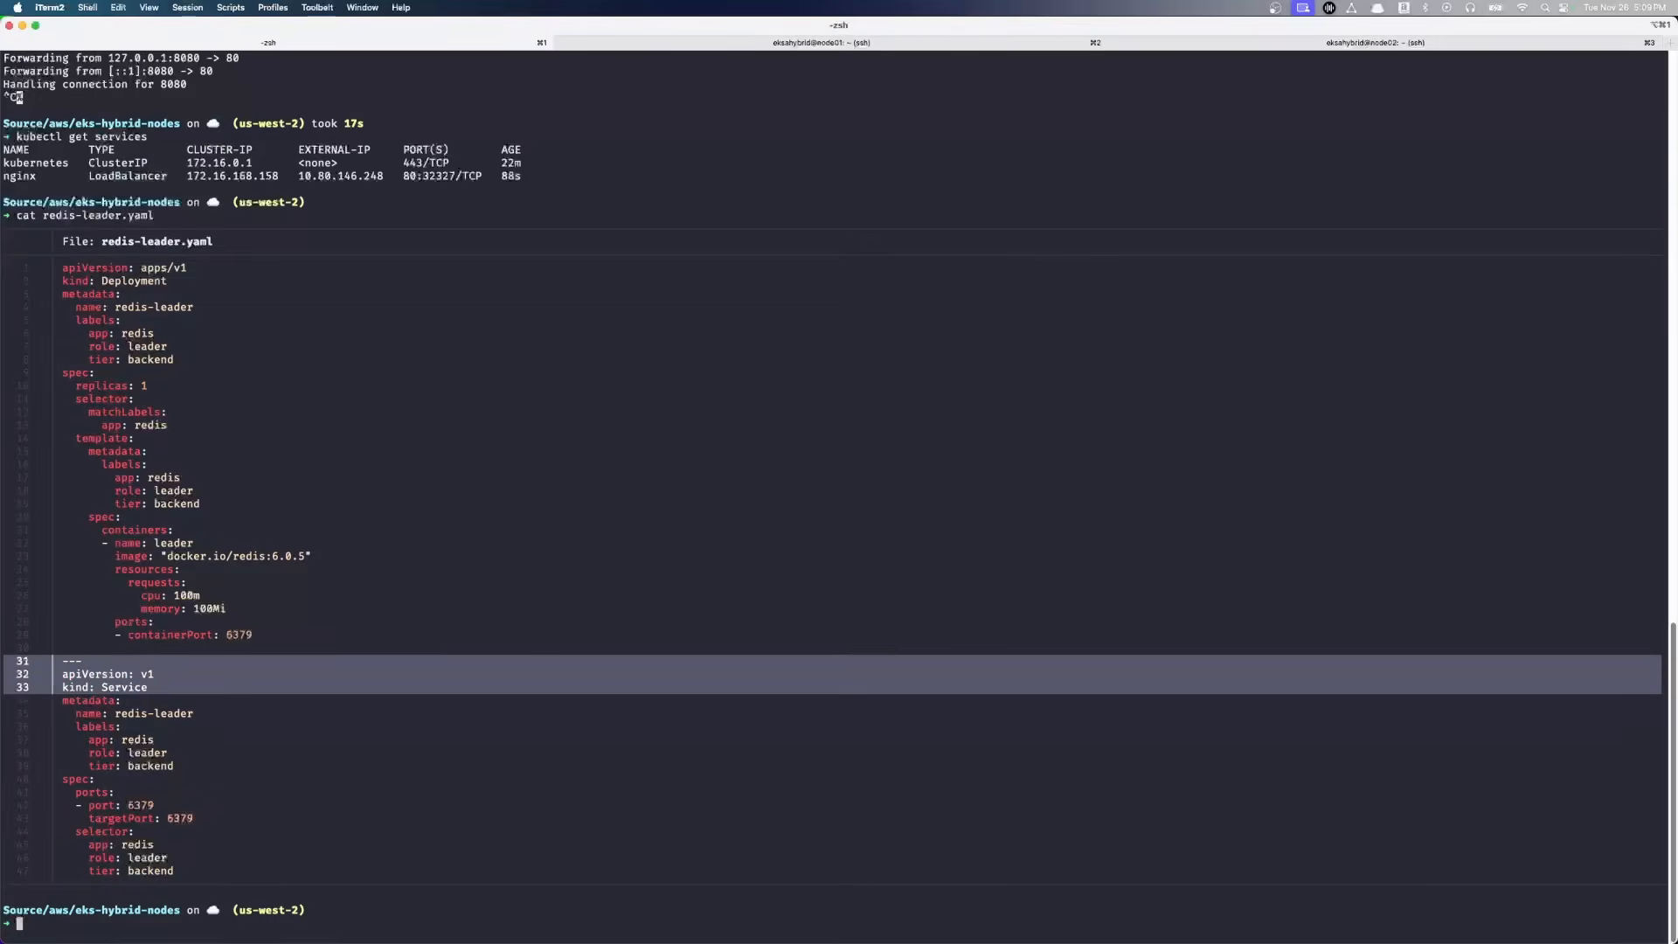
text(cat redis-follower.yaml)
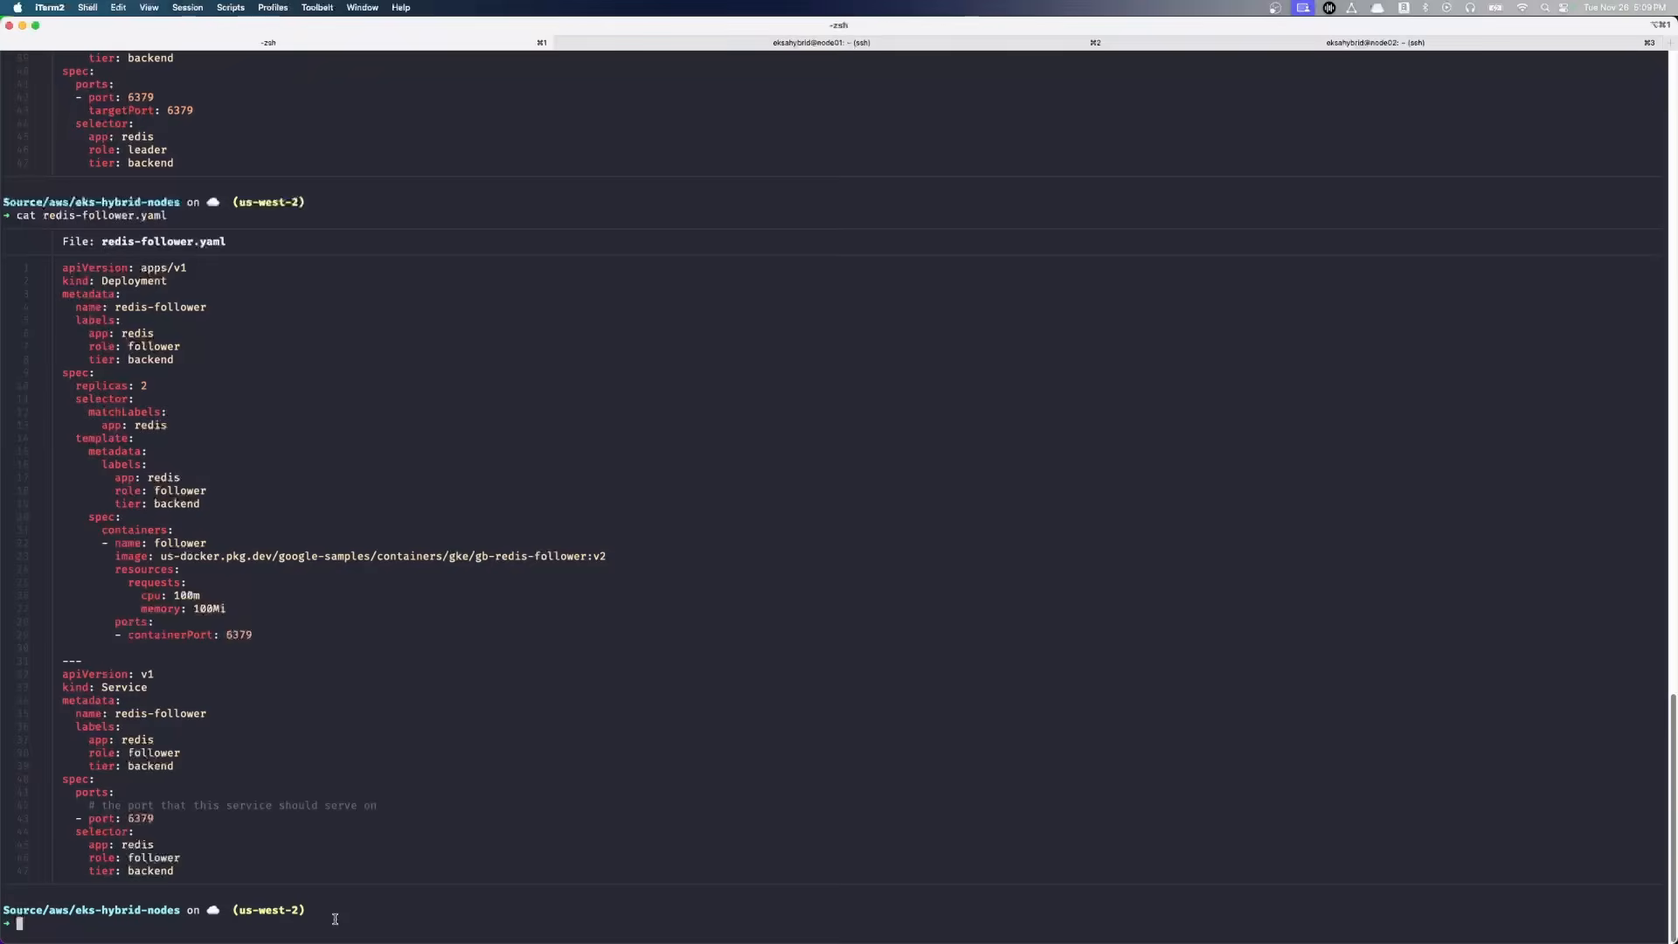
- Apply redis-leader.yaml to create the leader Deployment and Service, then continue with kubectl
text(kubectl ap)
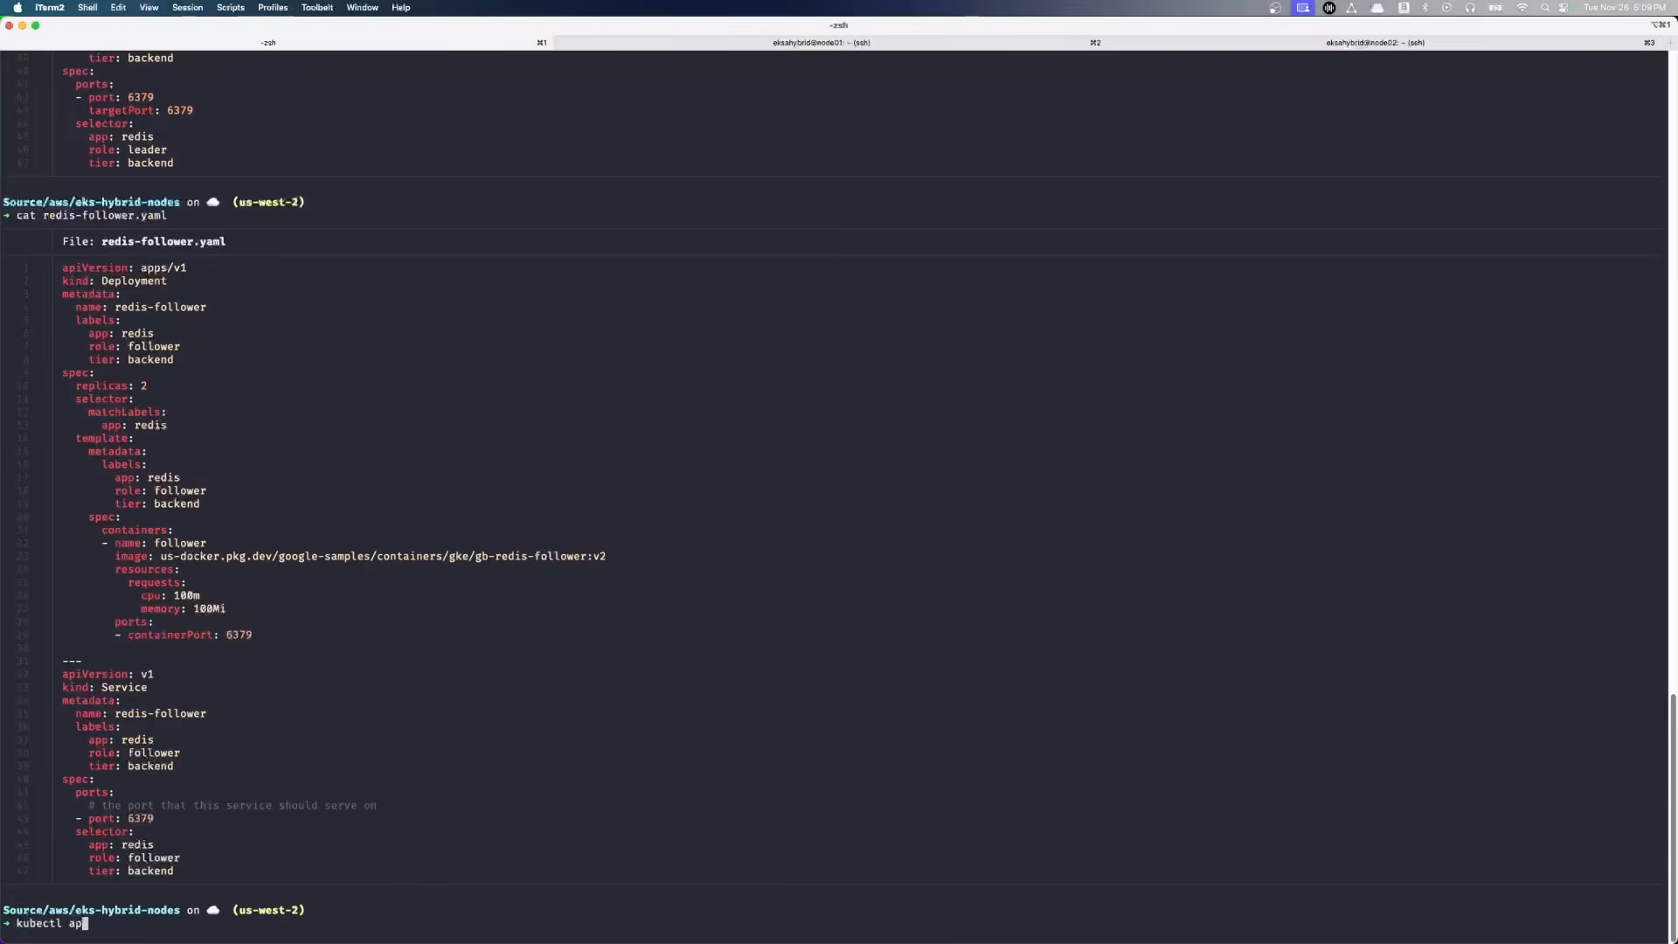
text(ply redis-)
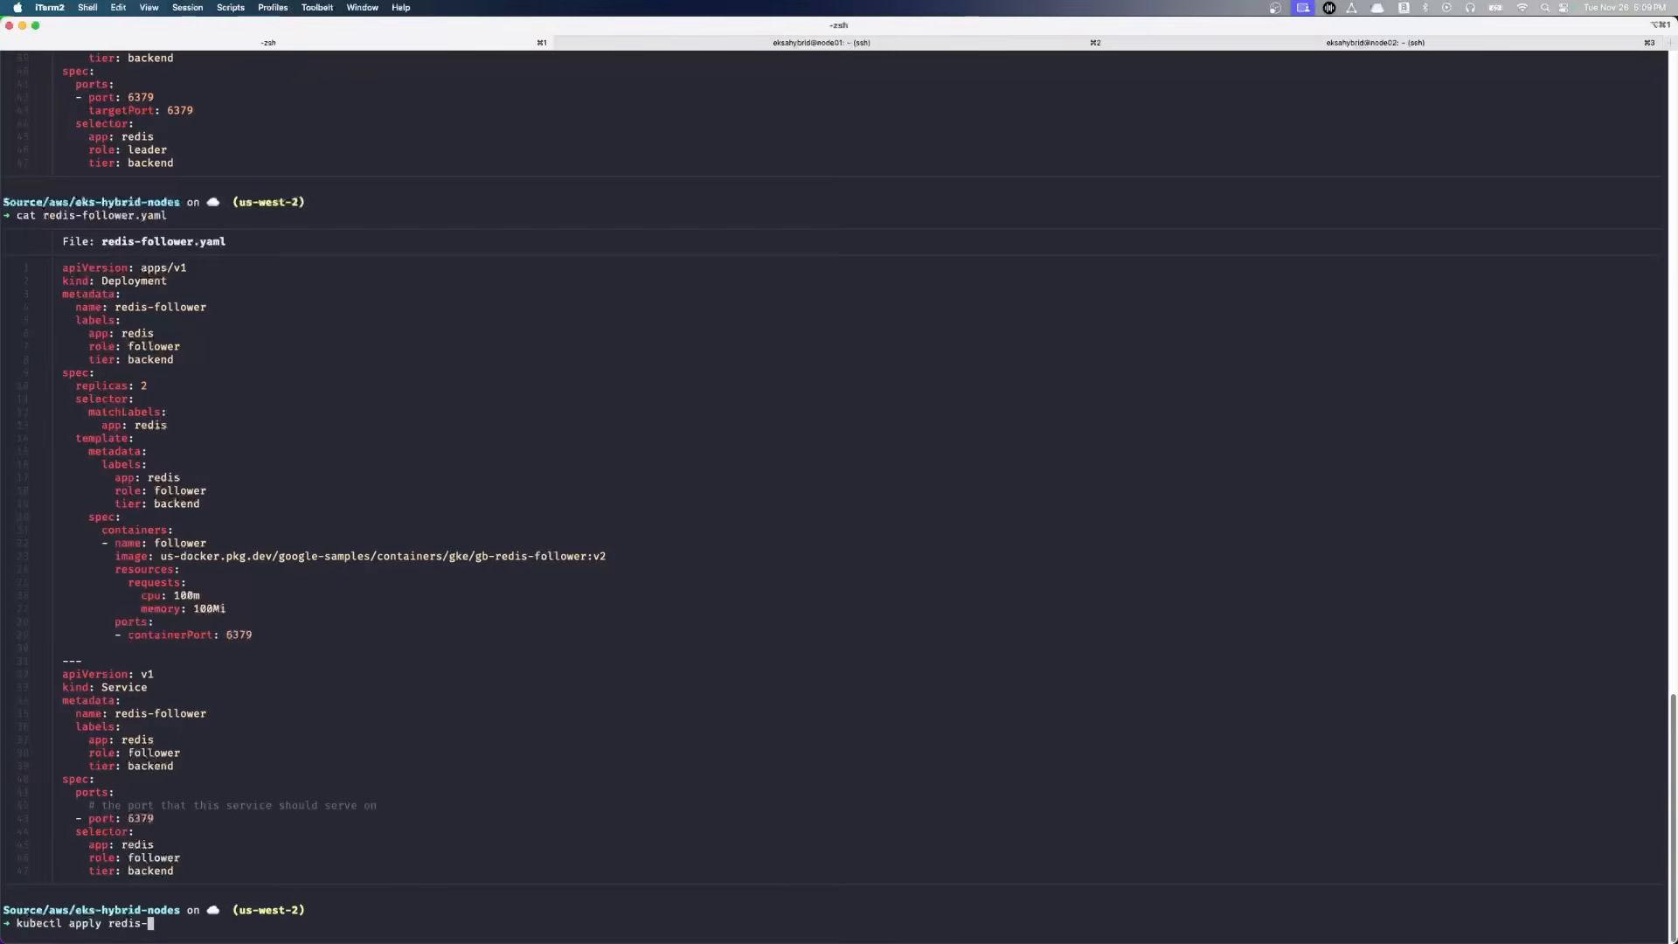
text(lead)
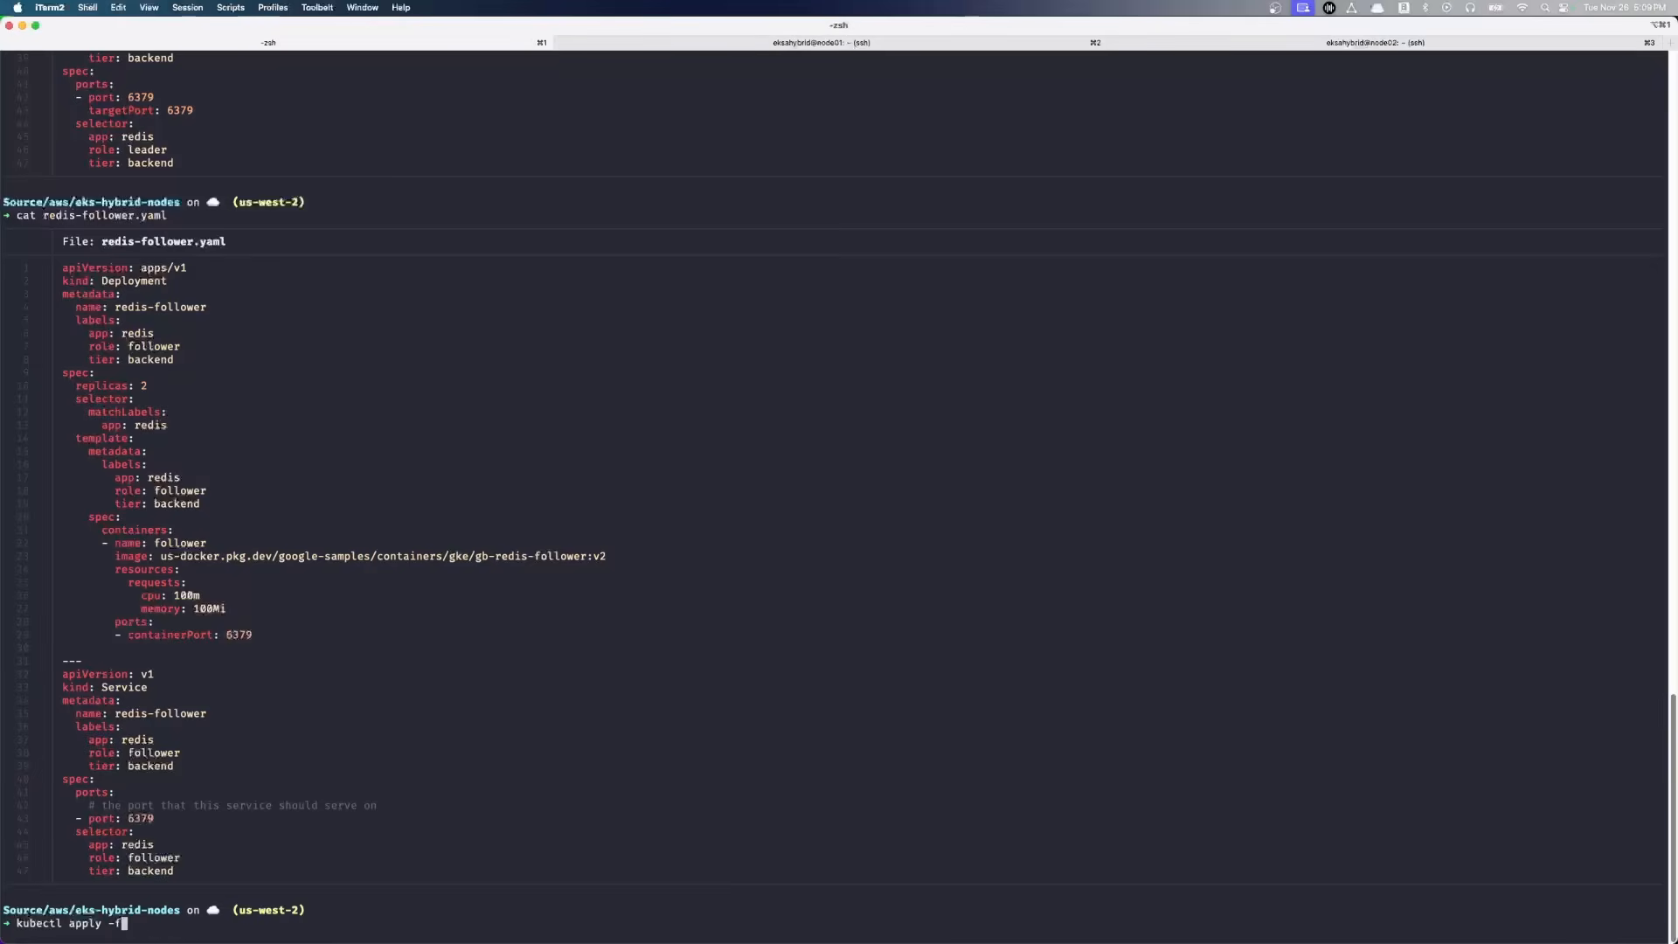
text(redis-e)
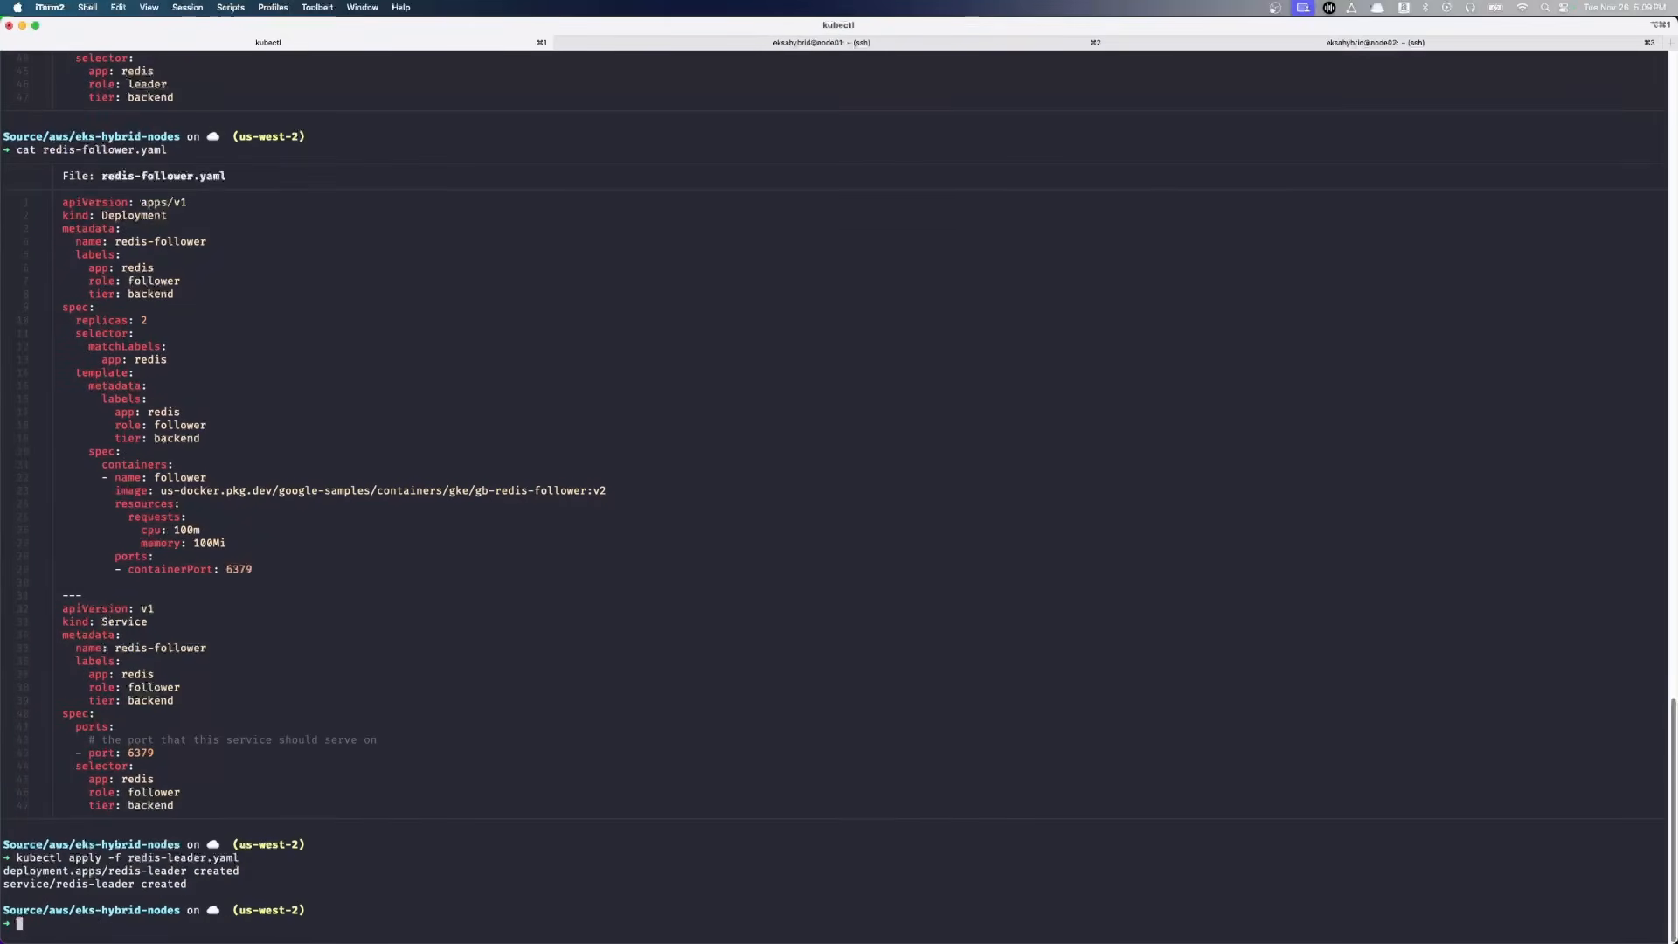
text(kube)
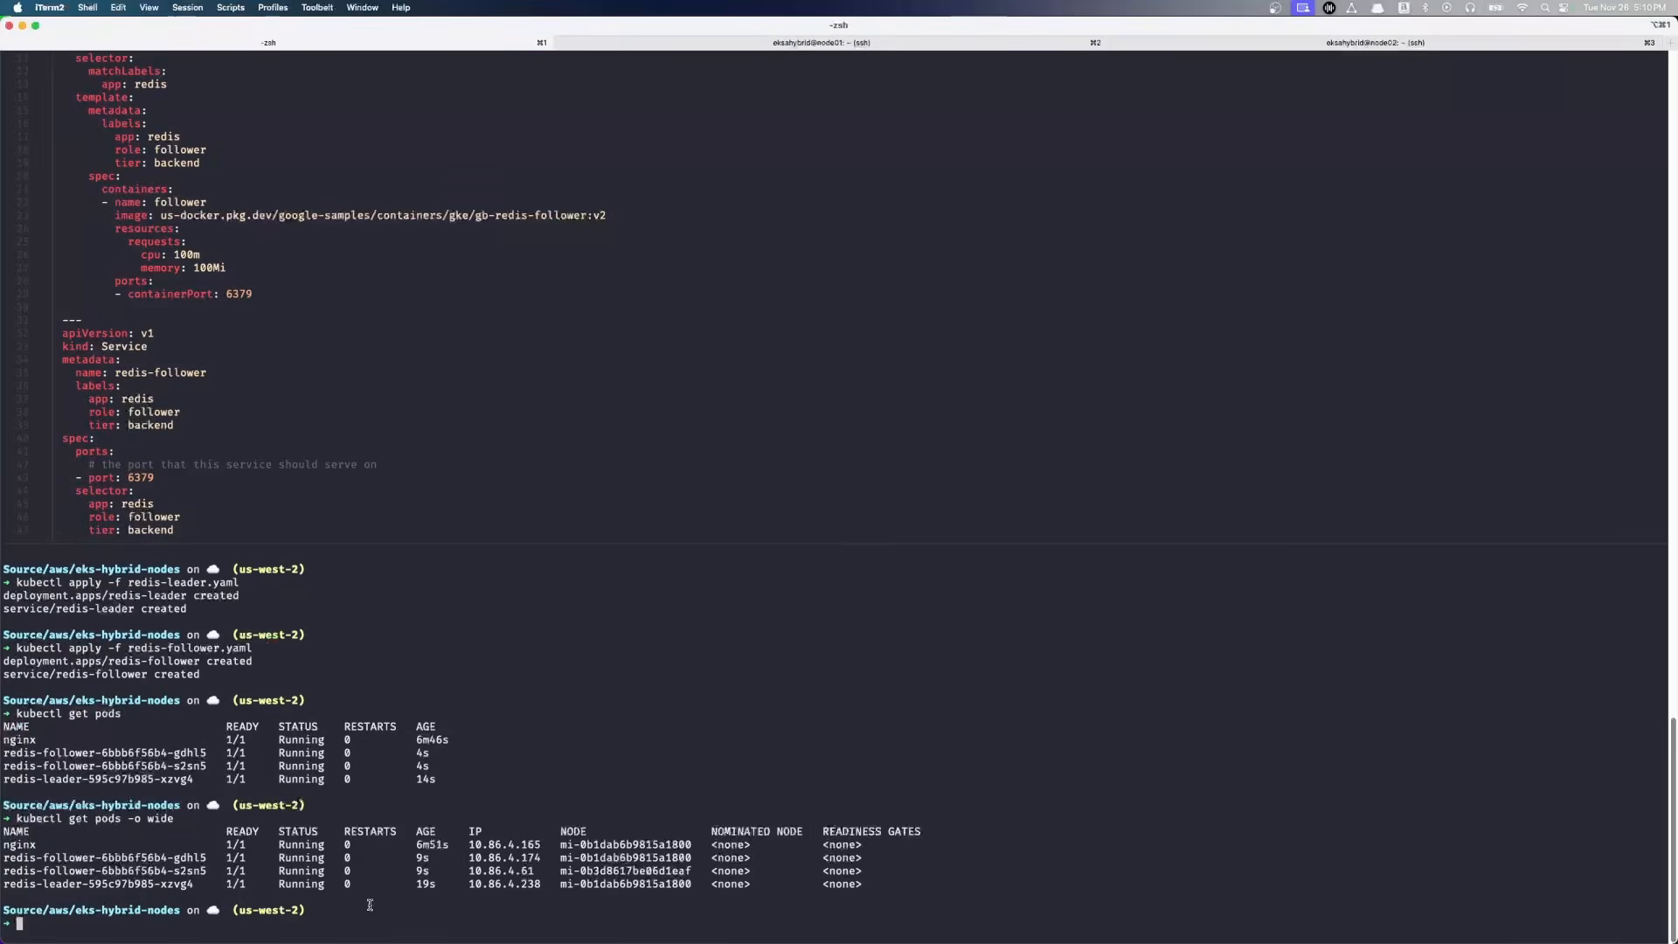
- Confirm the Redis pods are Running, apply frontend.yaml, and display the frontend manifest
double_click(626, 844)
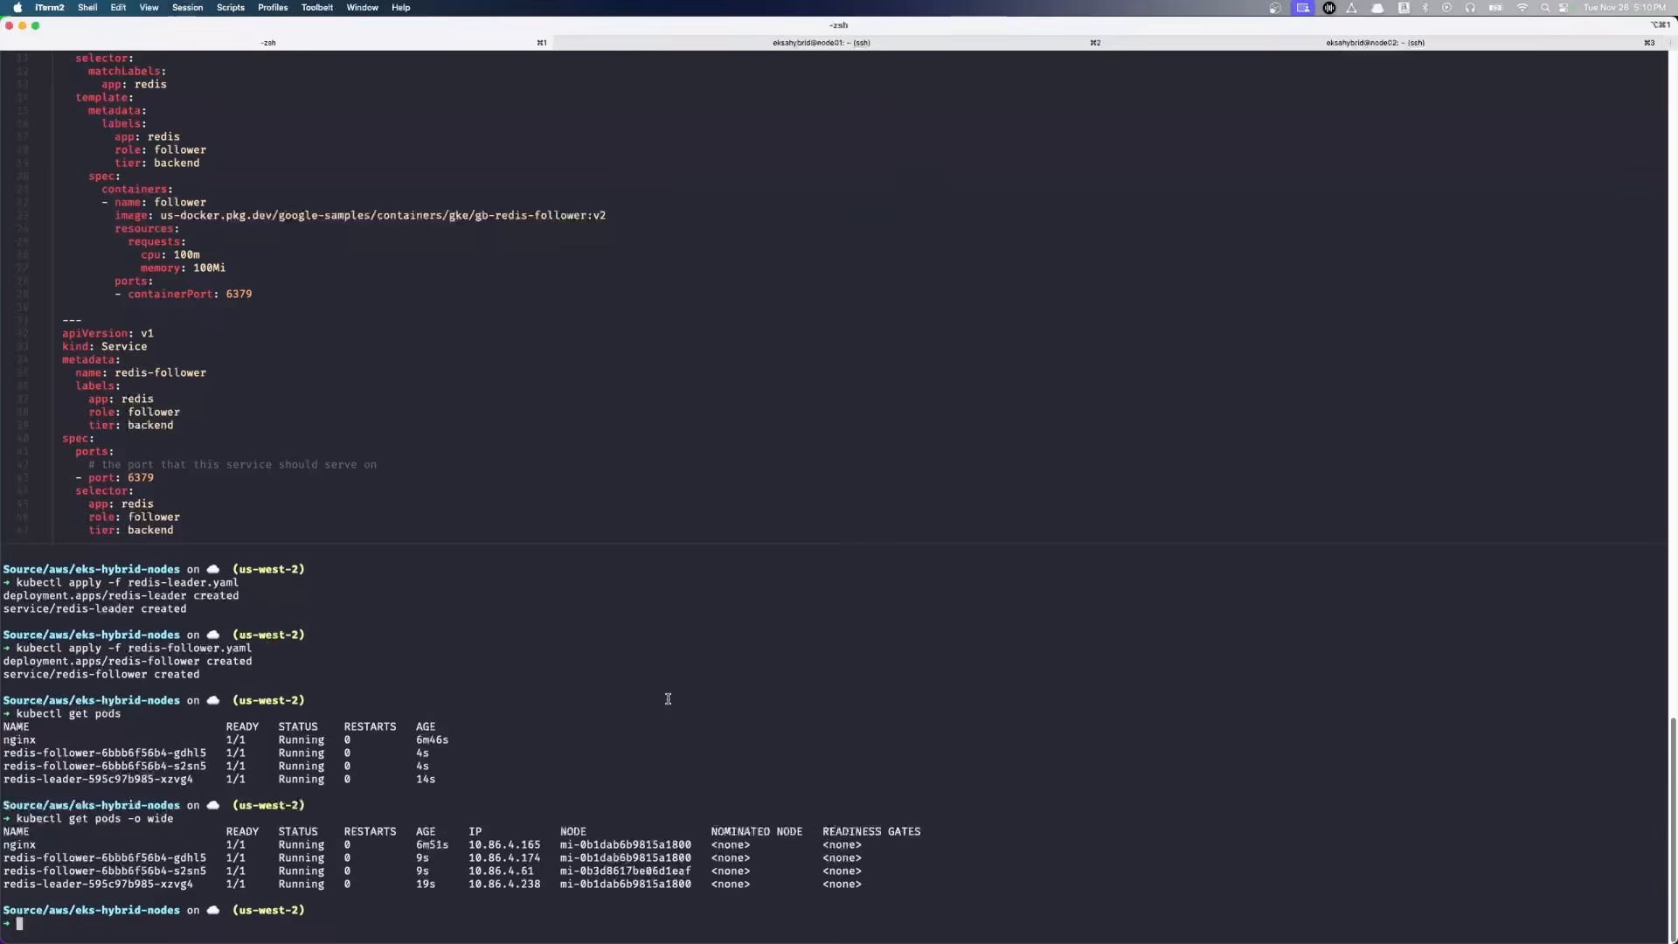
text(kubectl apply -)
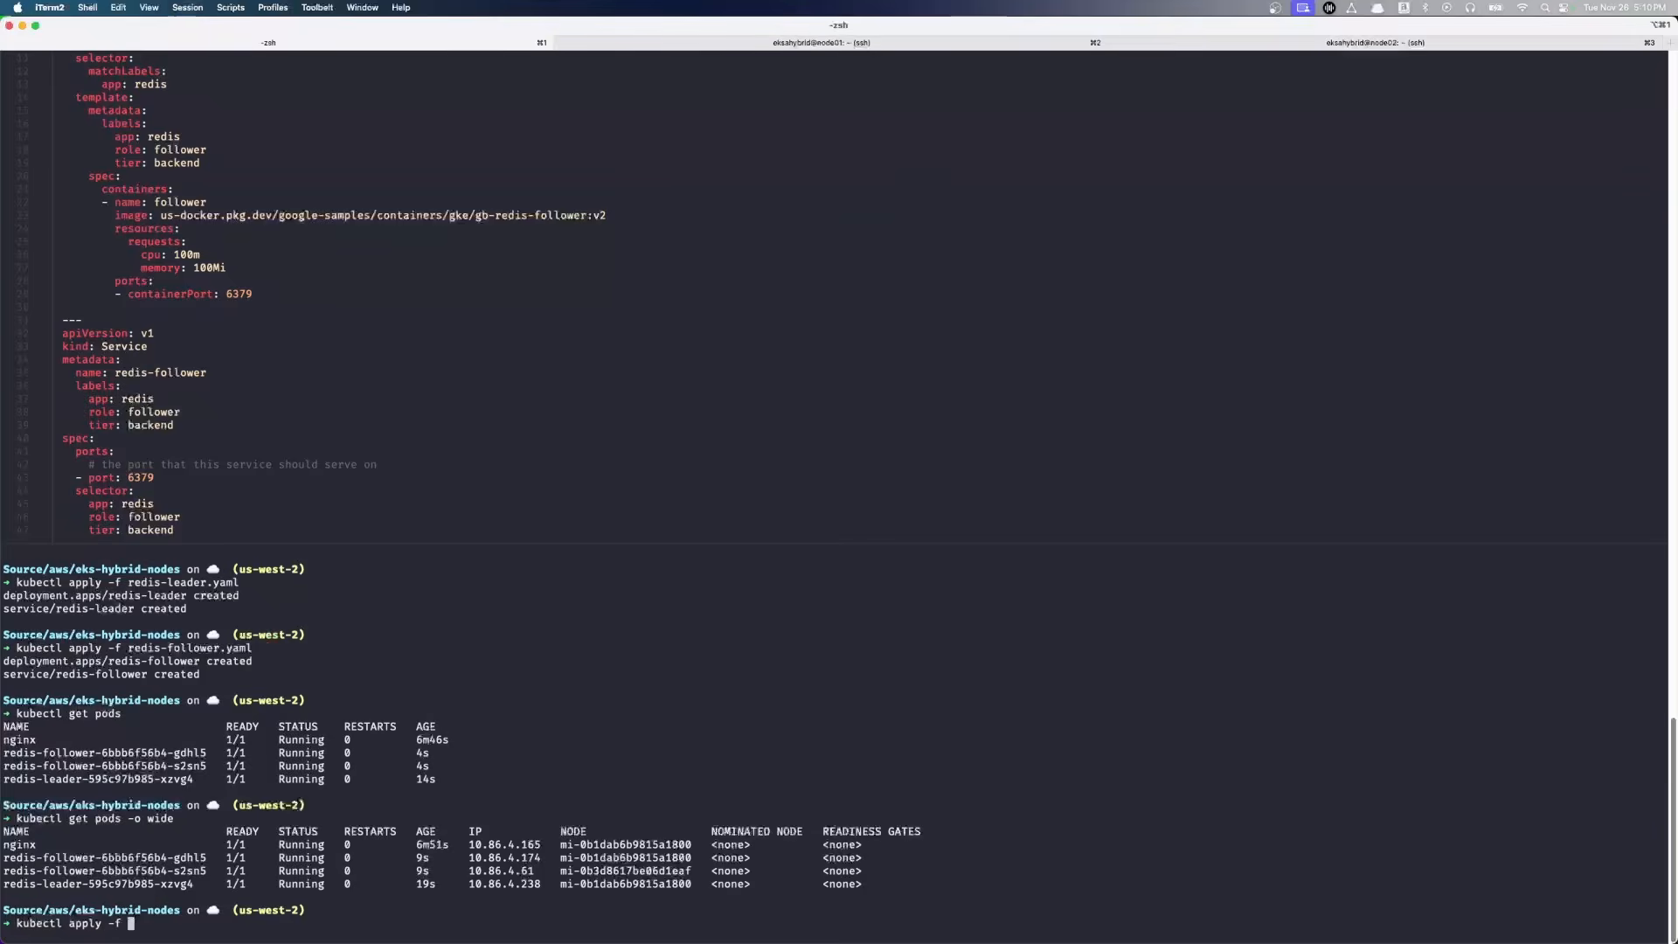
text(frontend.yaml)
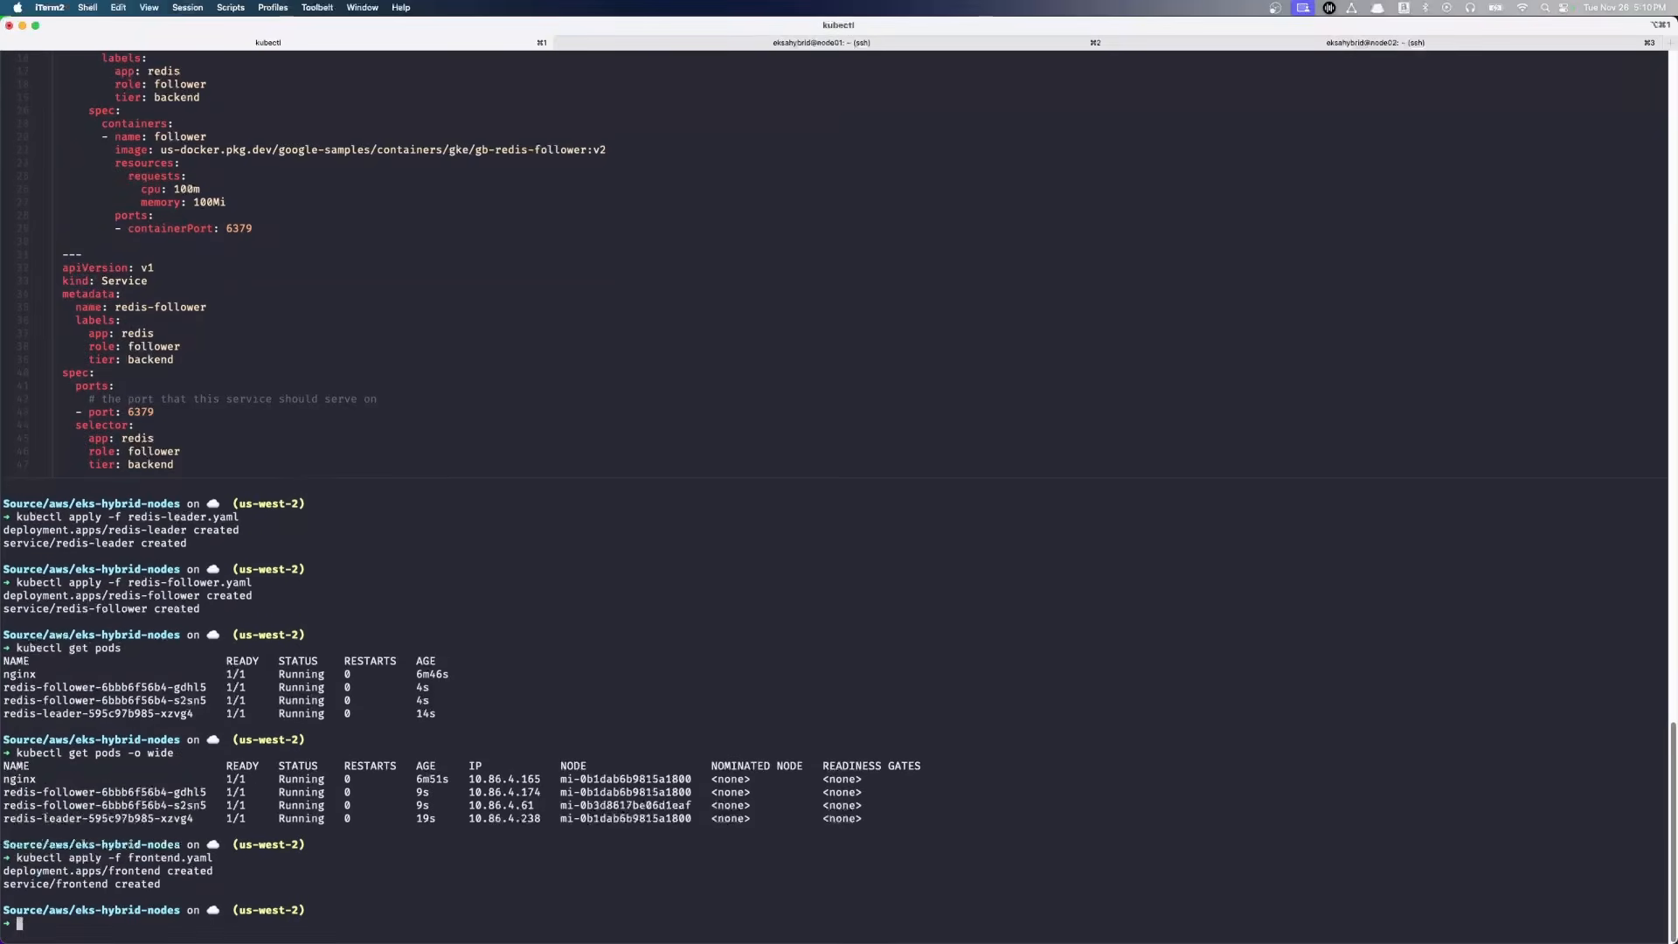
text(cat frontend.yaml)
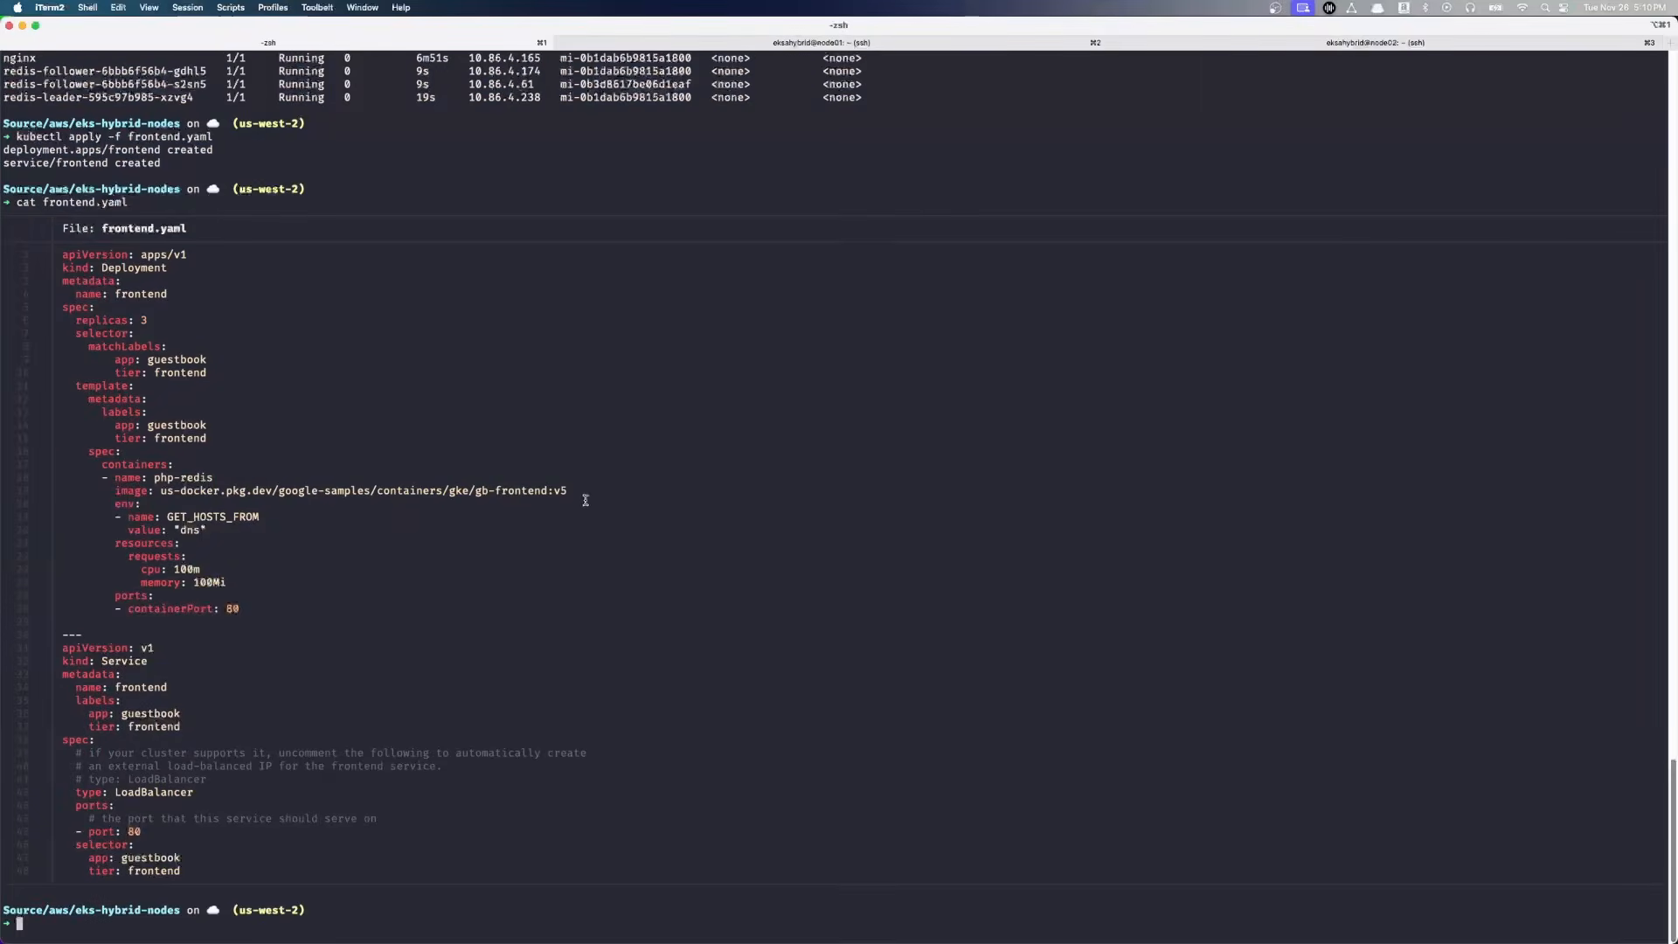
mouse_move(217, 378)
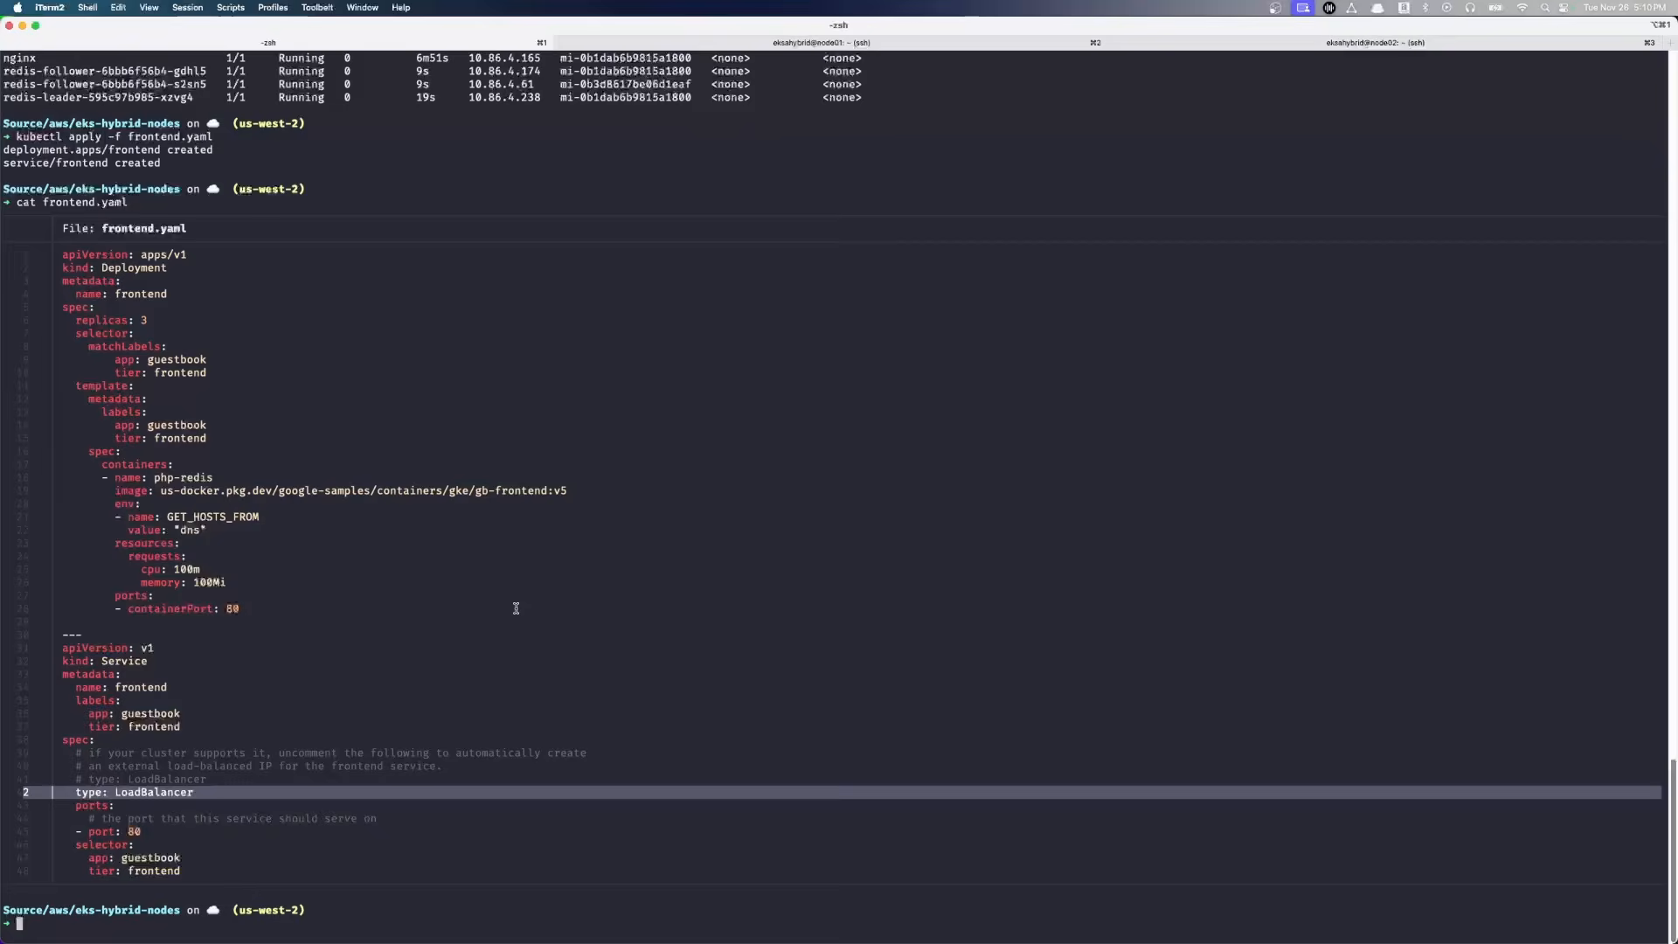
- List services to see frontend's external IP 10.80.146.249, then forward local 8080 to svc/frontend port 80
text(kubectl get services)
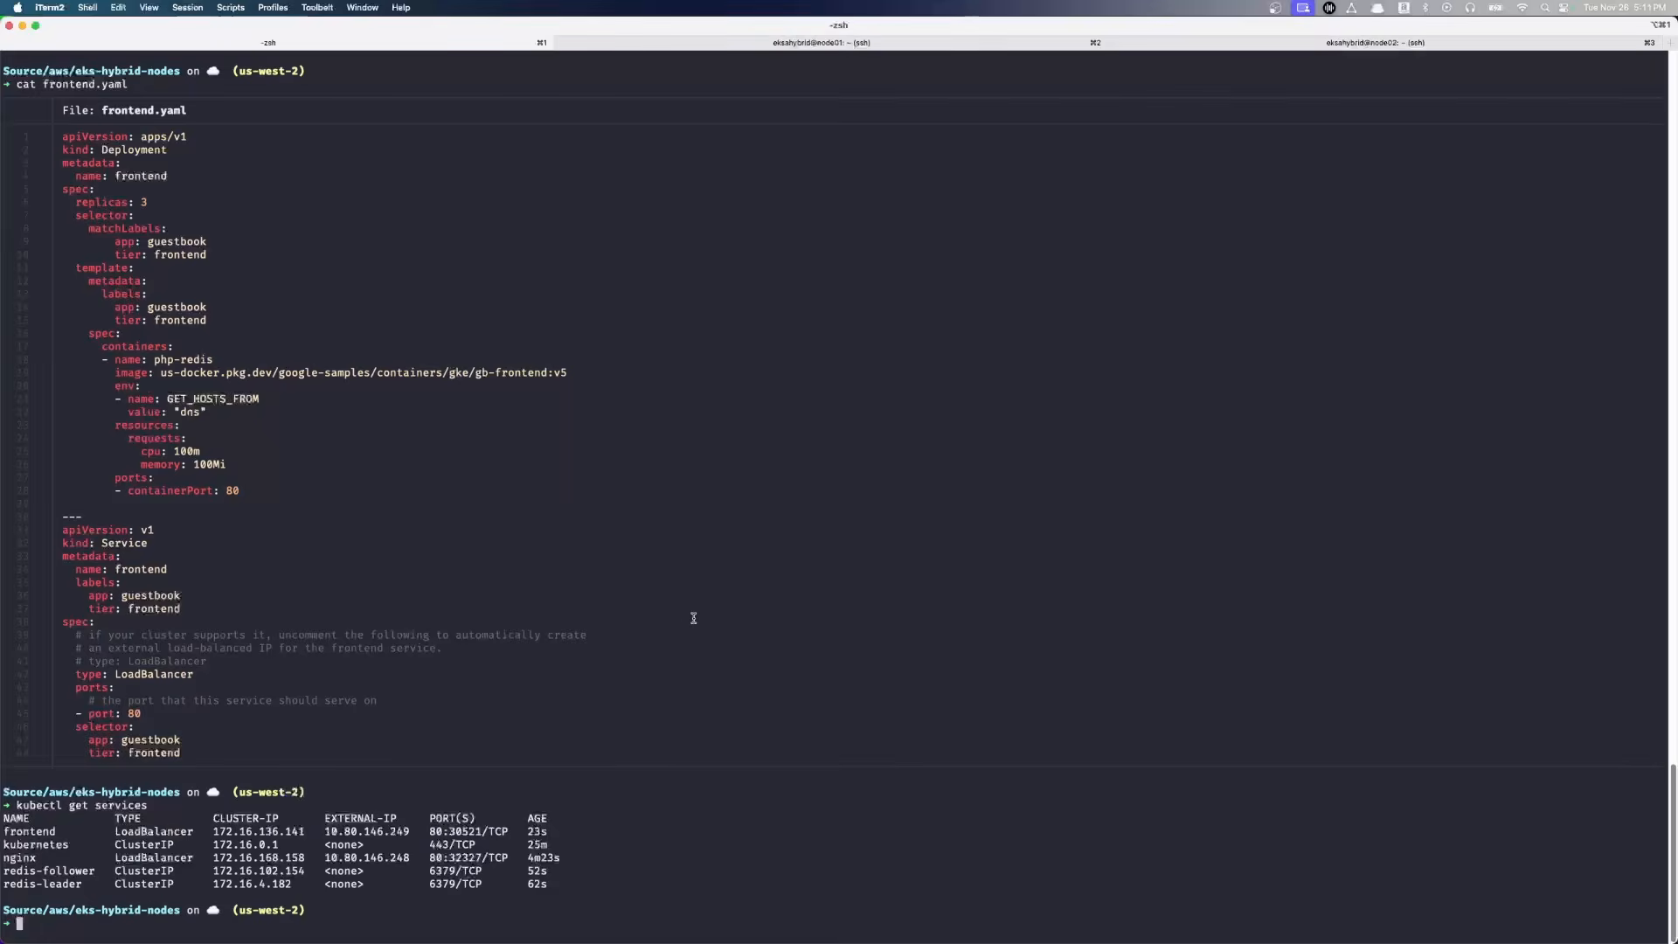
text(kubectl port-forward svc/frontend 8080:80)
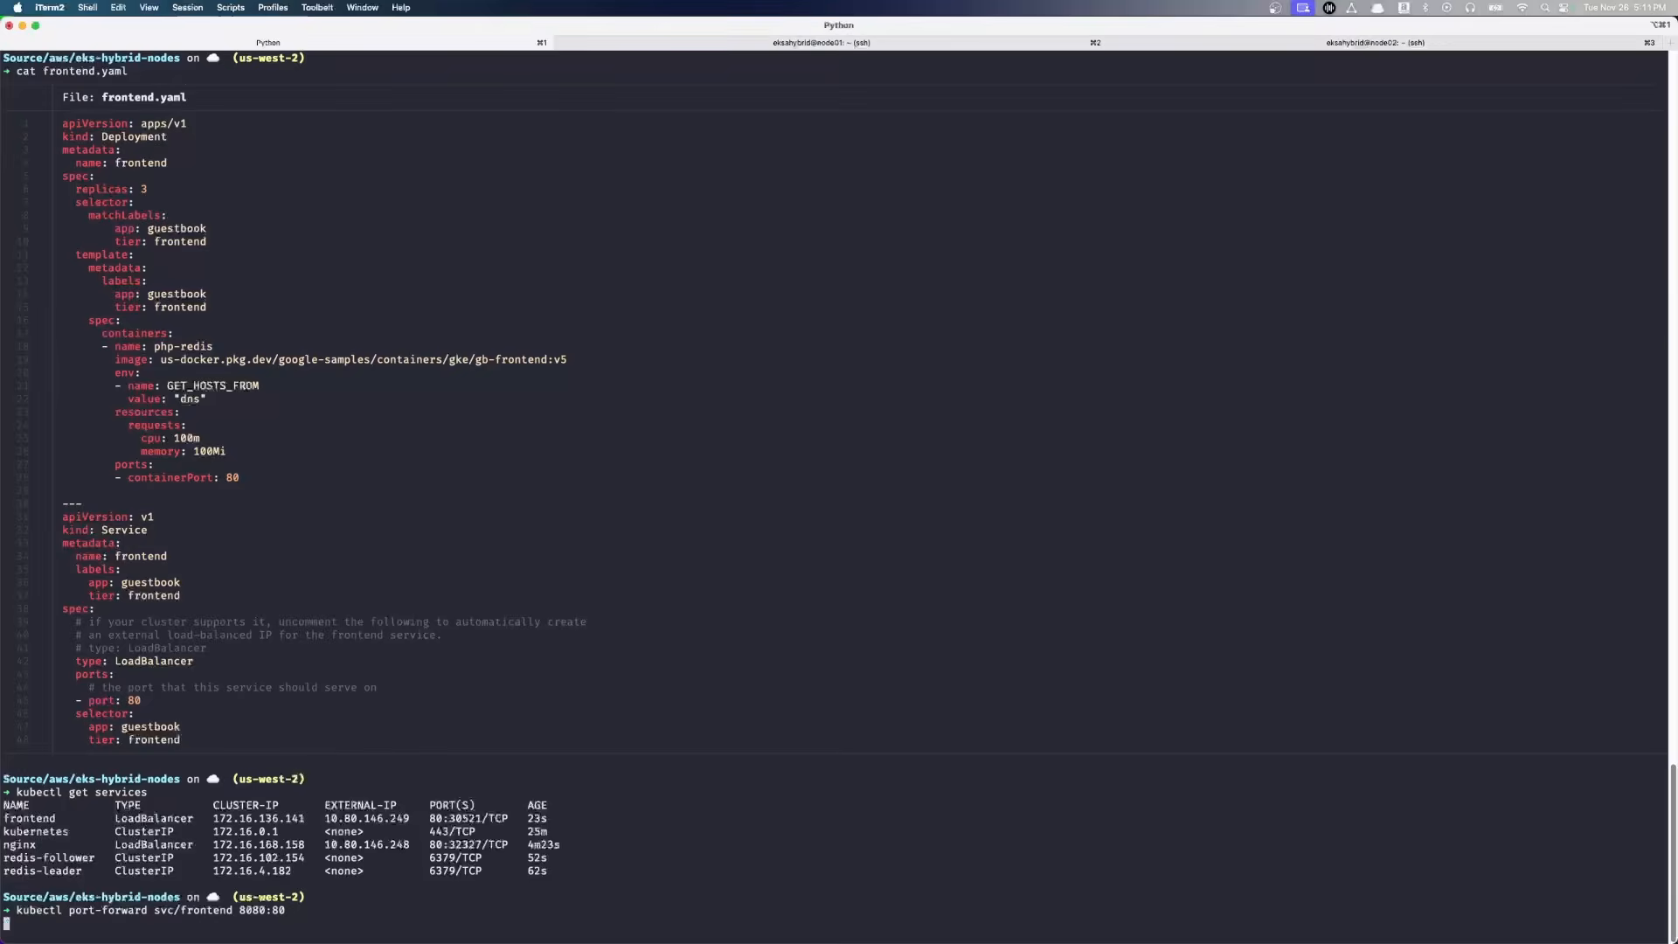
key(Return)
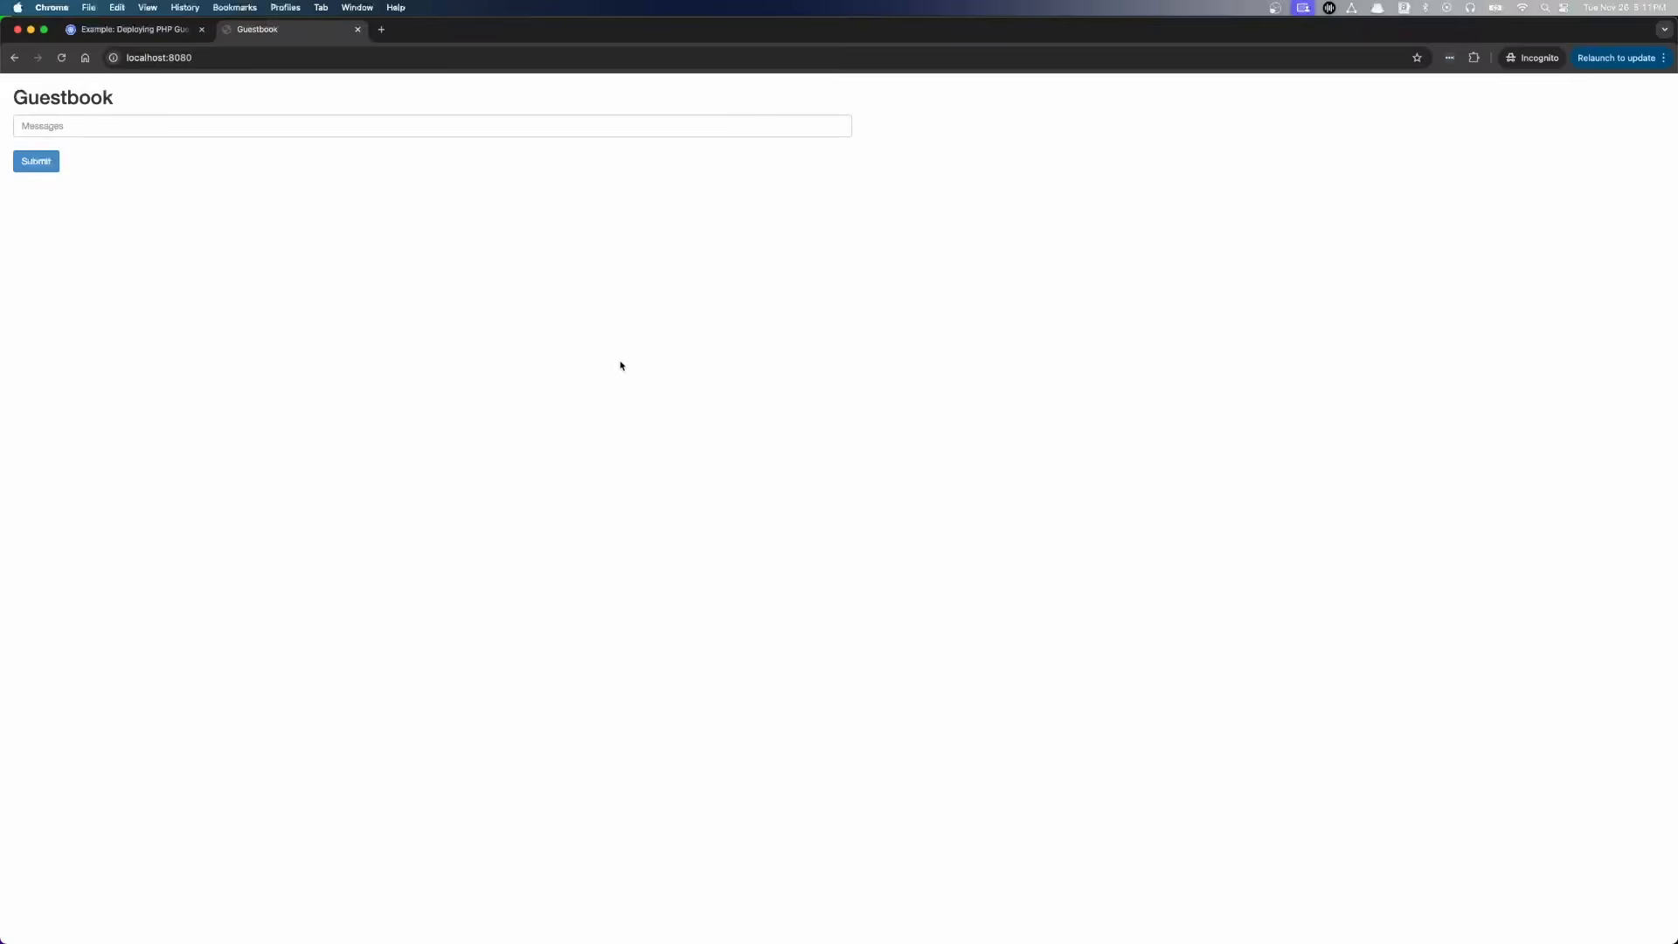
mouse_move(552, 315)
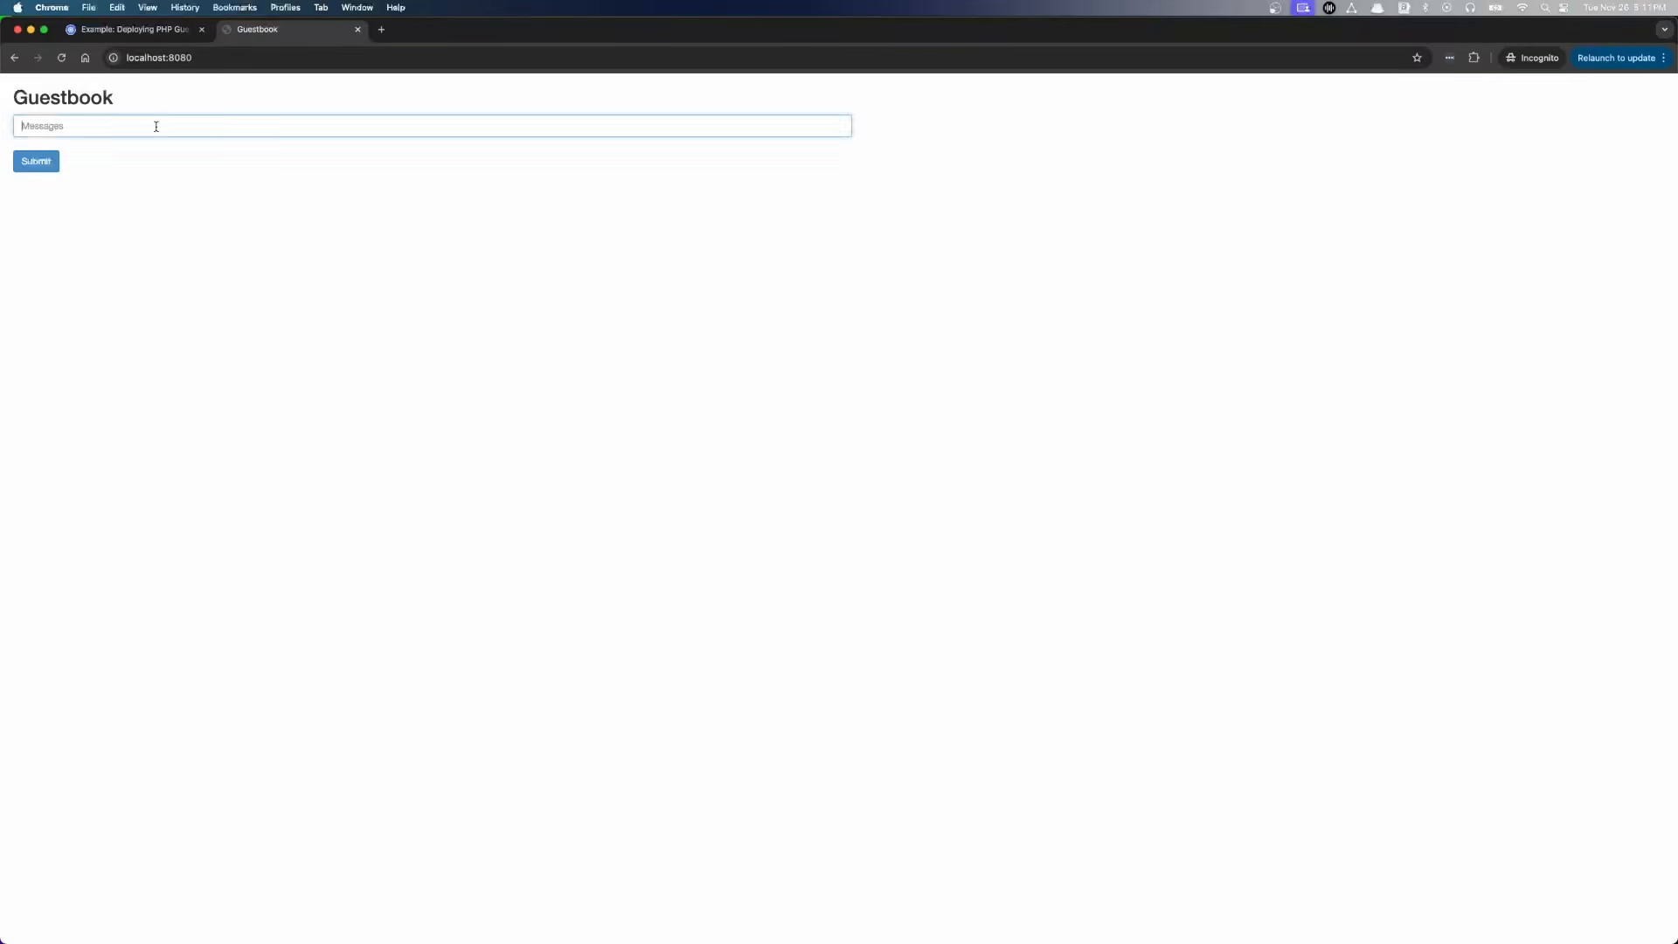
- Post the message 'Hello there!' to the Guestbook
text(Hello there)
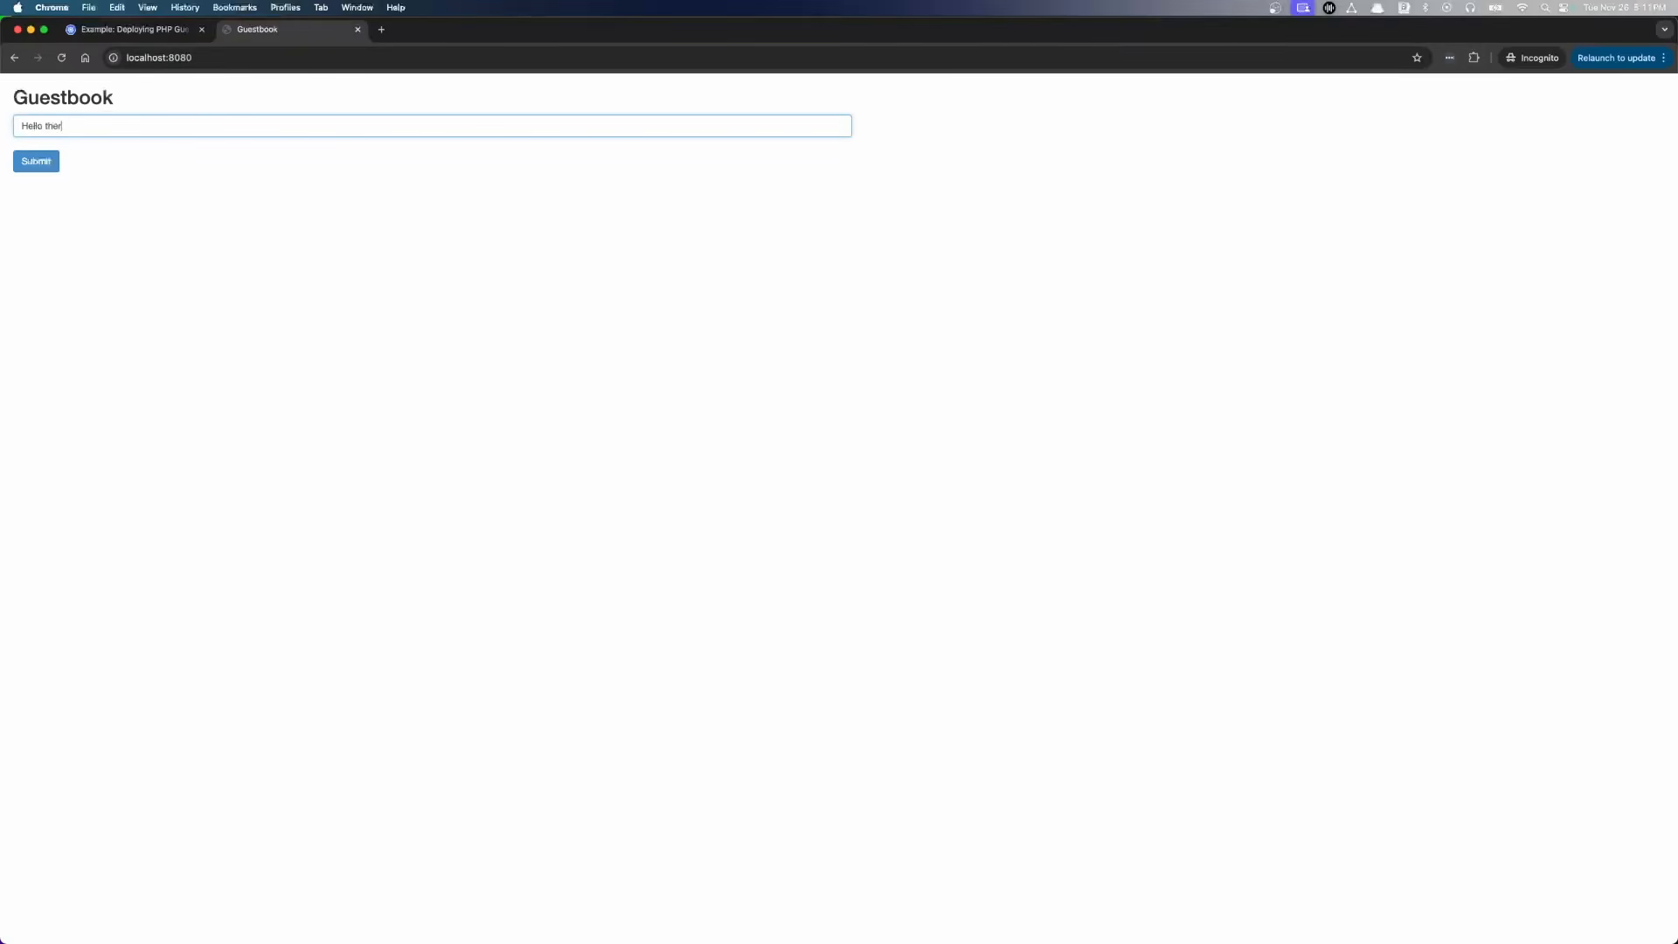
click(35, 161)
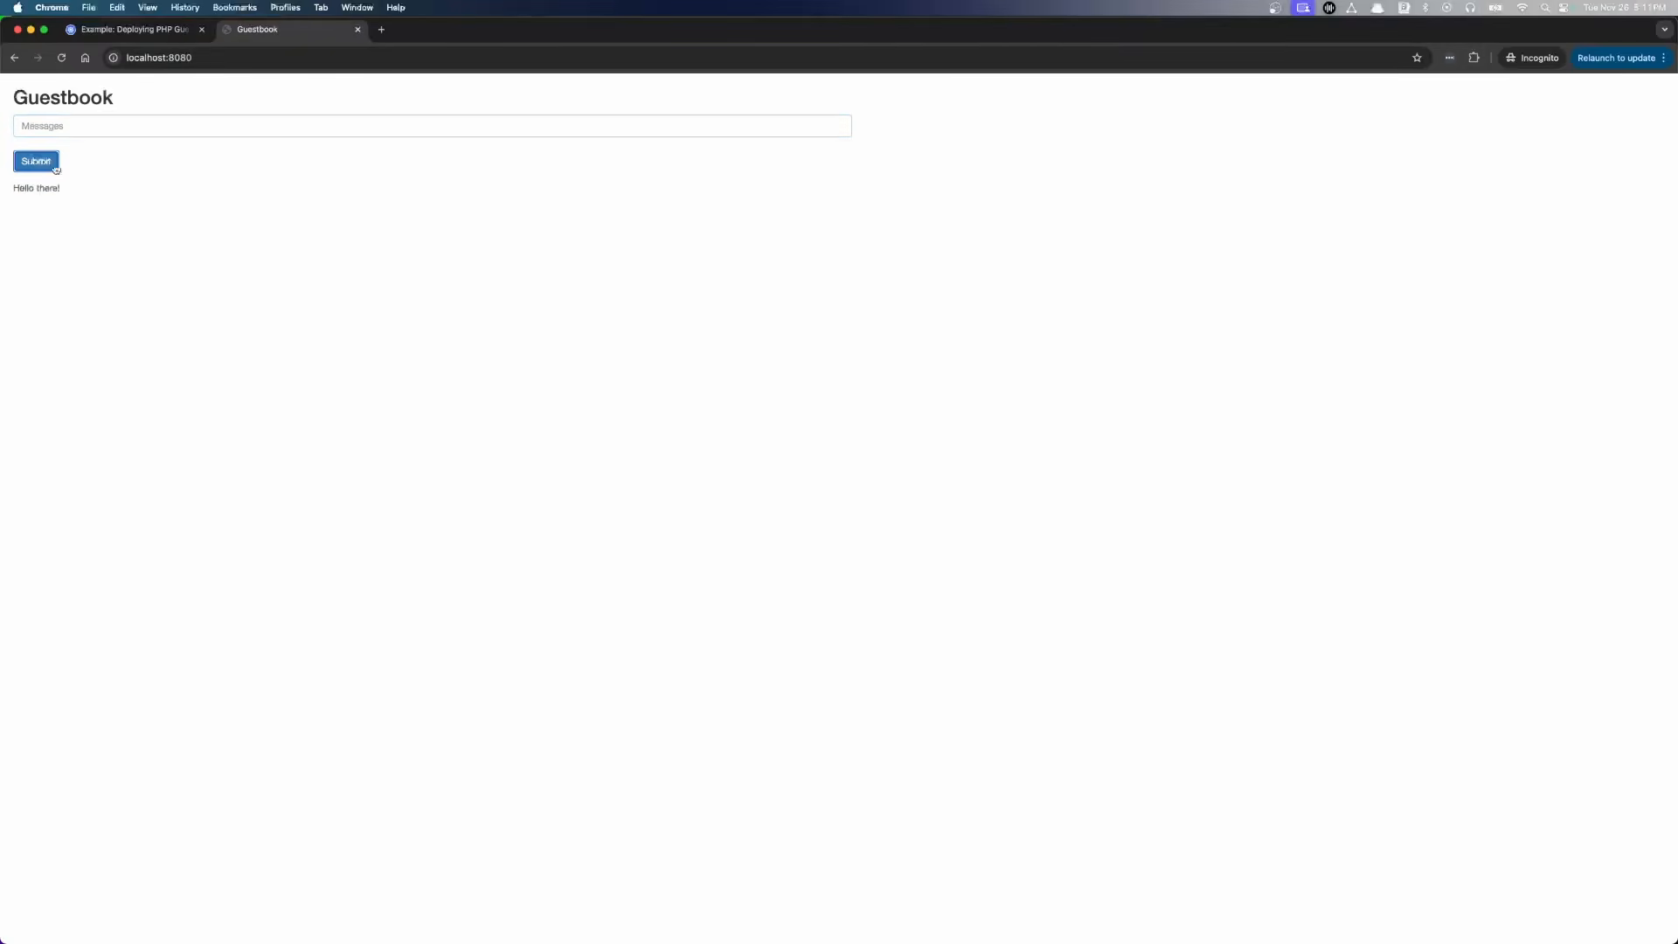
- Post a second message, 'Hybrid Nodes are awesome!', to the Guestbook
text(Hytl)
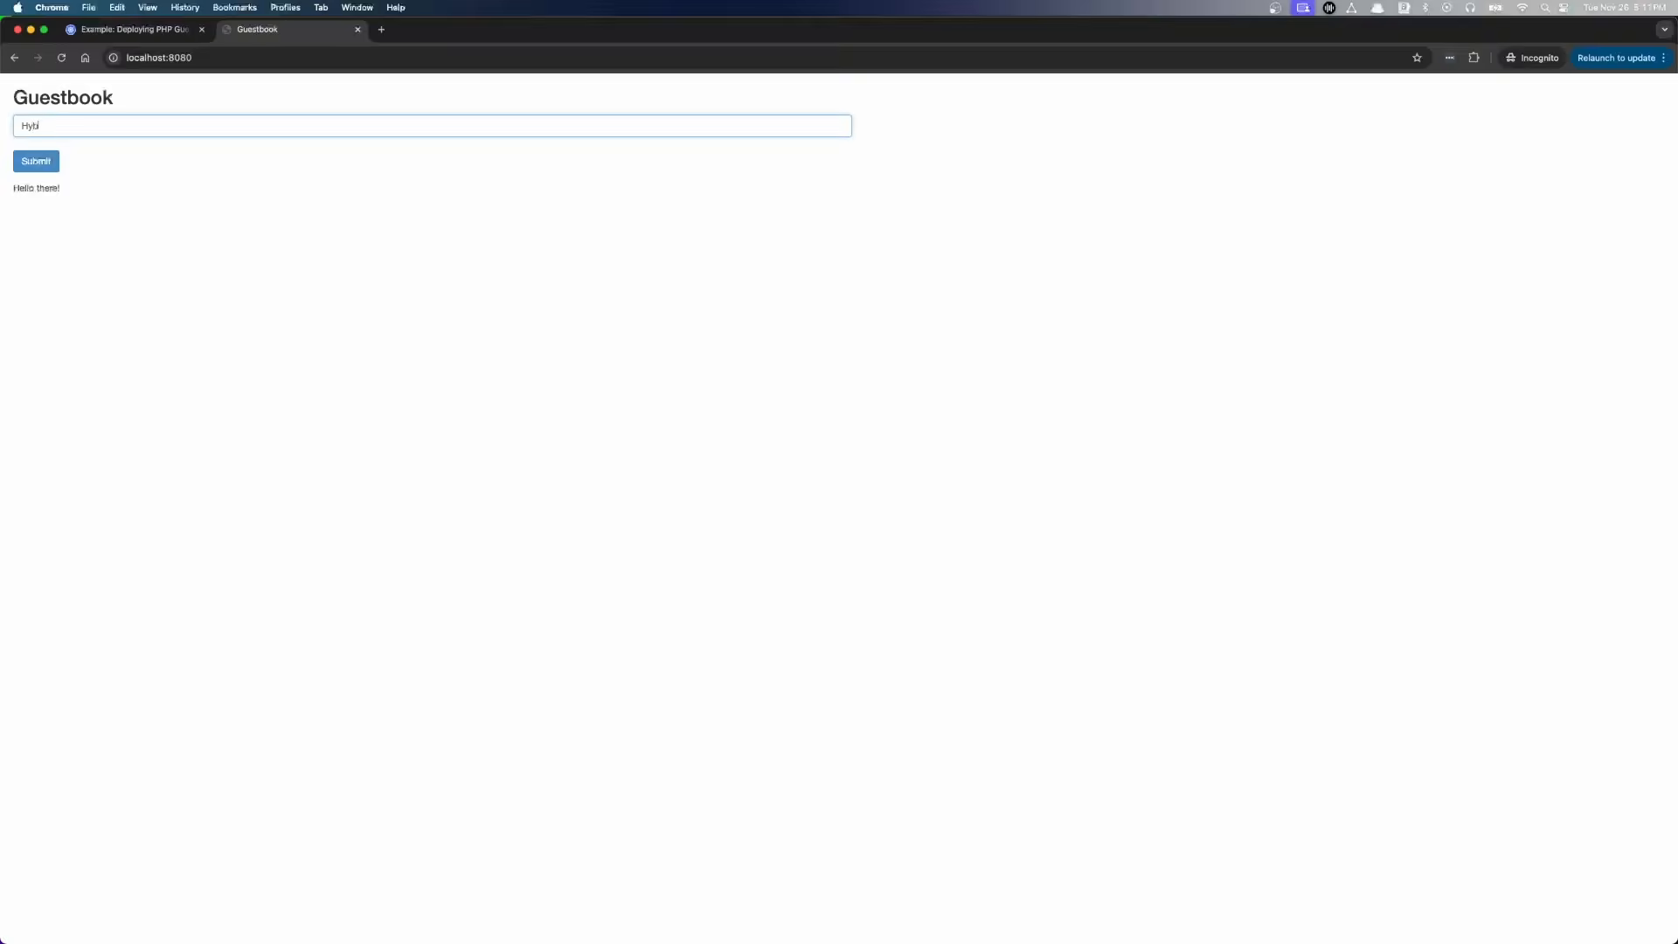
text(Hybrid Nodes are)
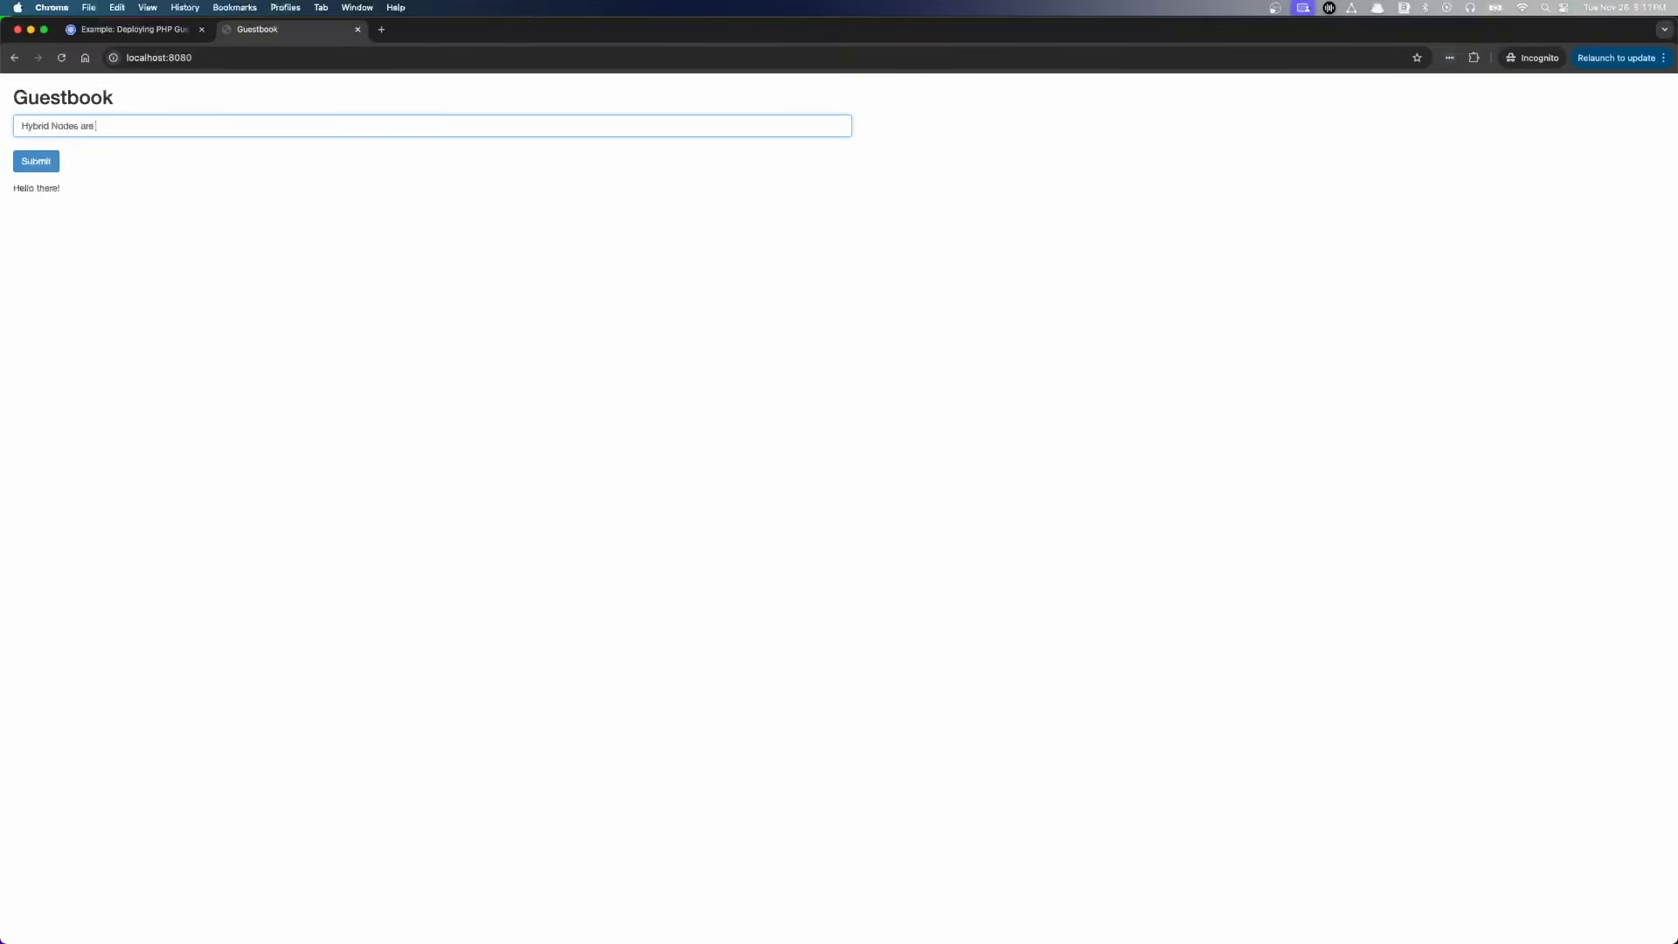
text(awesome)
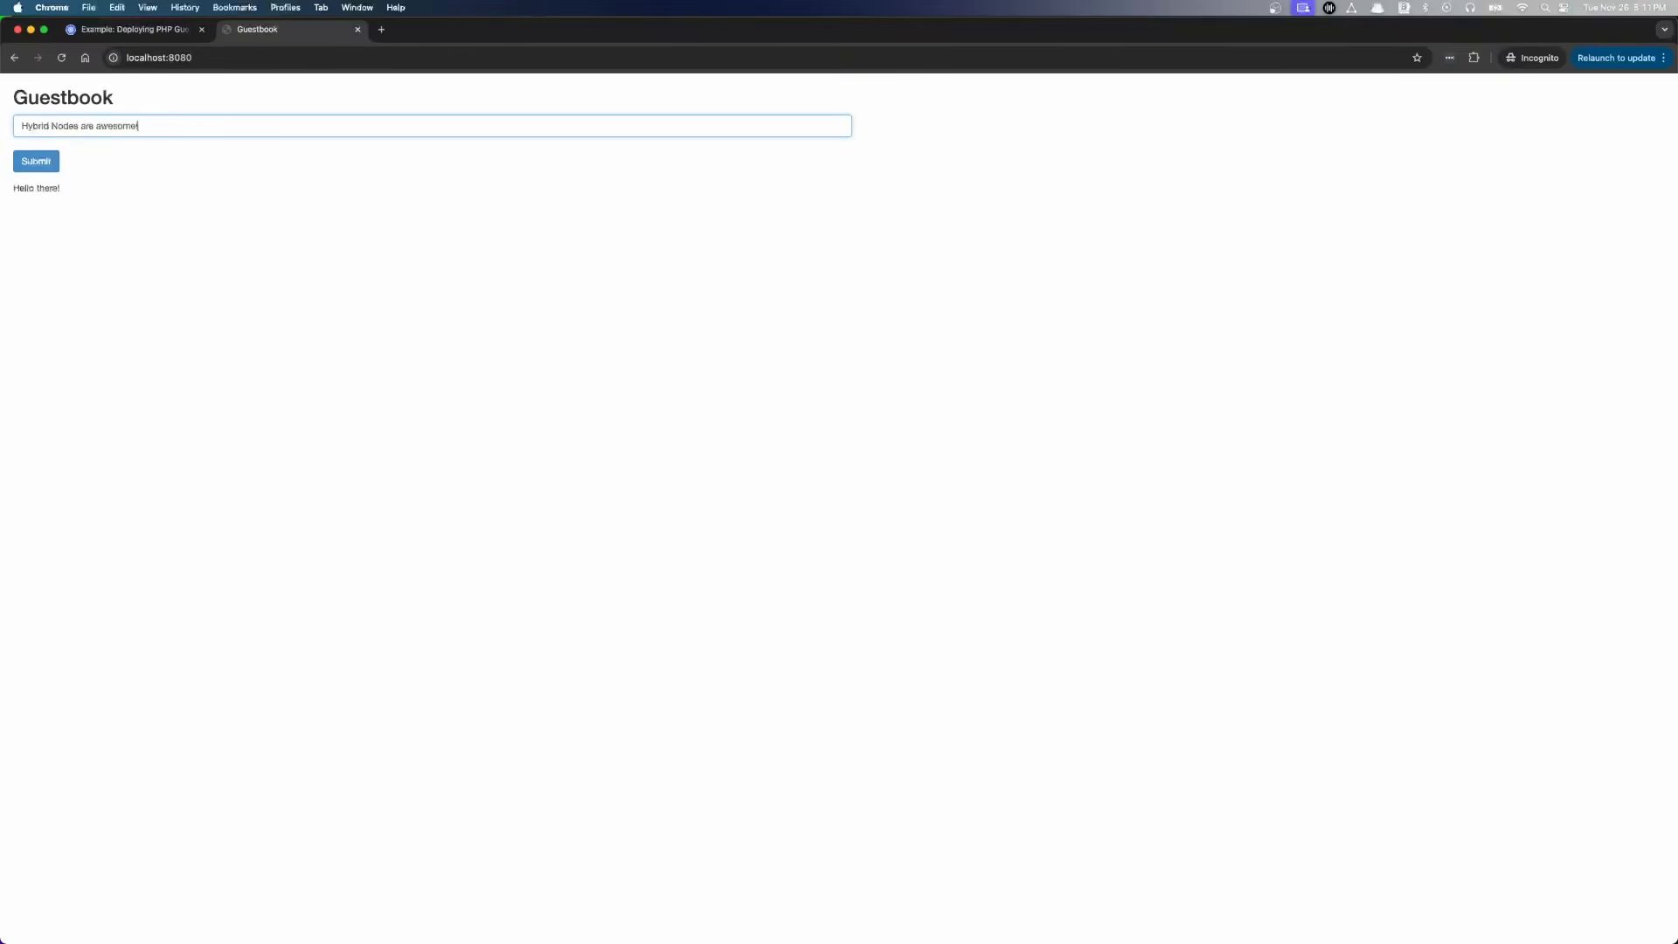
click(35, 161)
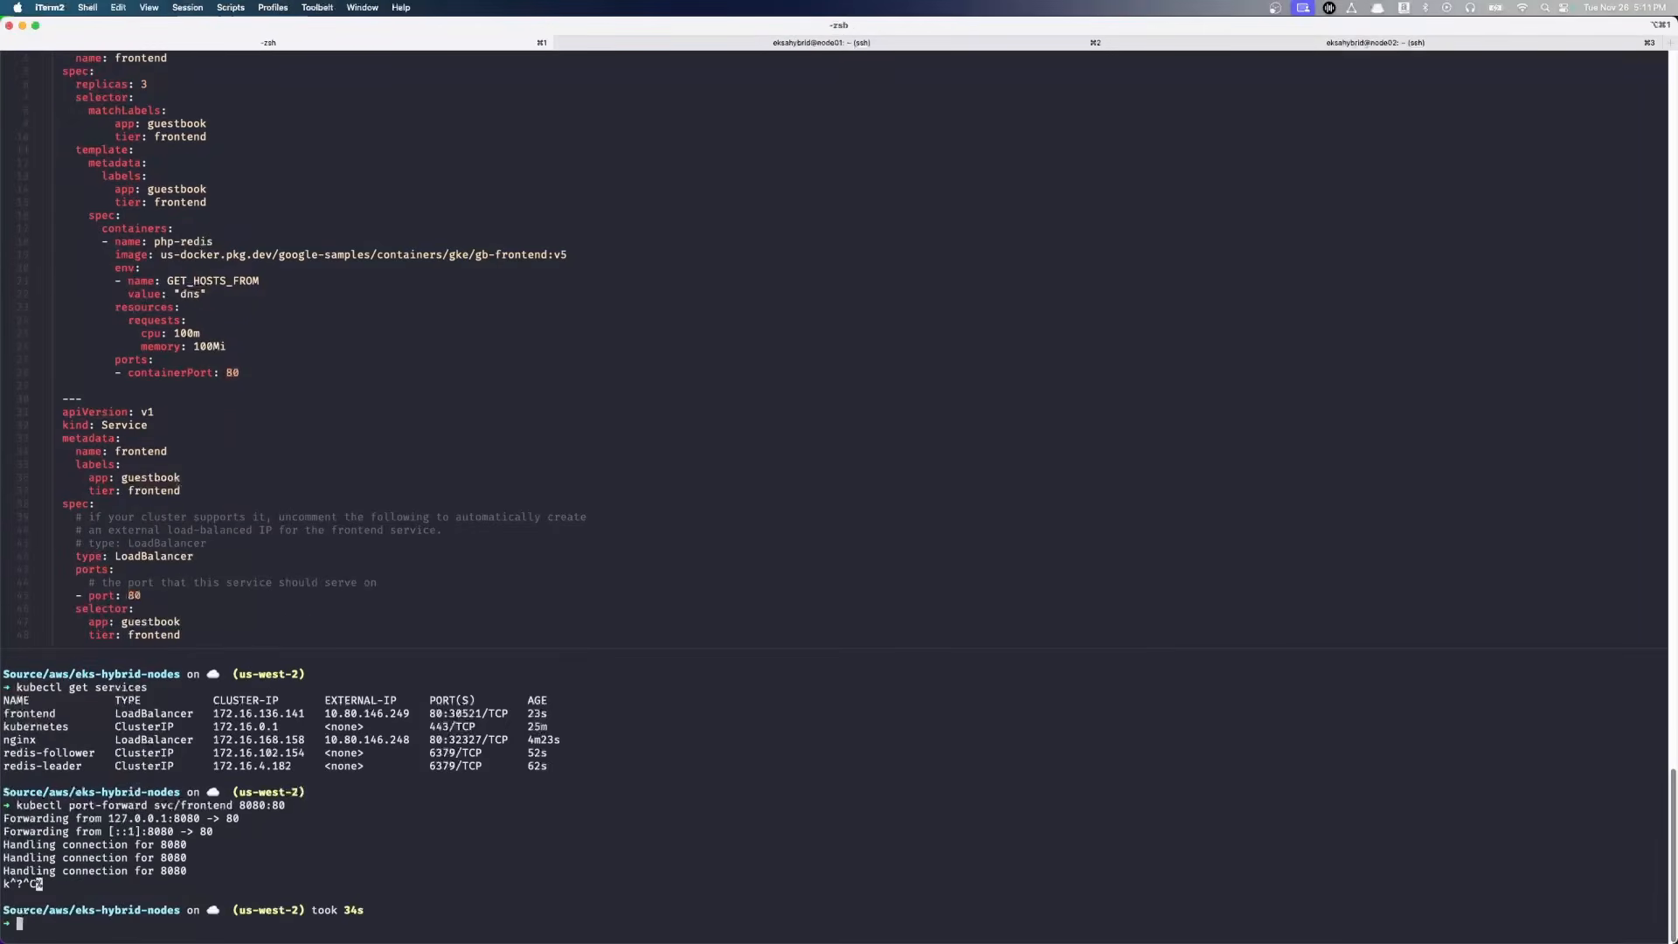
- List pods with -o wide and highlight that frontend pods run on the second hybrid node too
text(kubectl get)
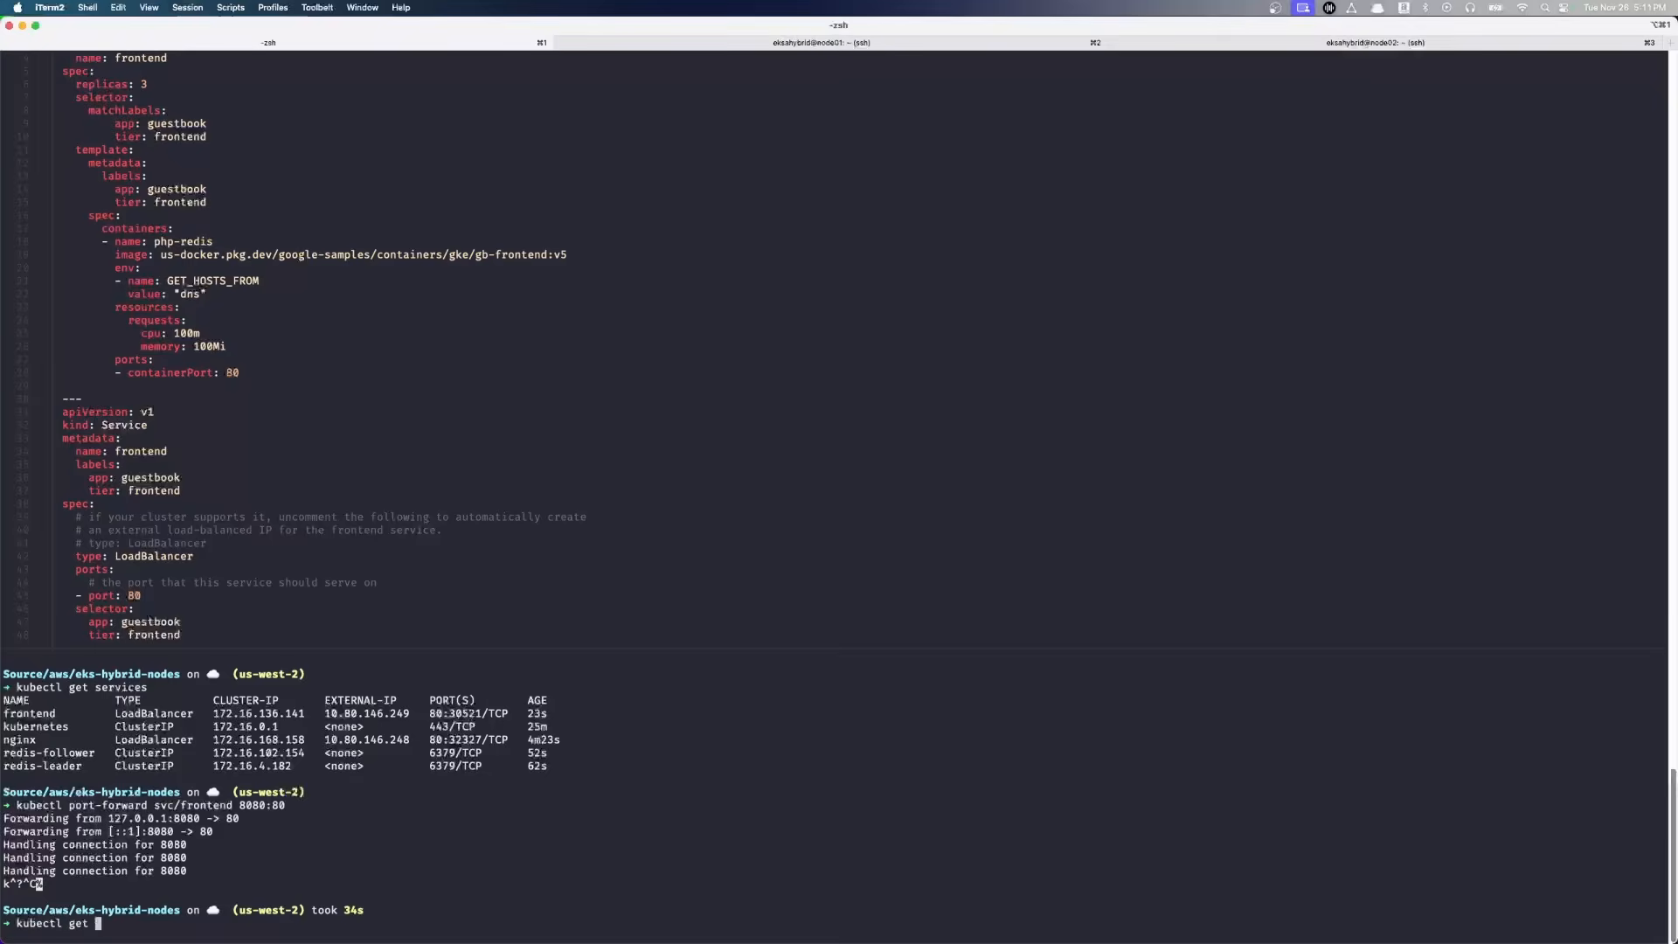
text(pods -o wide)
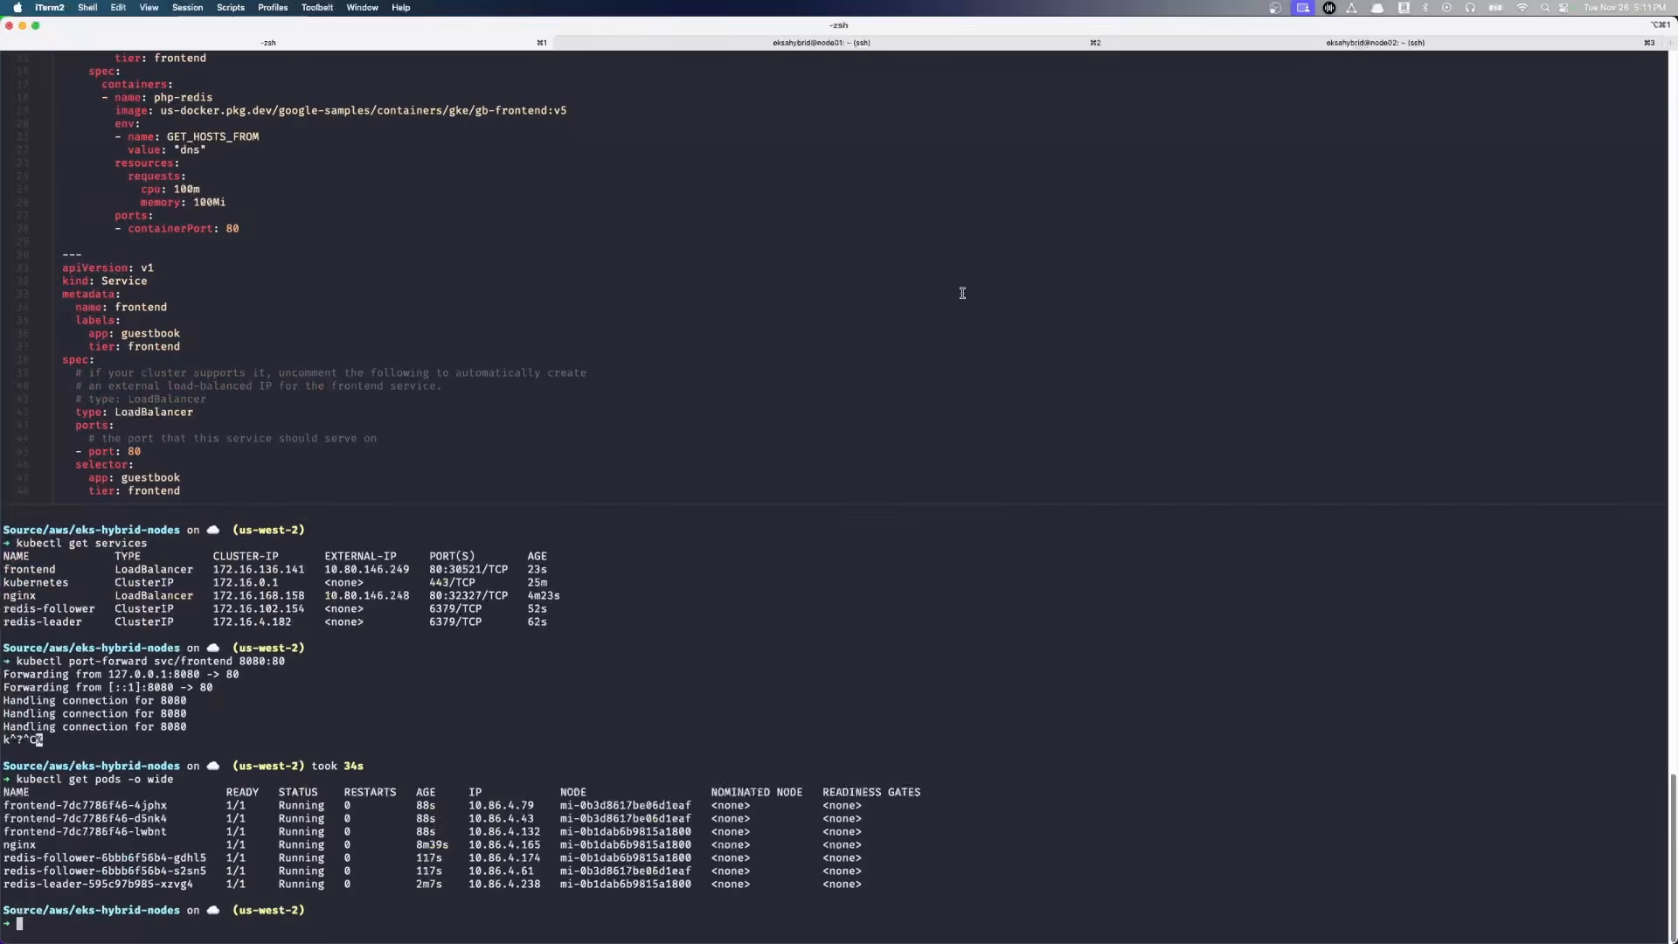
double_click(627, 805)
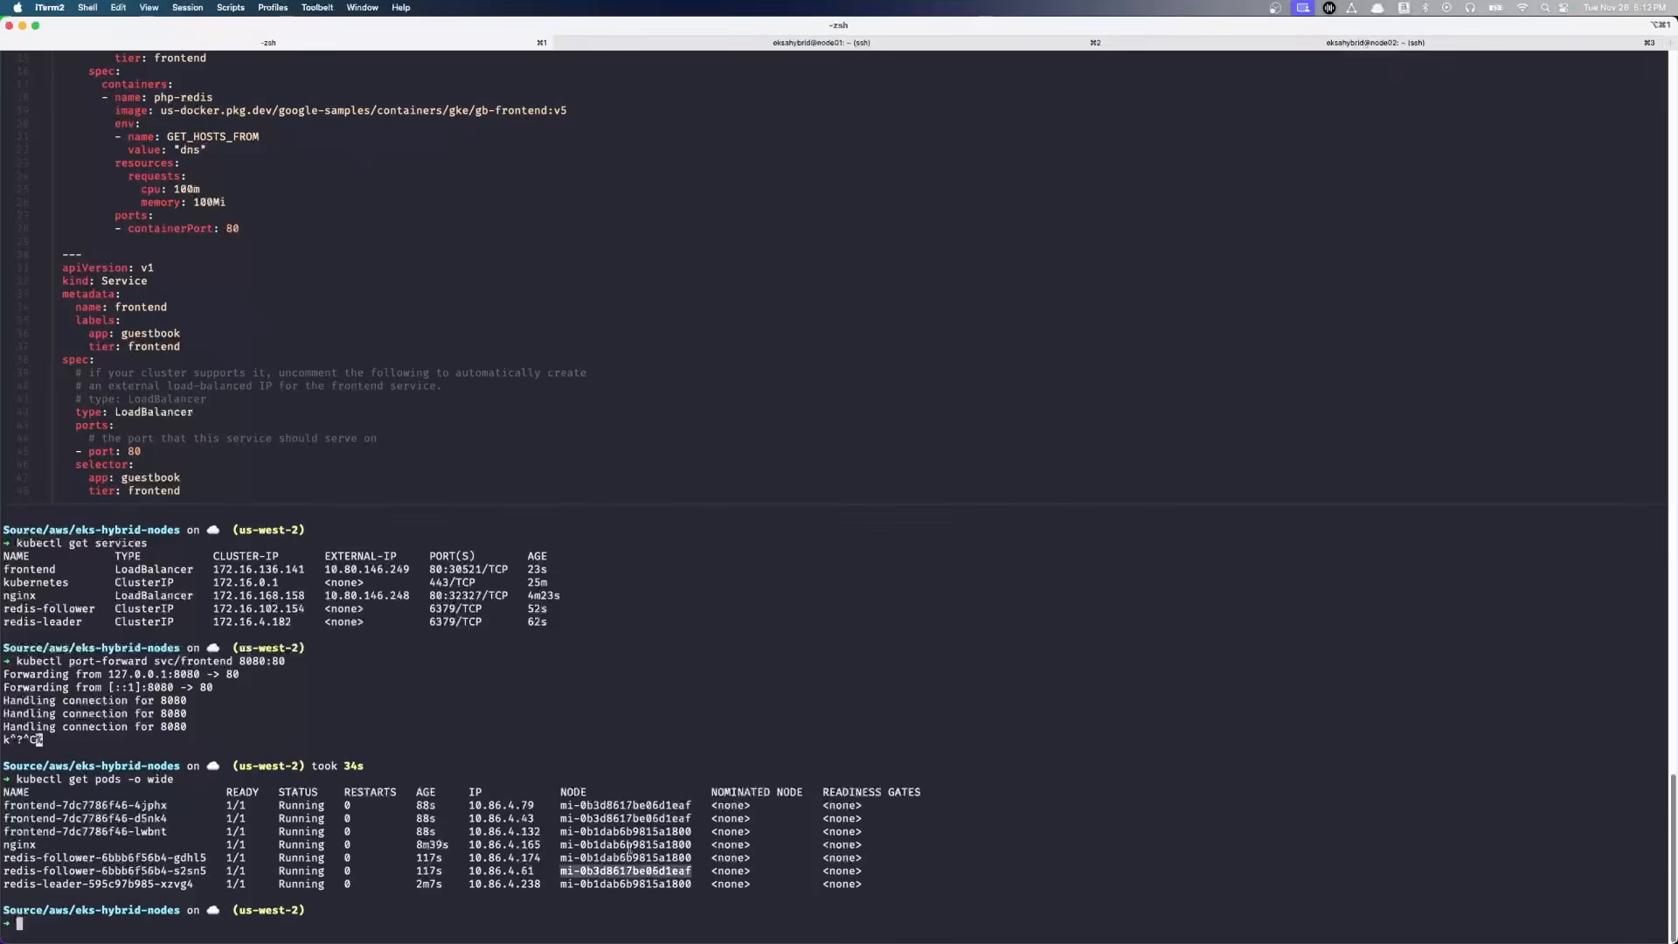
- List services and point out the frontend service's LoadBalancer type
text(kubectl get services)
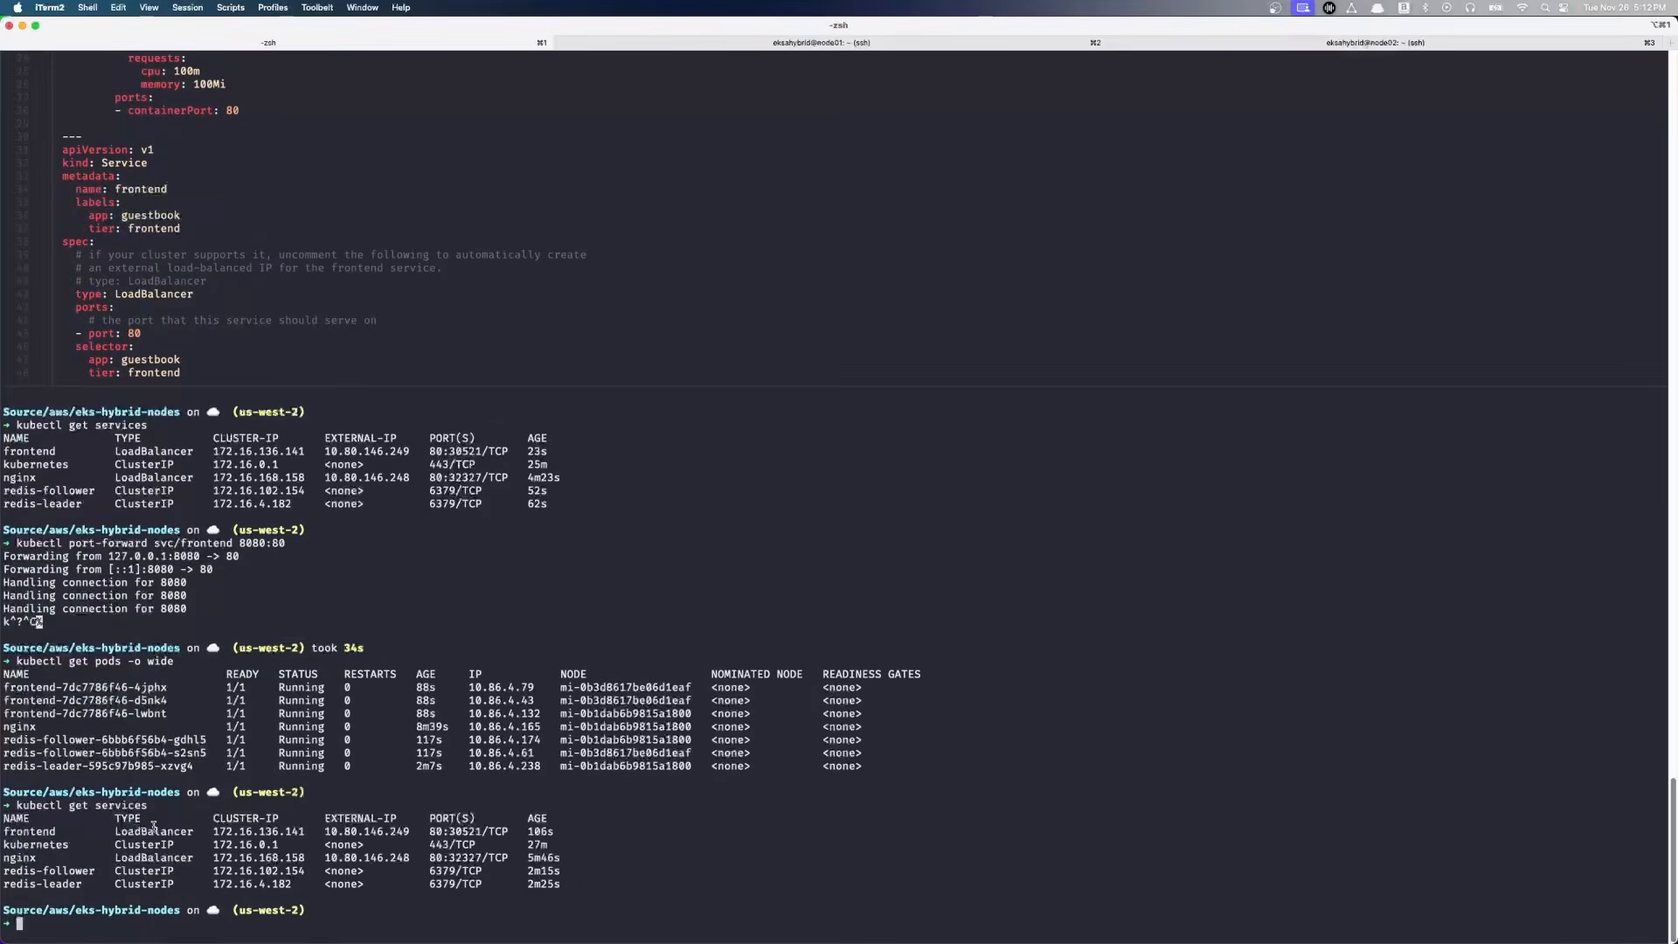
double_click(367, 832)
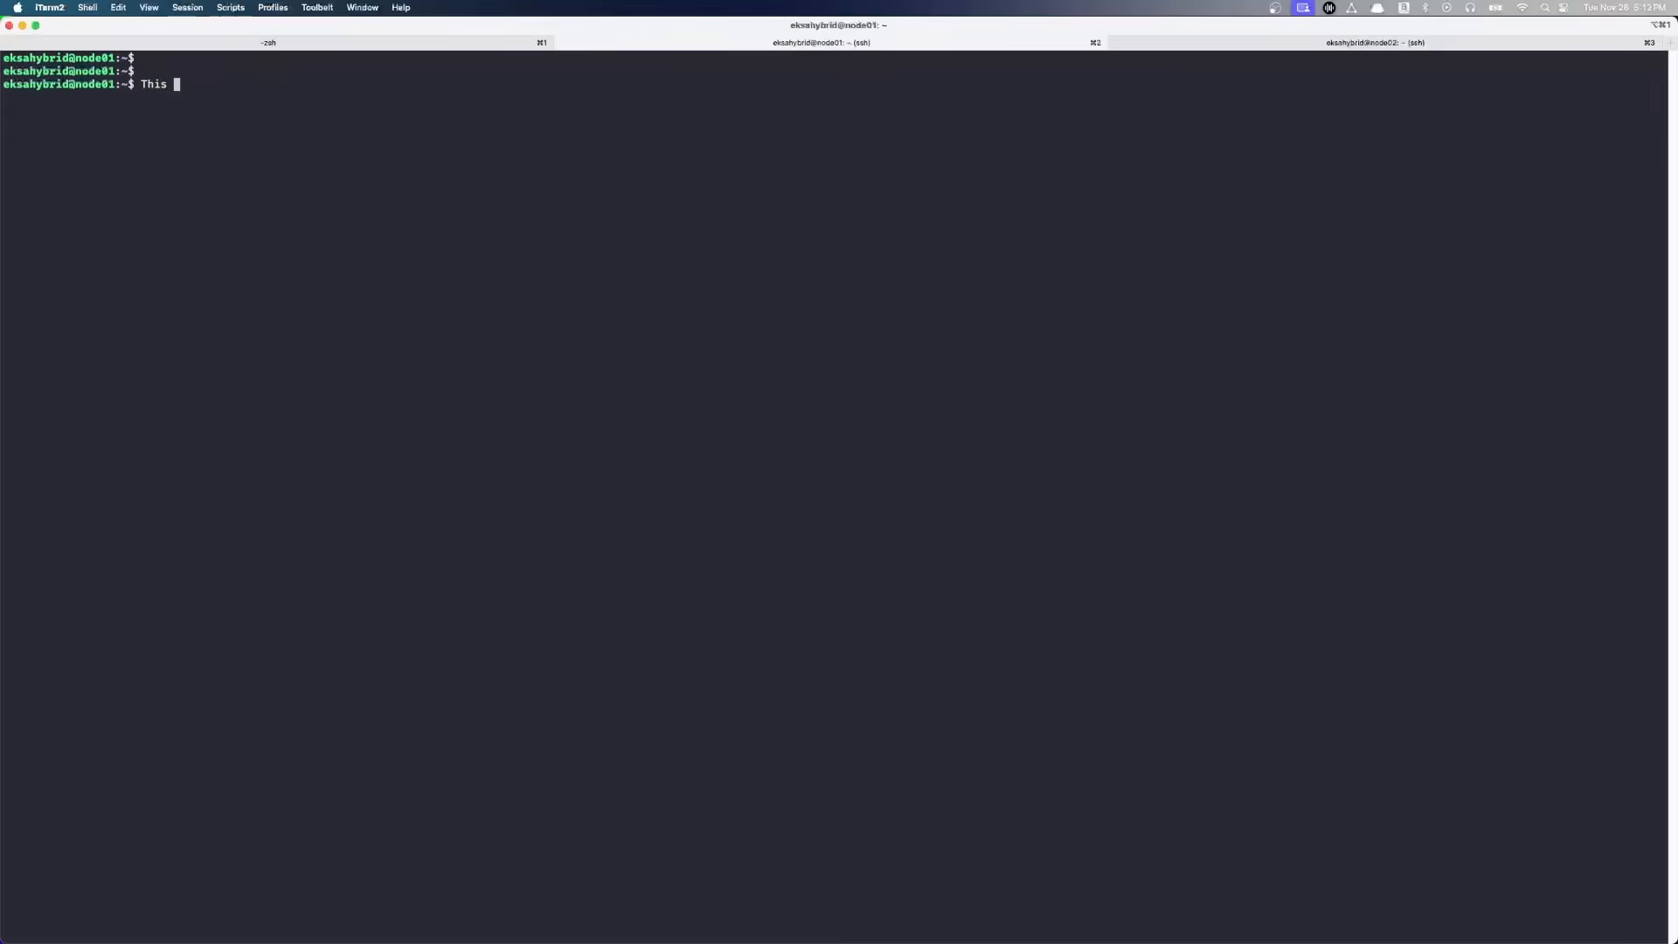
- On node01, write the comment '# This is in our vmware network' at the prompt
text(#)
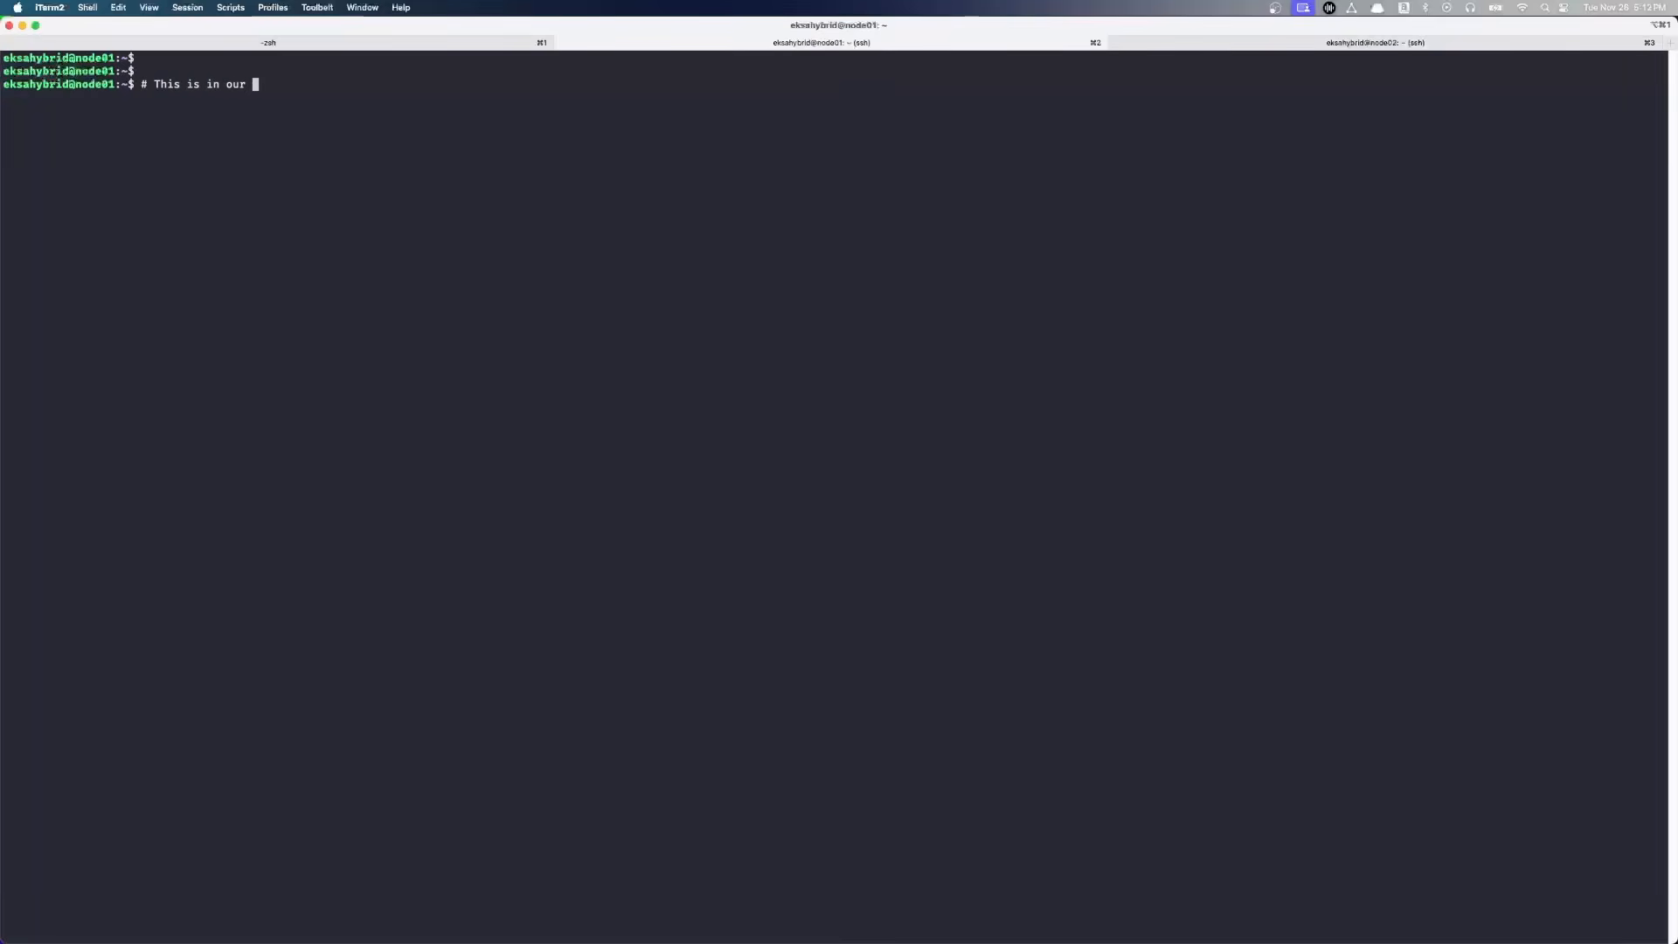
text(vmware network)
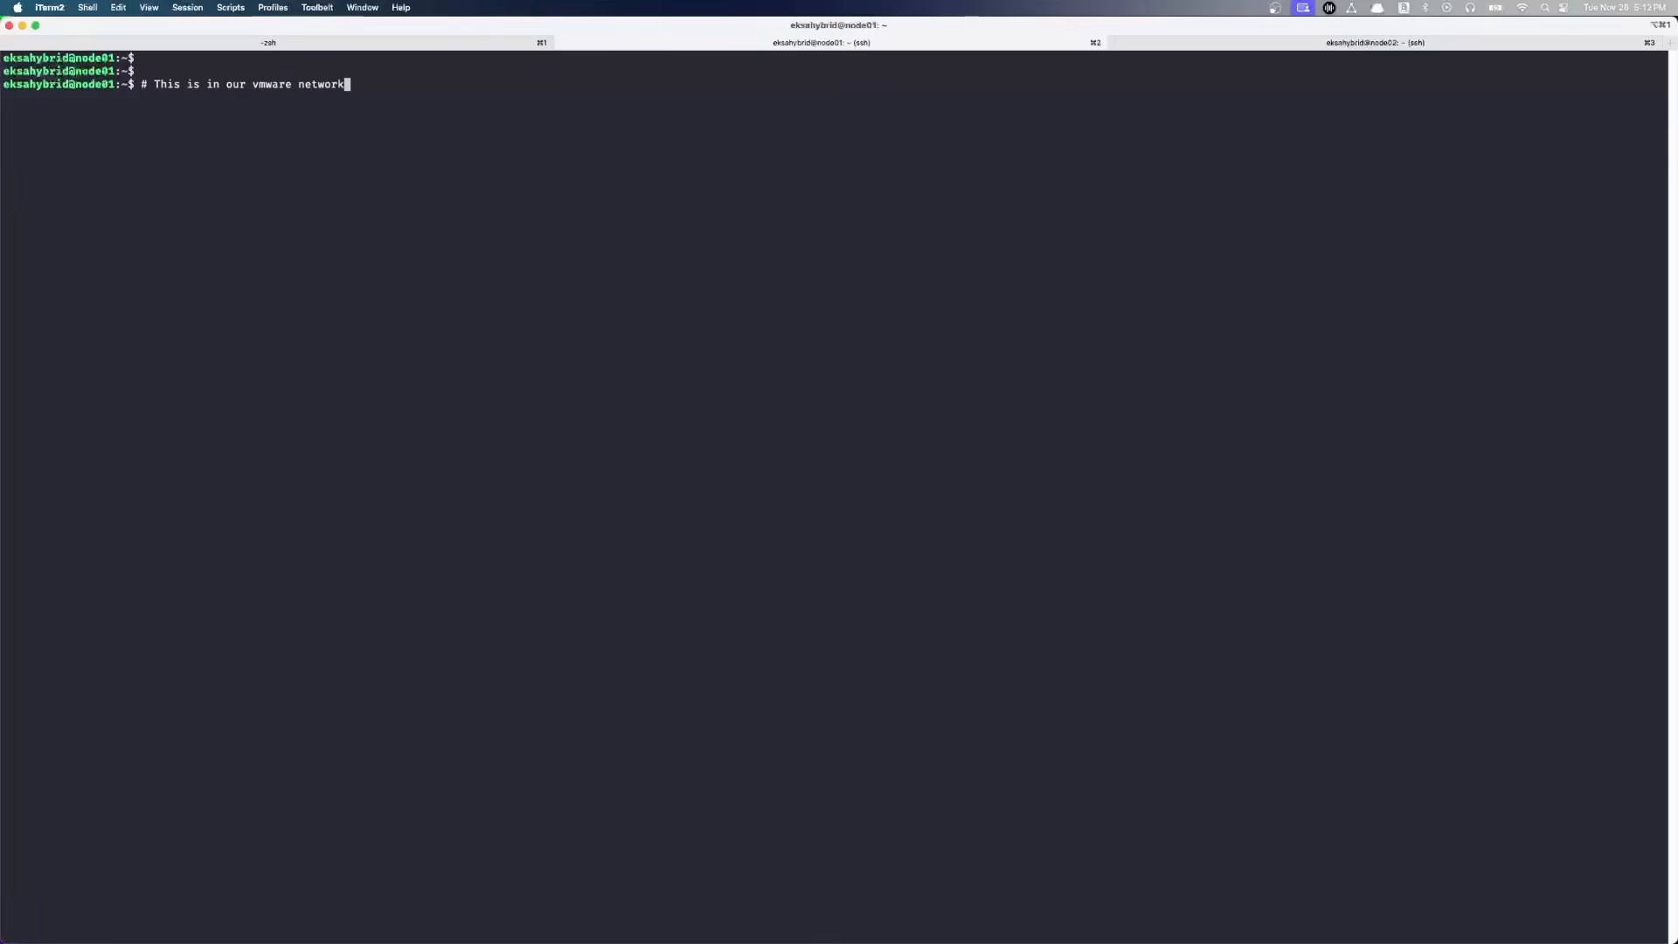